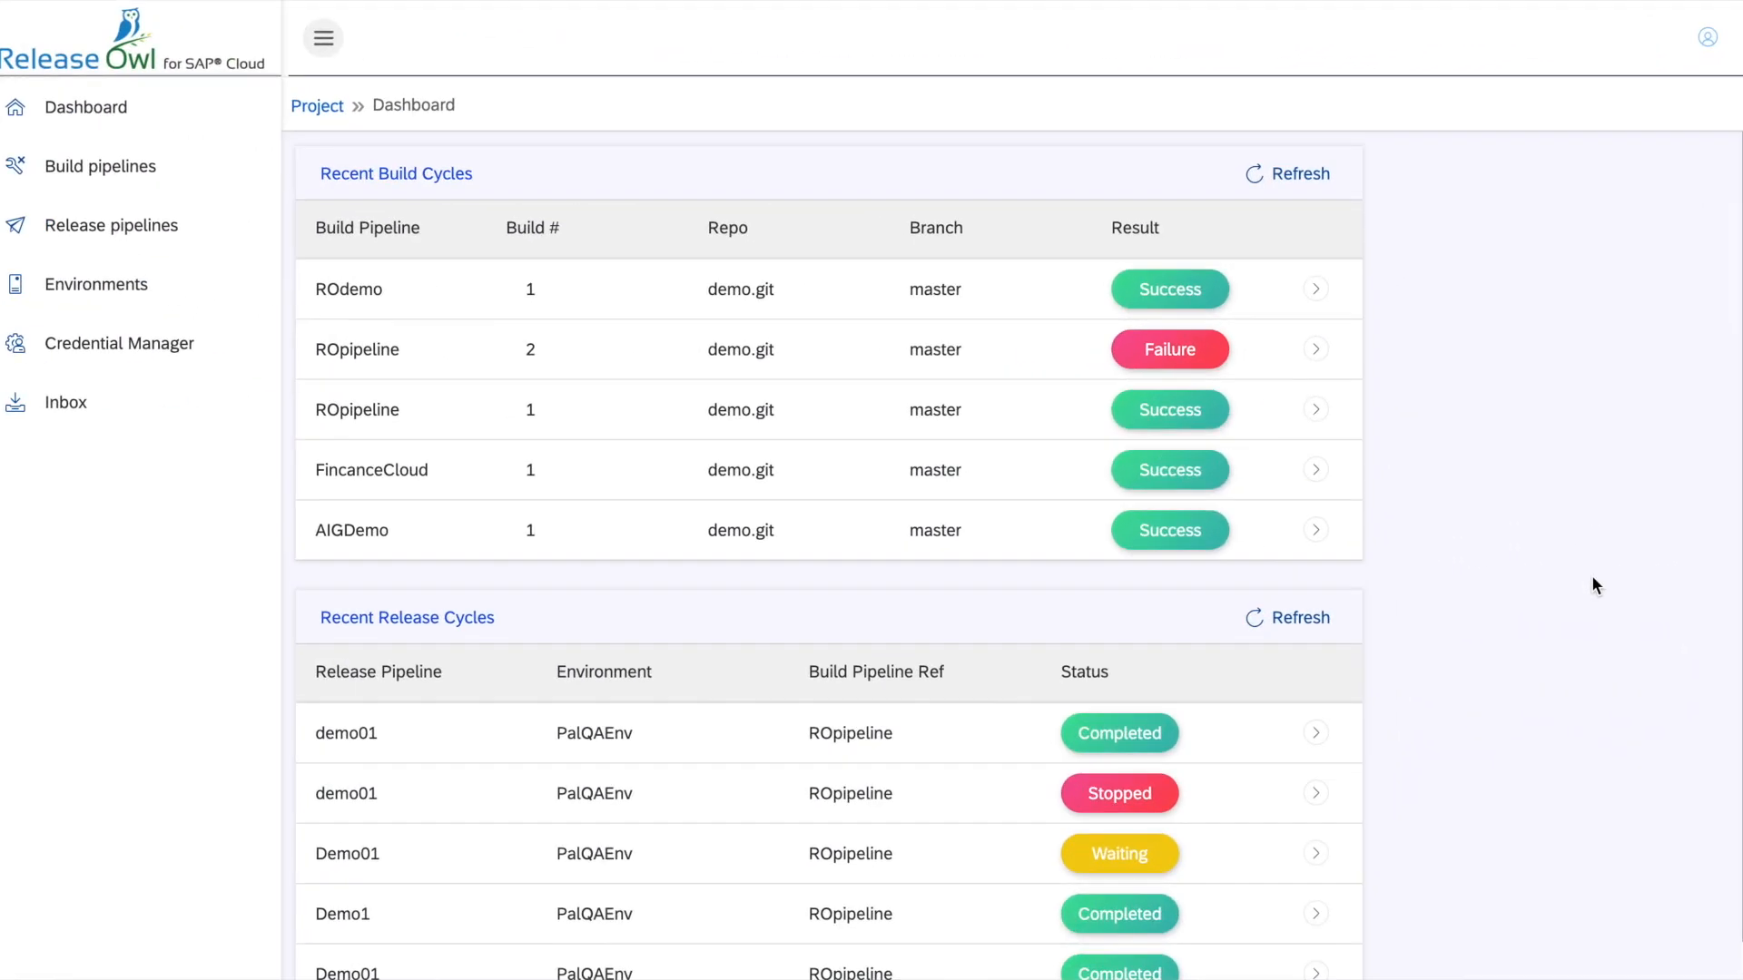
pyautogui.moveTo(111, 183)
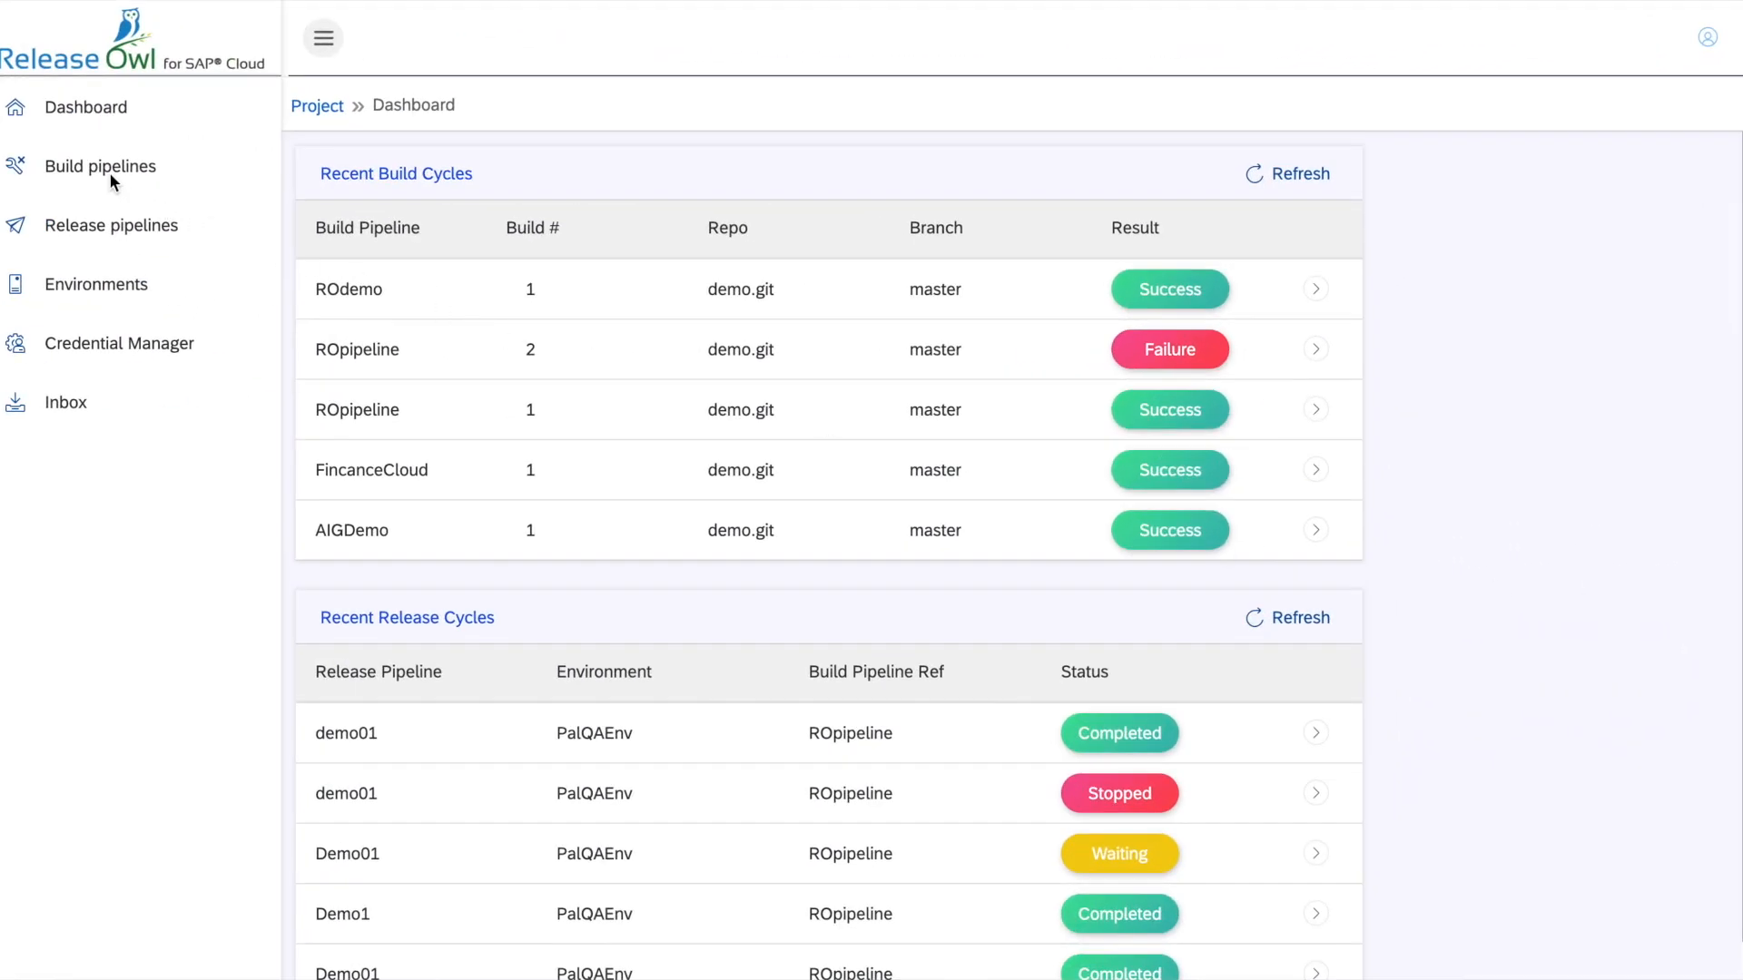
pyautogui.moveTo(105, 178)
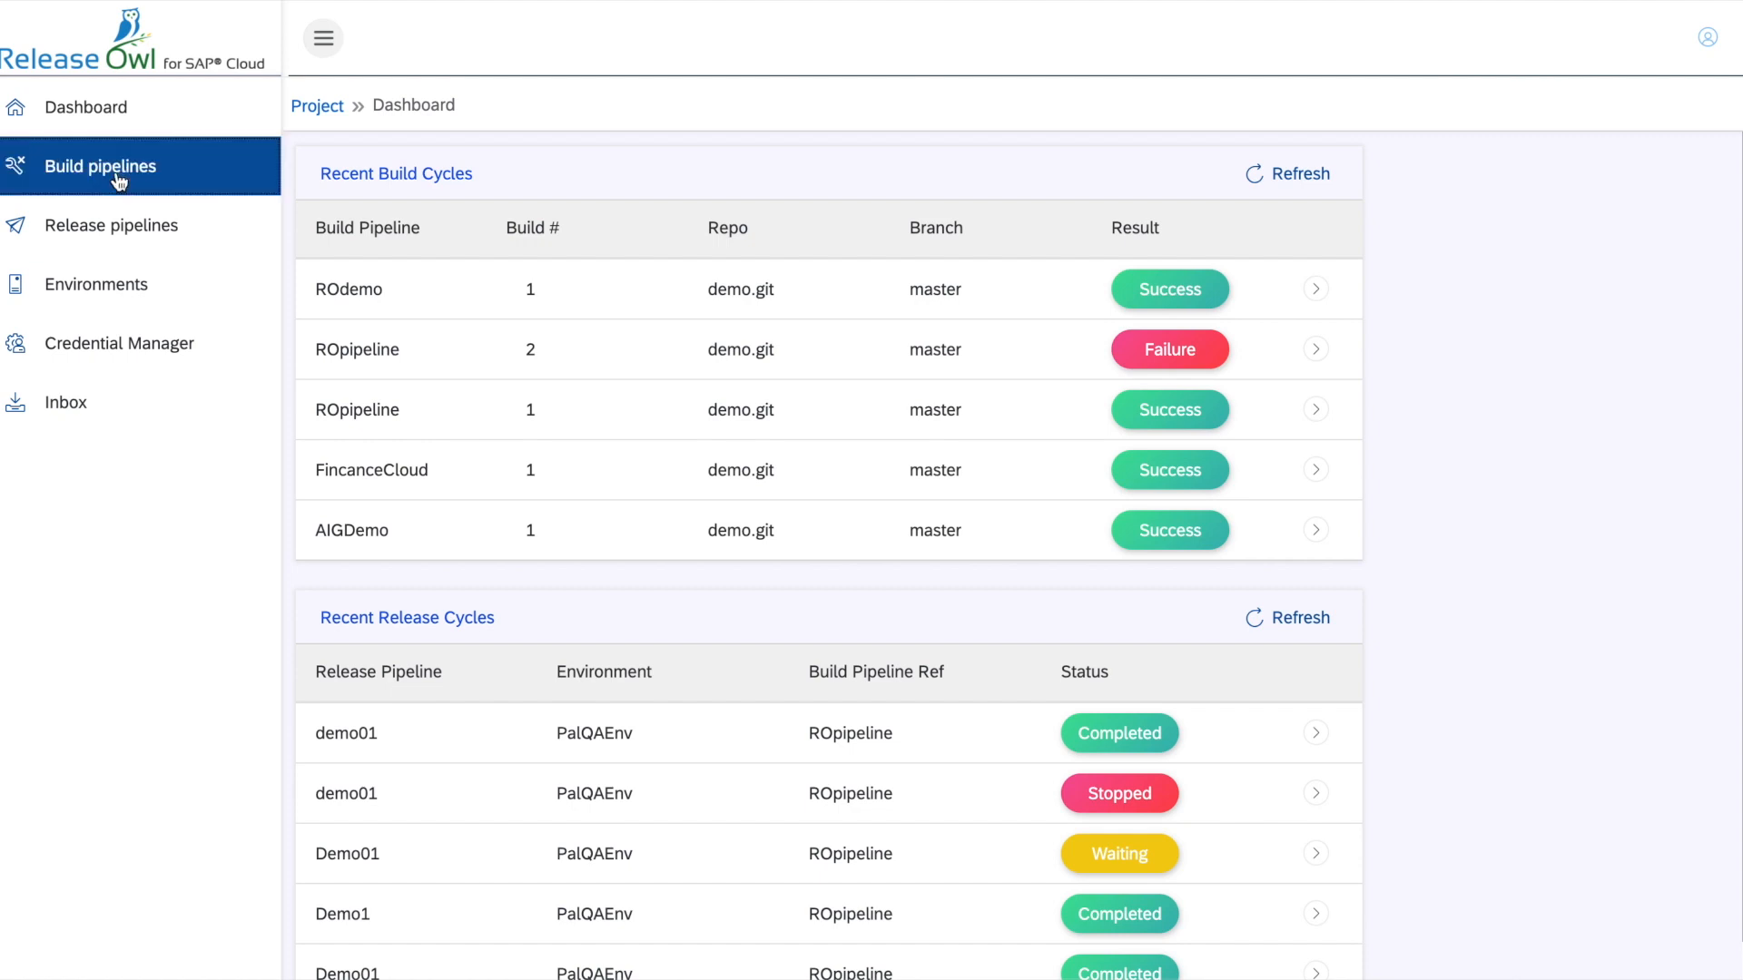
# - Begin a new build pipeline named Demo1 using the SCMGithub SCM credential
pyautogui.click(101, 166)
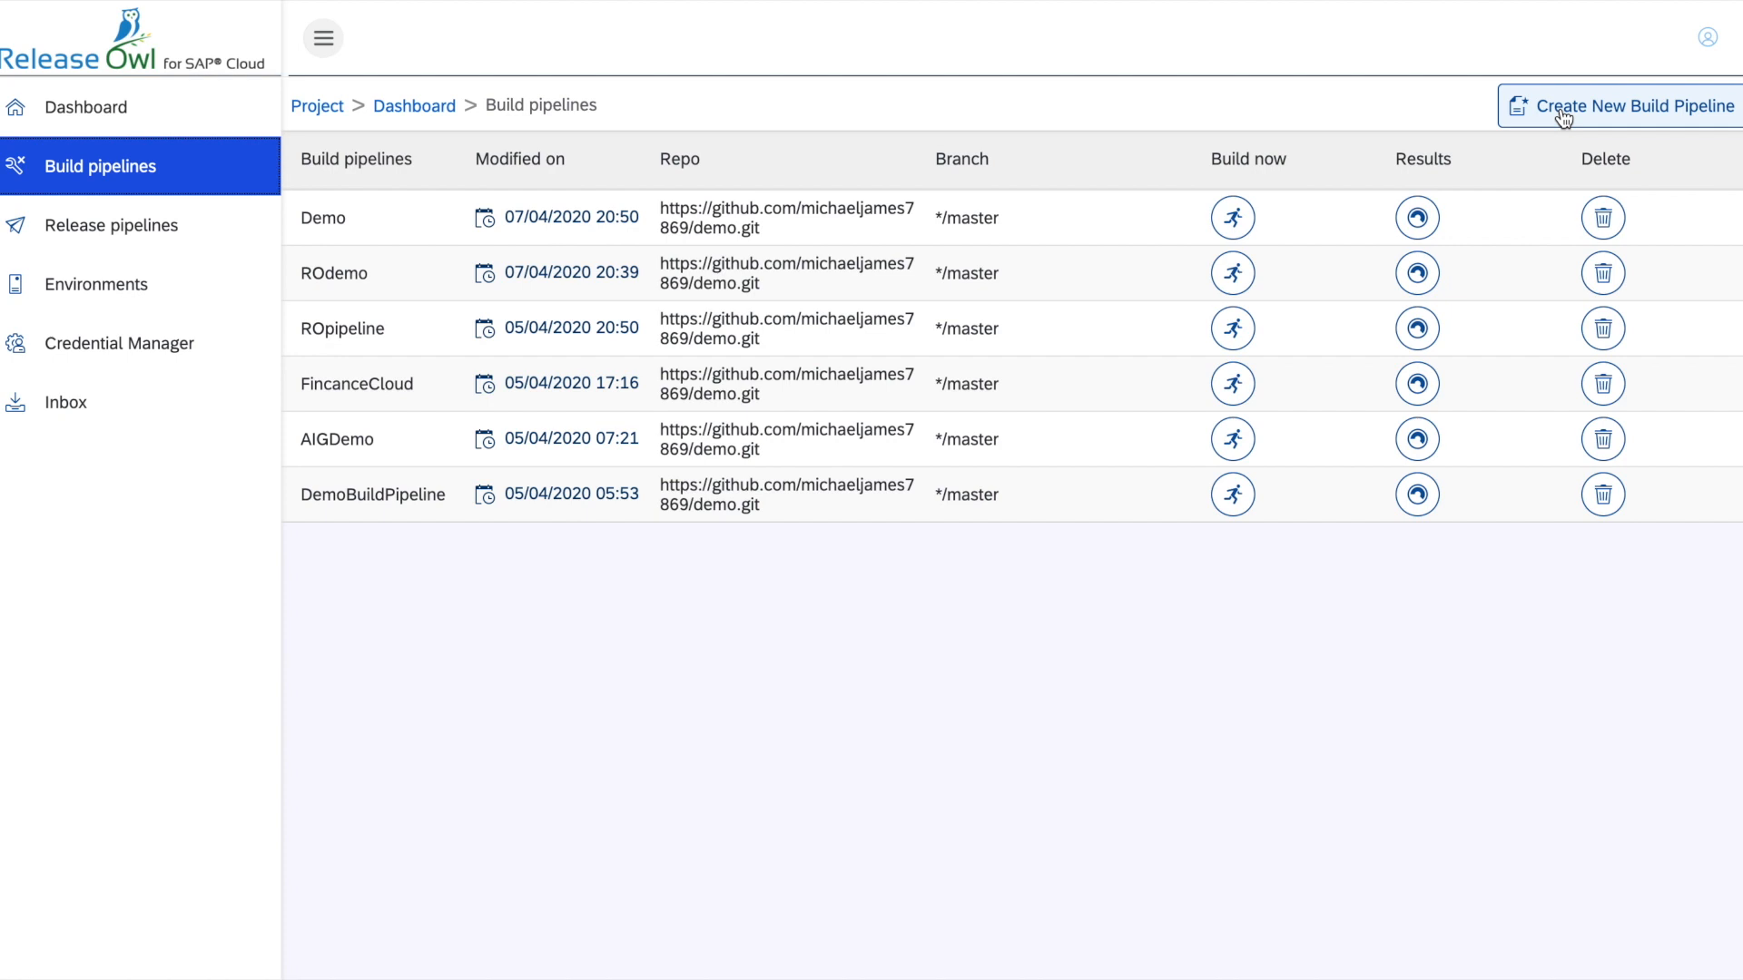
pyautogui.click(1630, 106)
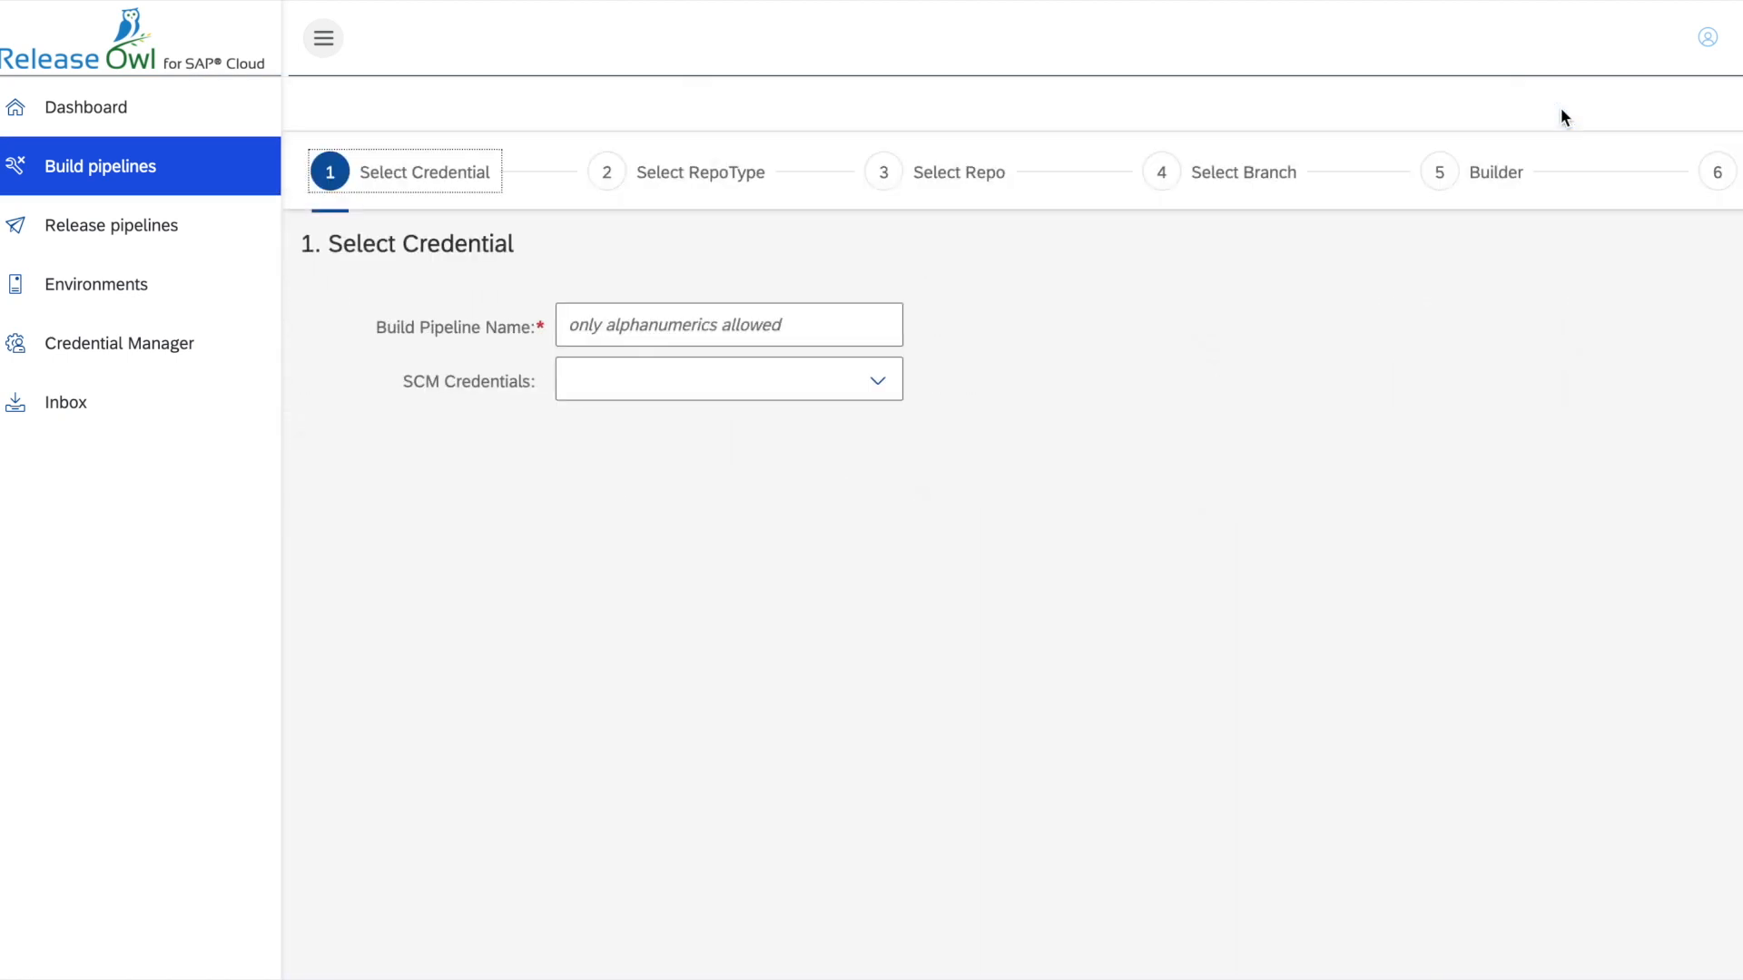
pyautogui.click(728, 325)
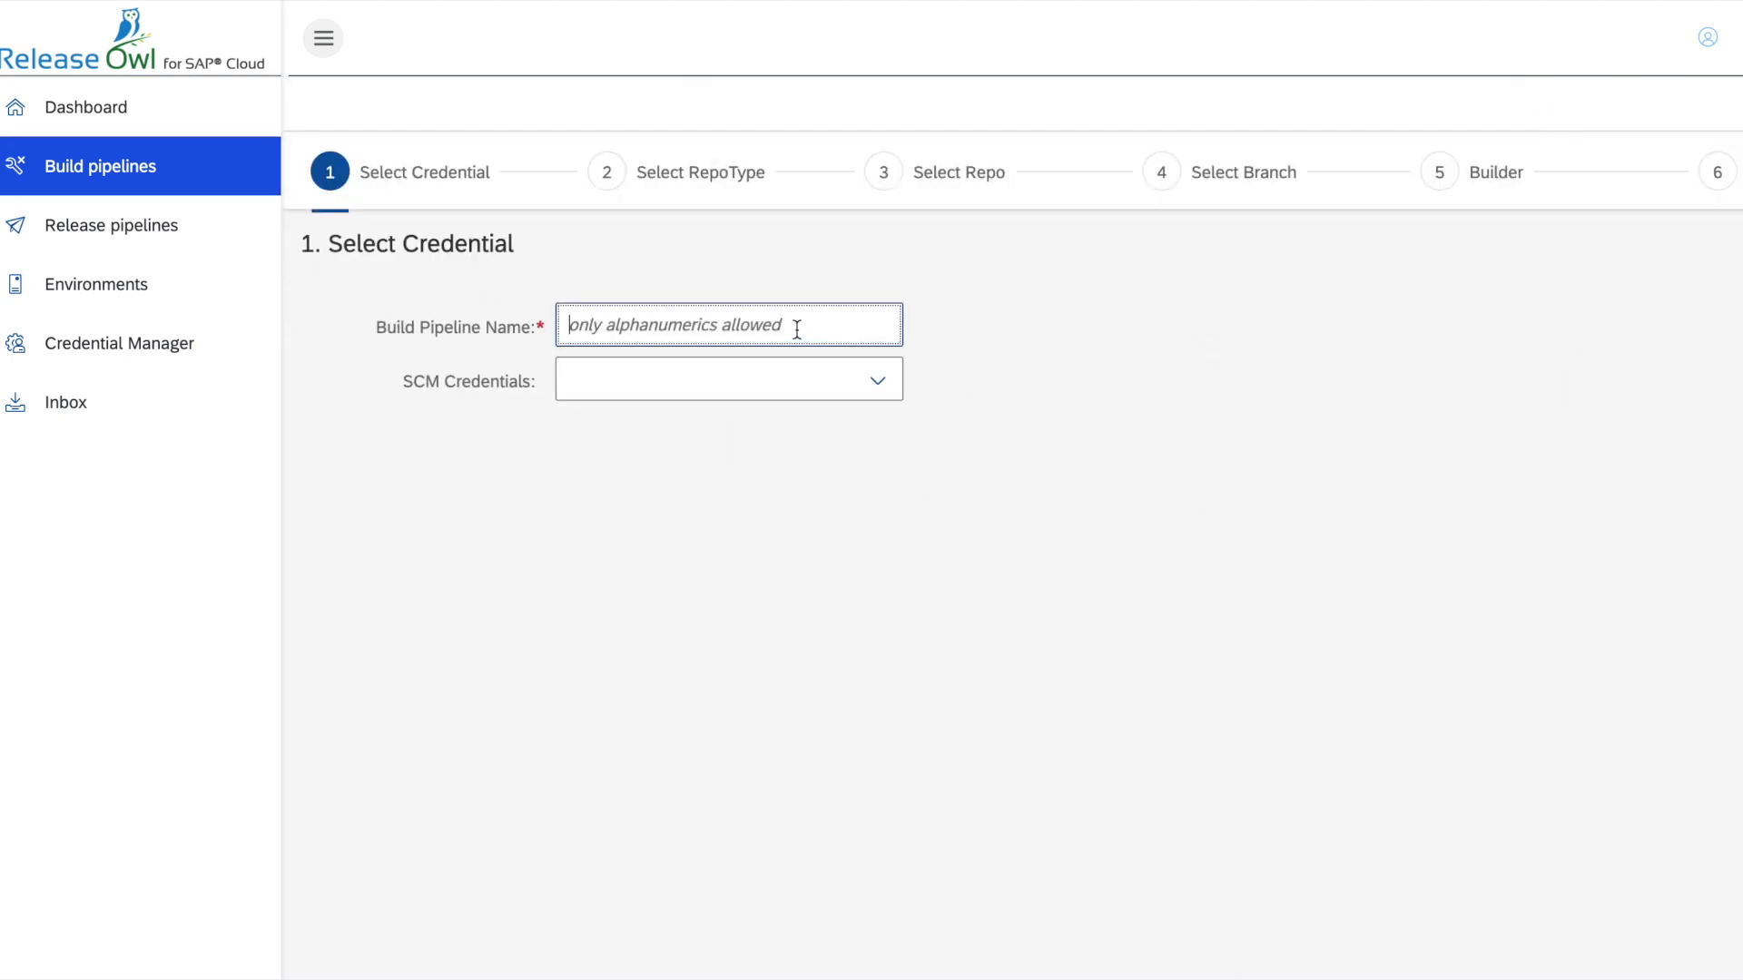
pyautogui.write('Demo1')
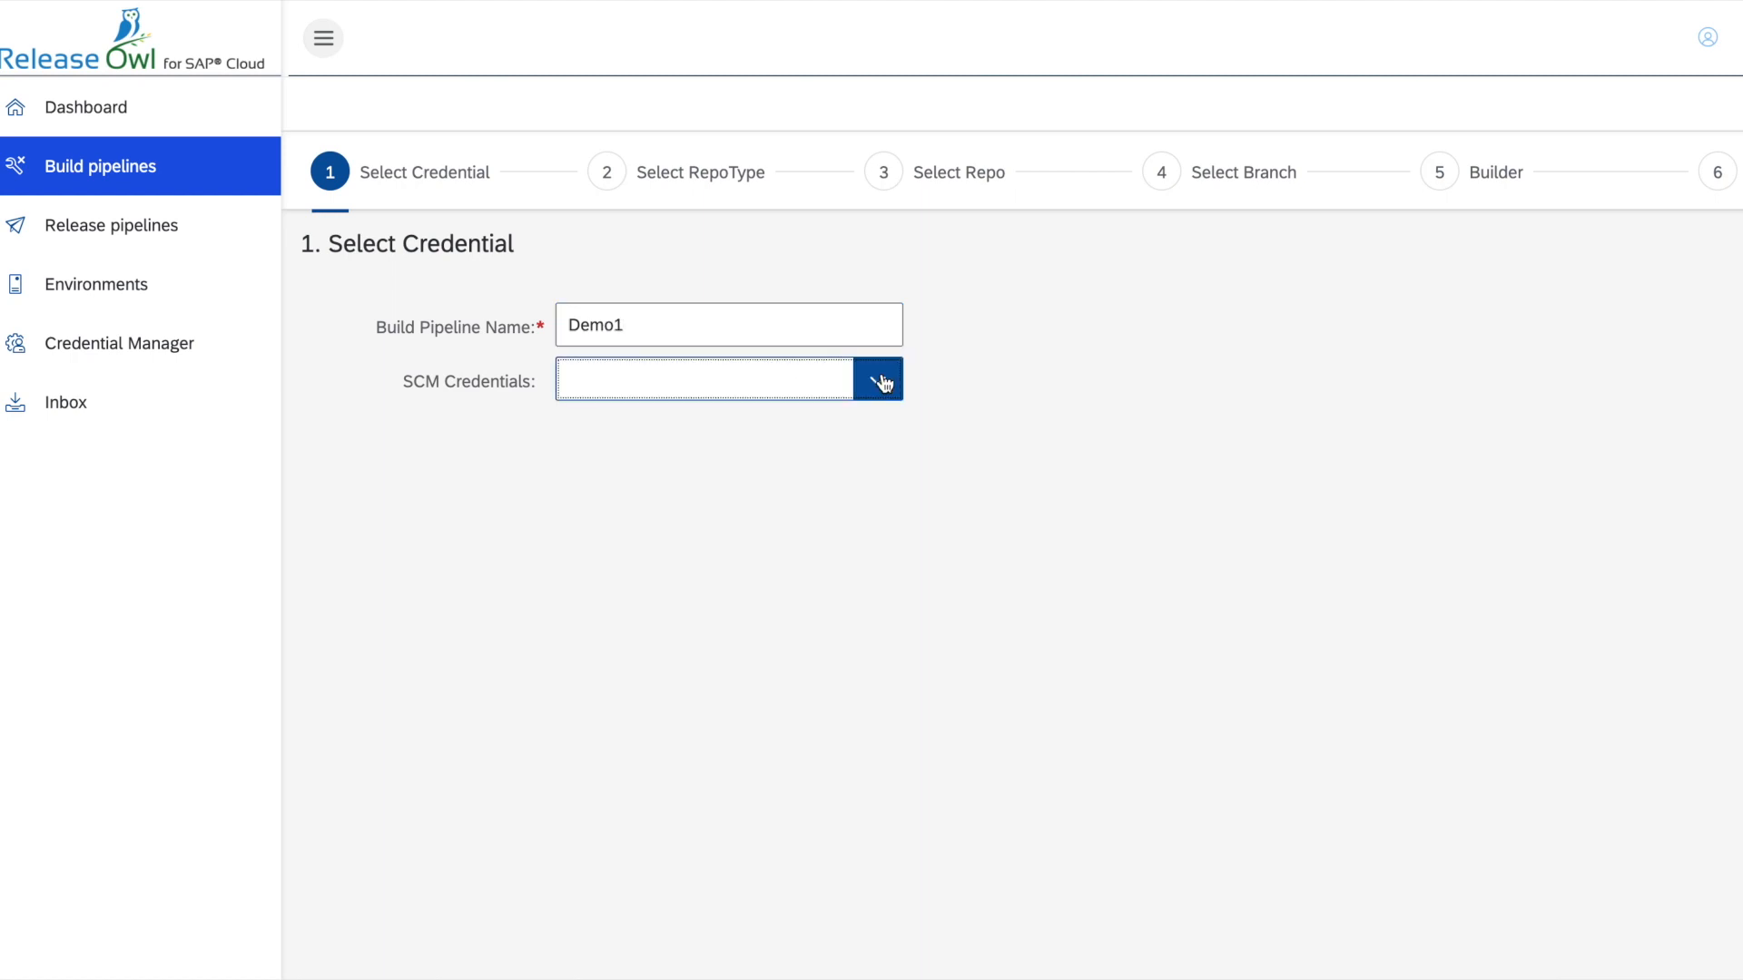
pyautogui.click(877, 380)
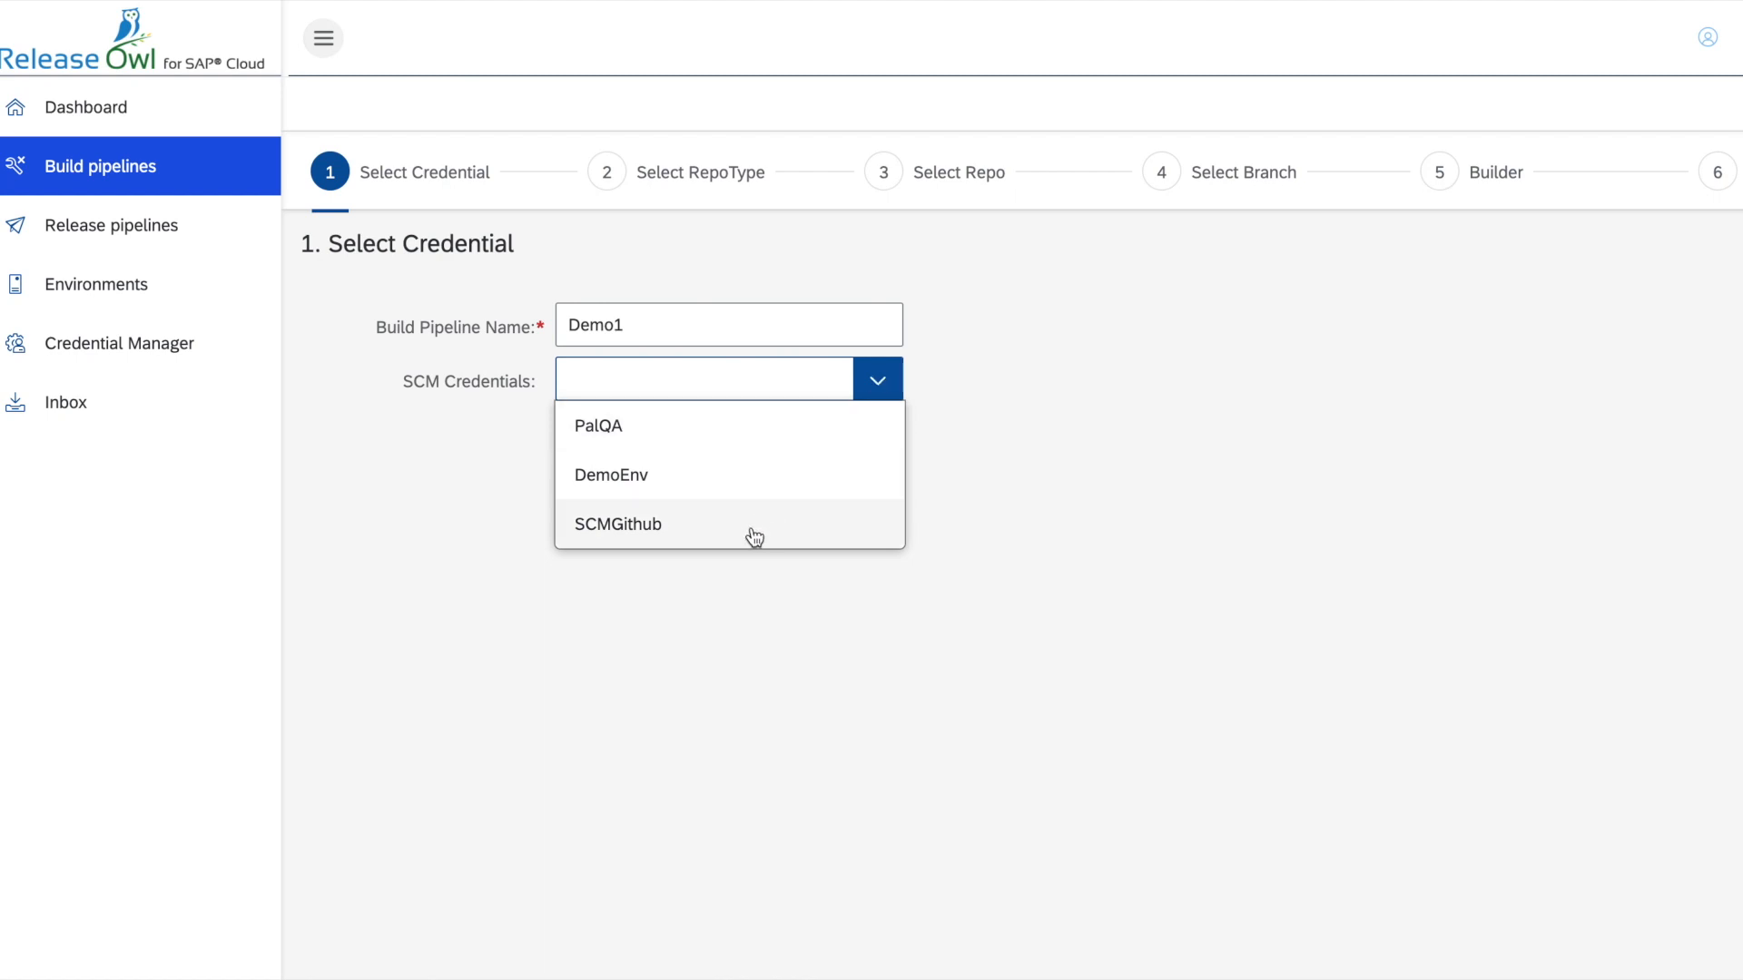
pyautogui.click(618, 524)
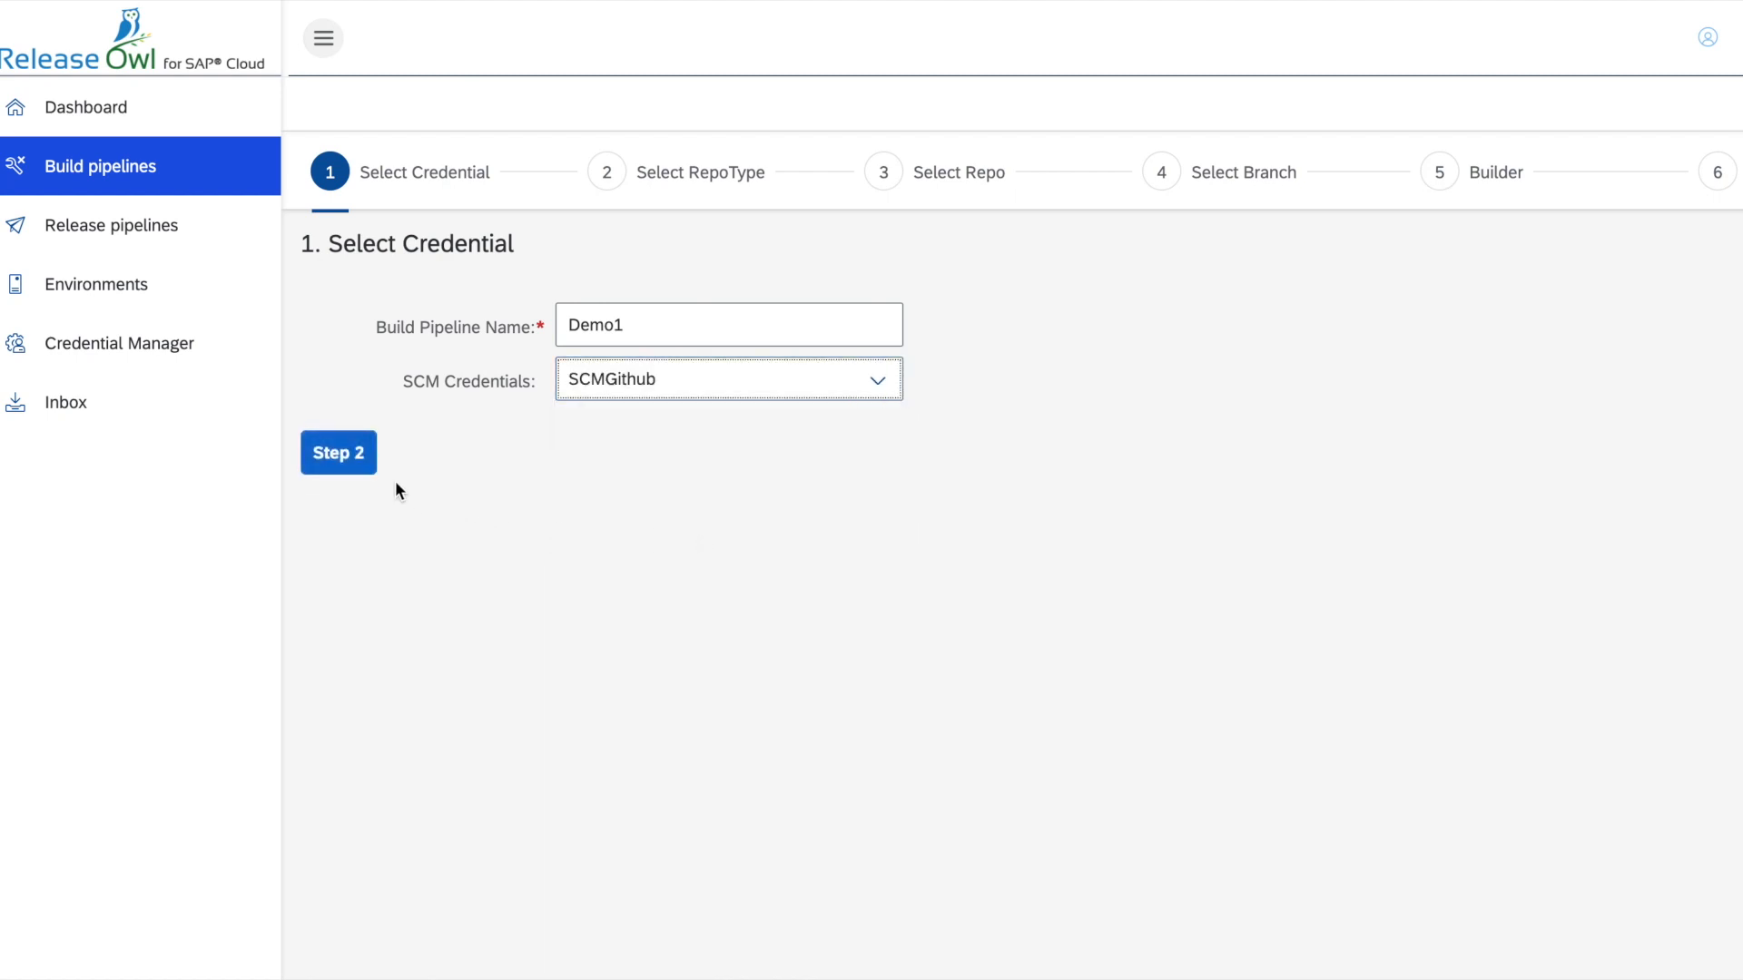
# - Set the pipeline source to GitHub, the demo repository and master branch
pyautogui.click(337, 452)
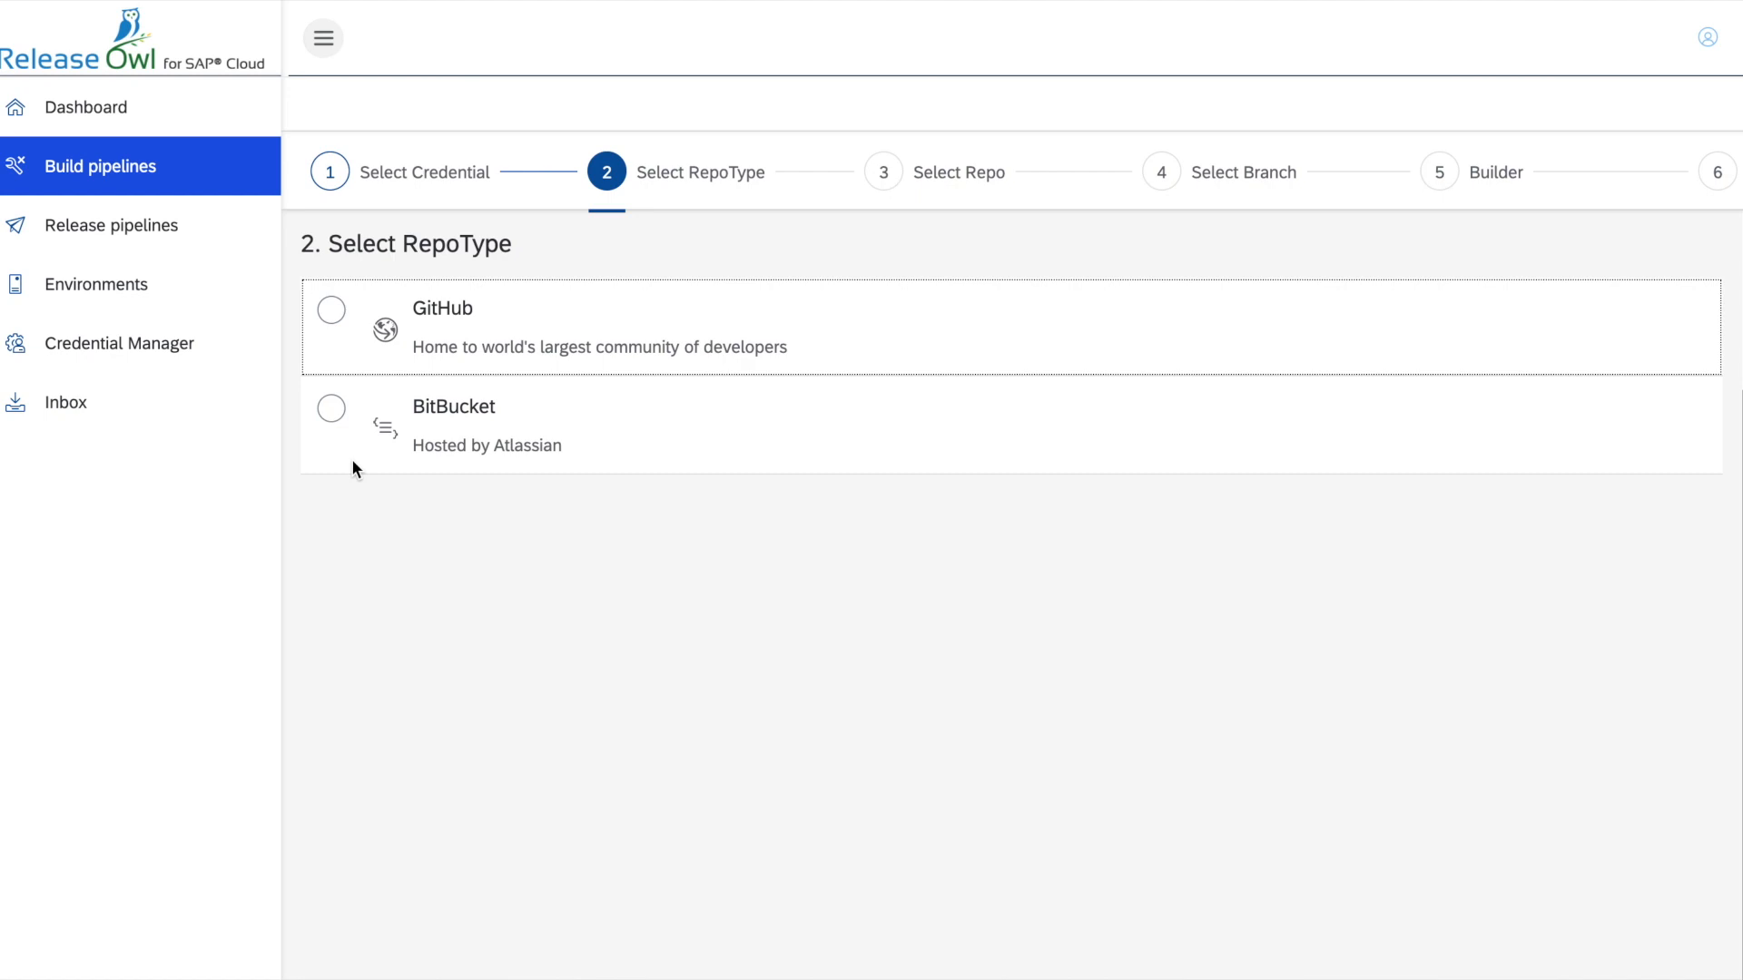
pyautogui.click(330, 310)
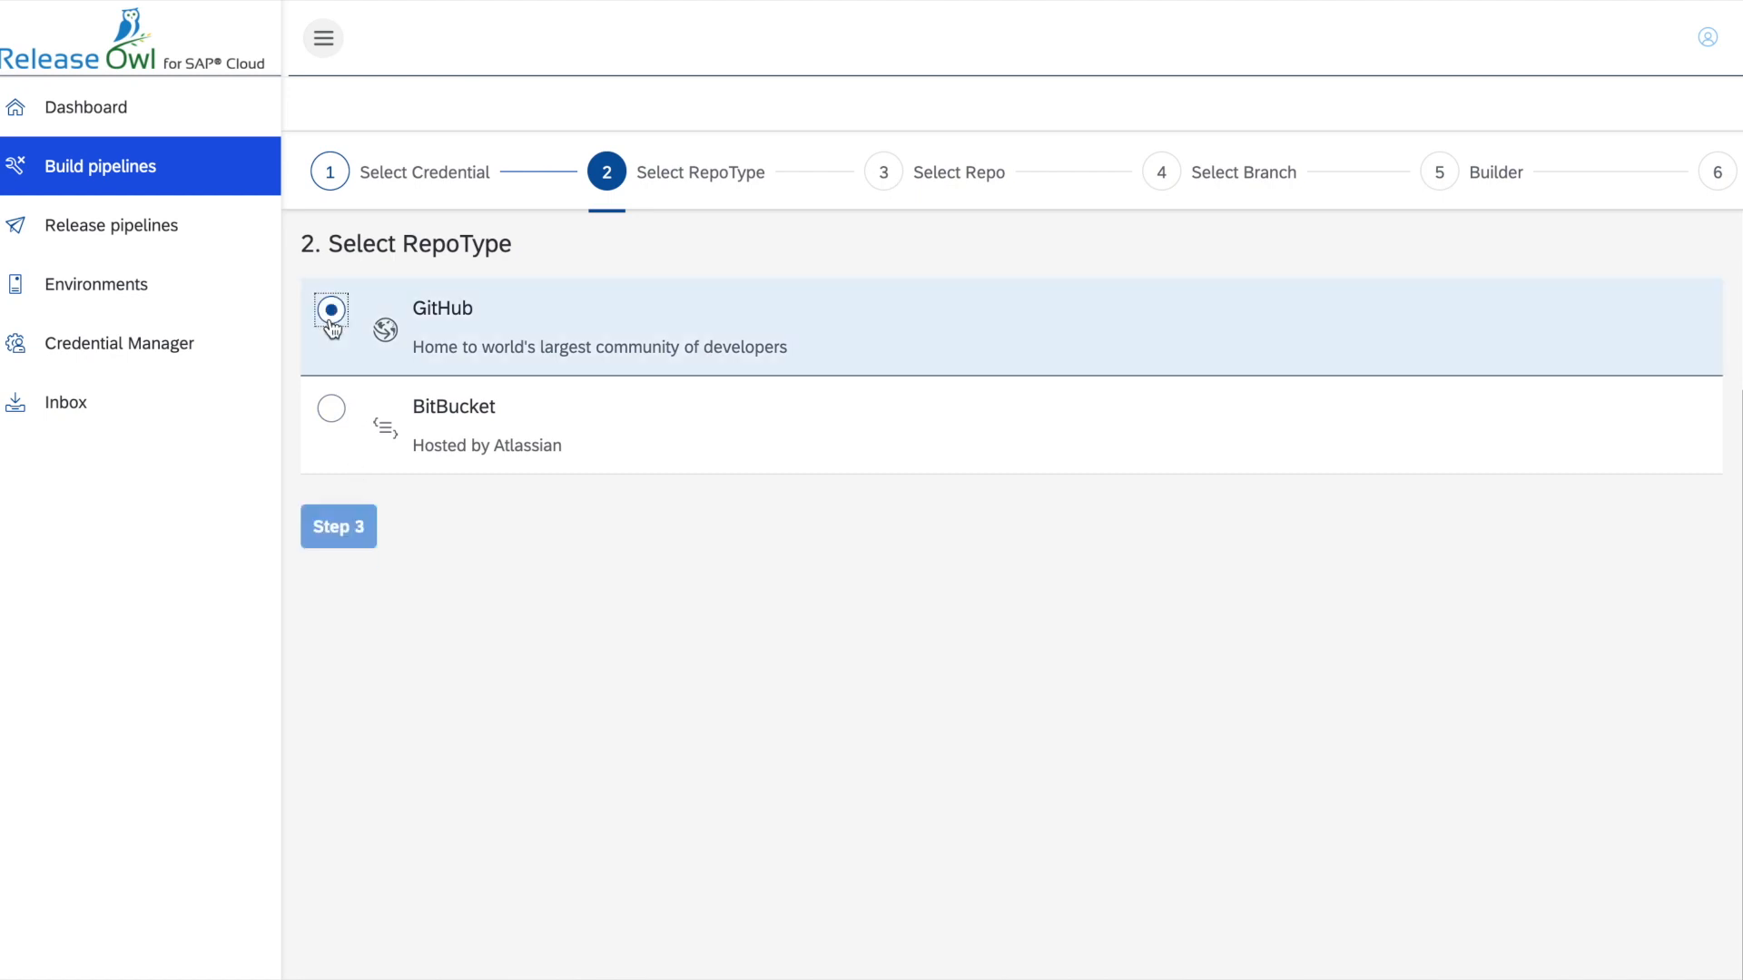
pyautogui.click(337, 526)
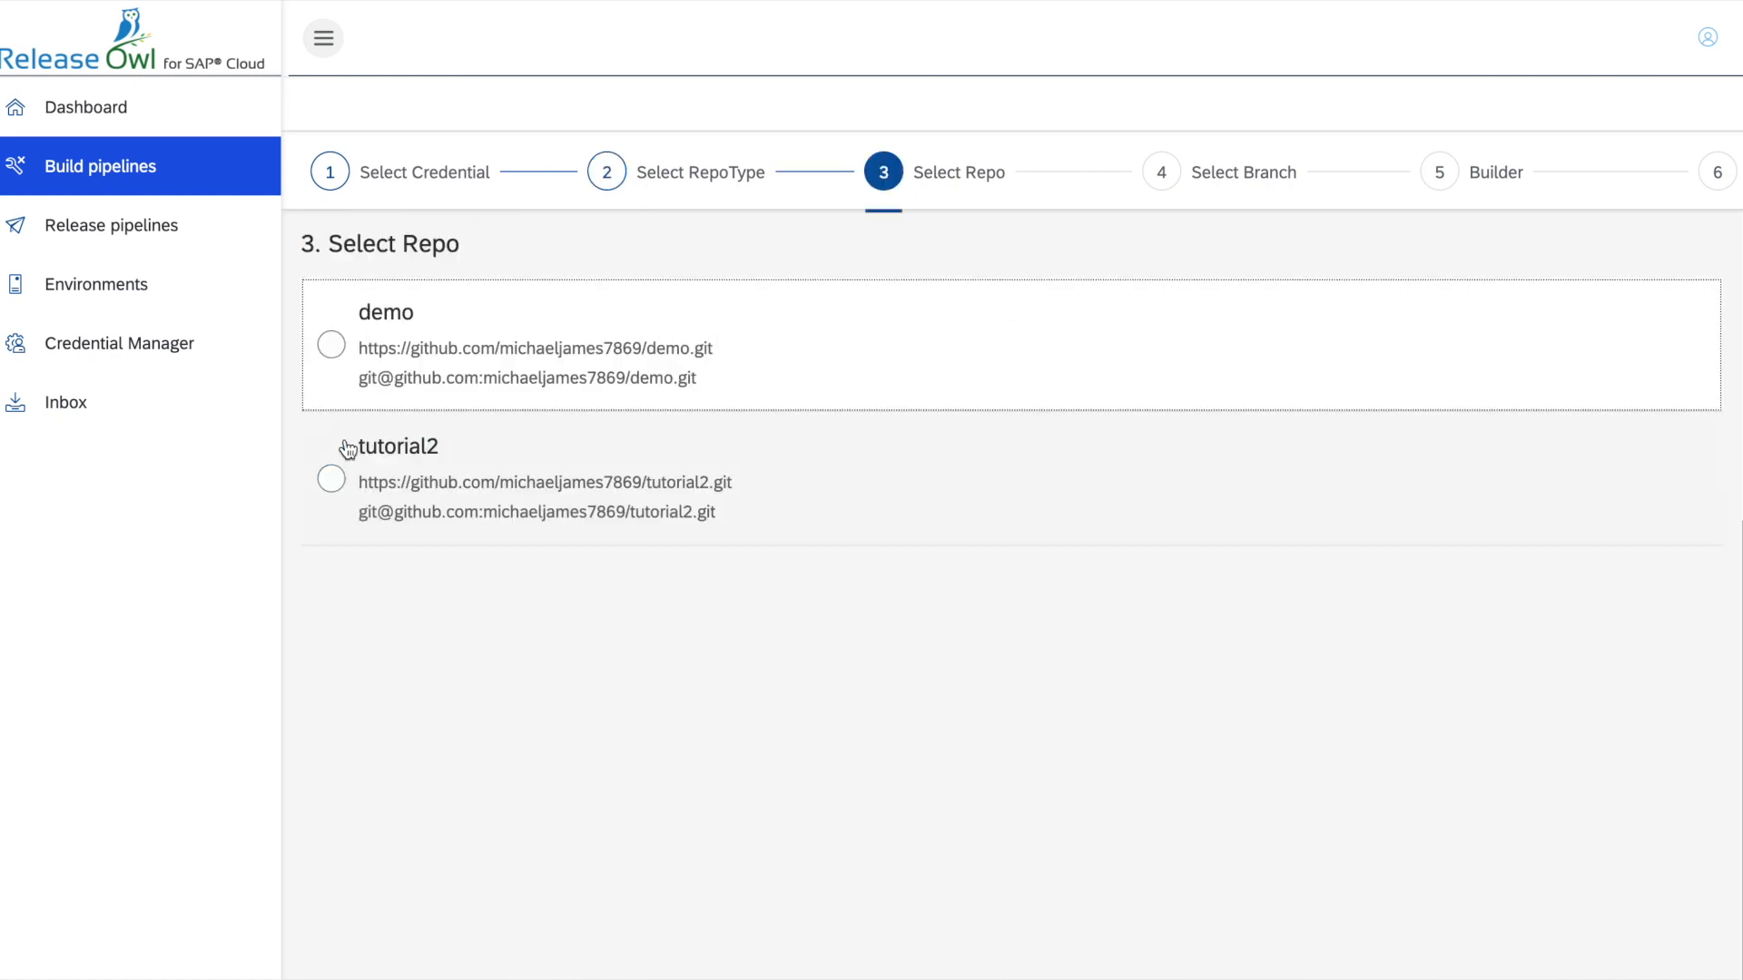
pyautogui.click(330, 345)
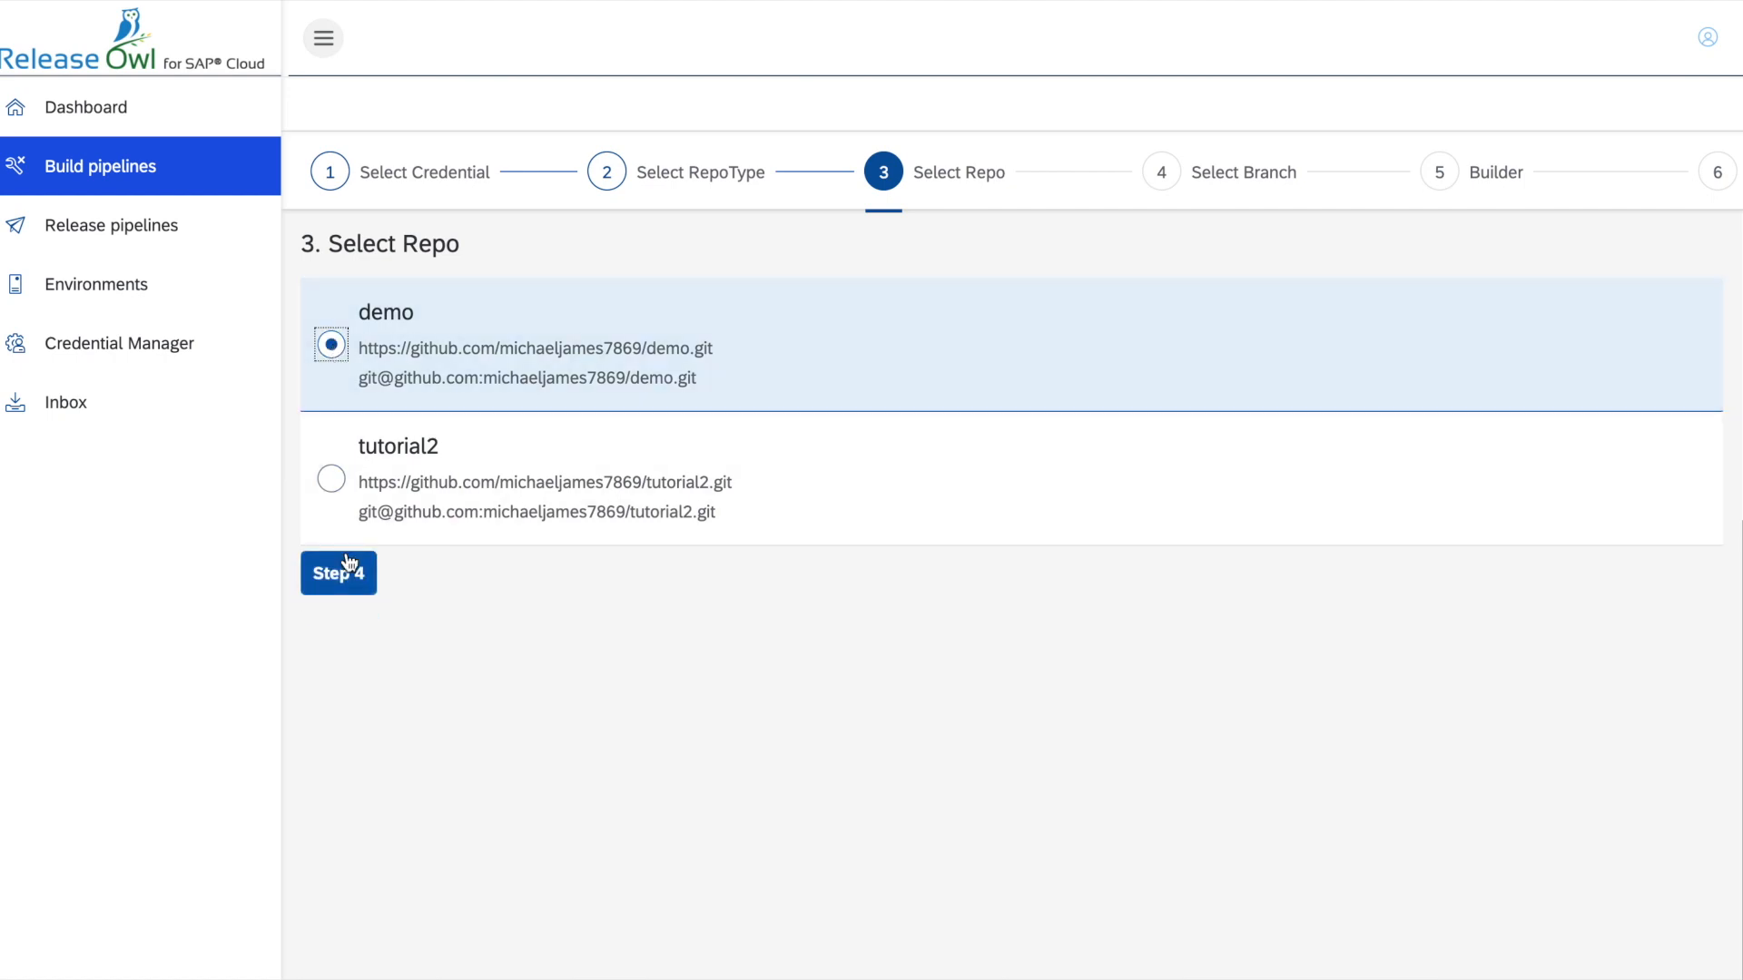
pyautogui.click(337, 574)
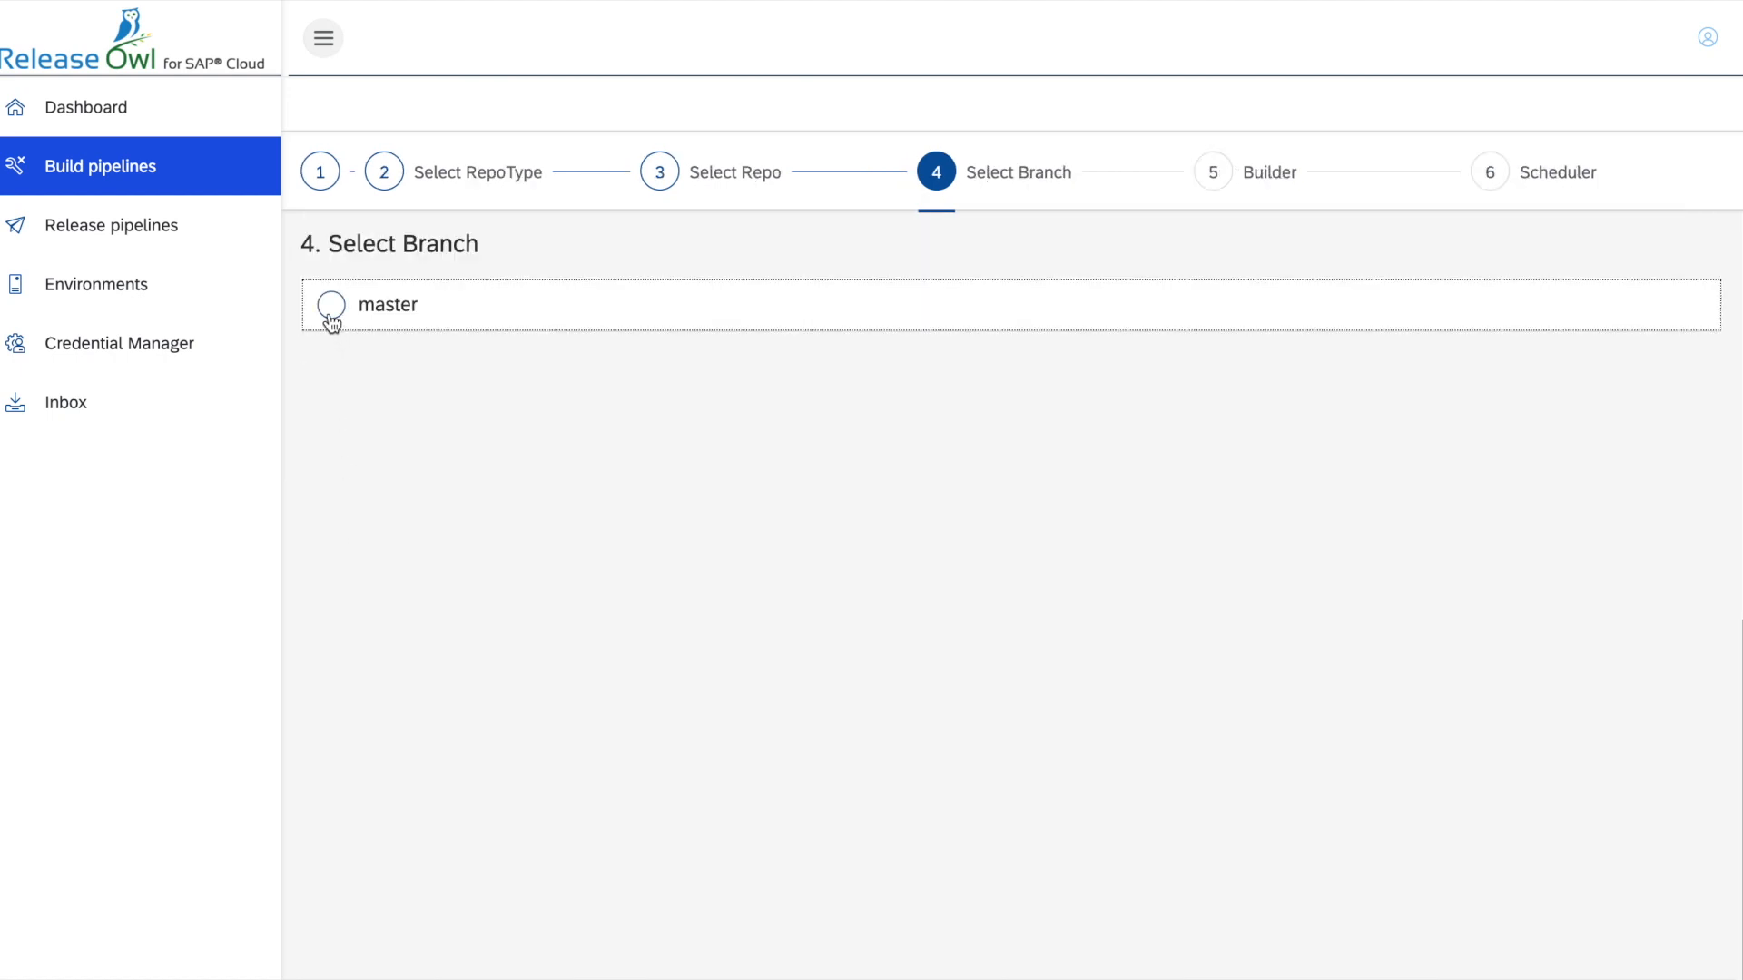
pyautogui.click(331, 305)
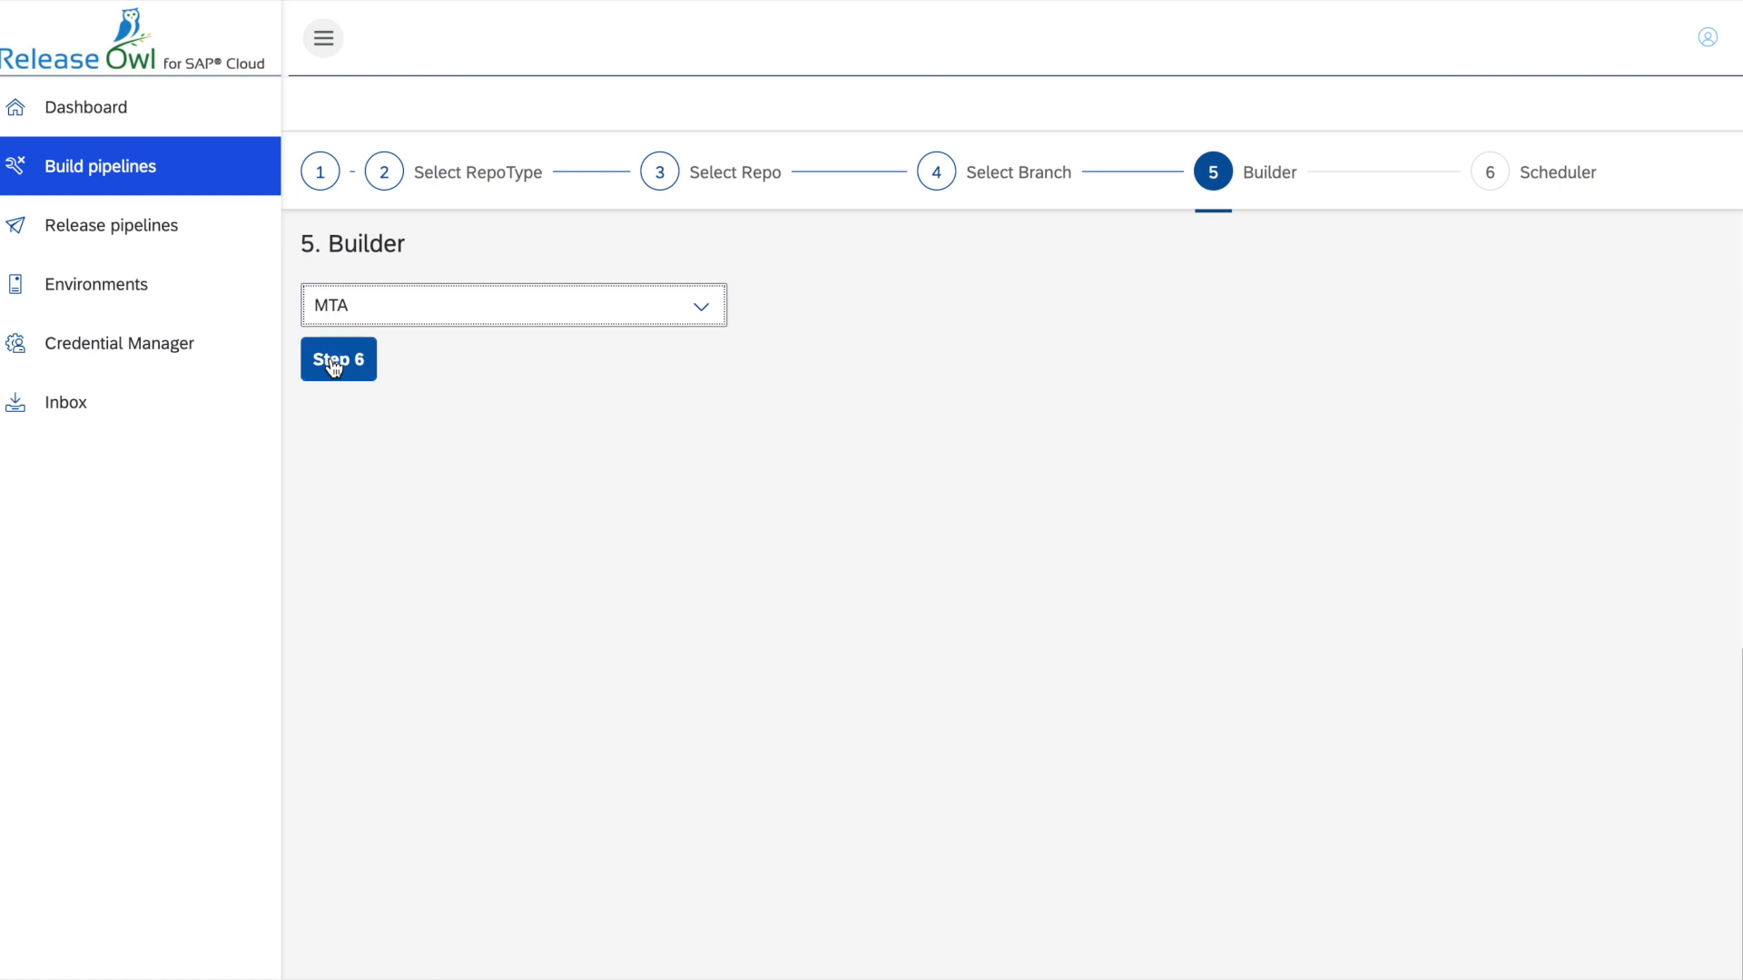
# - Choose WebHook as the pipeline's scheduler trigger instead of a timed schedule
pyautogui.click(337, 359)
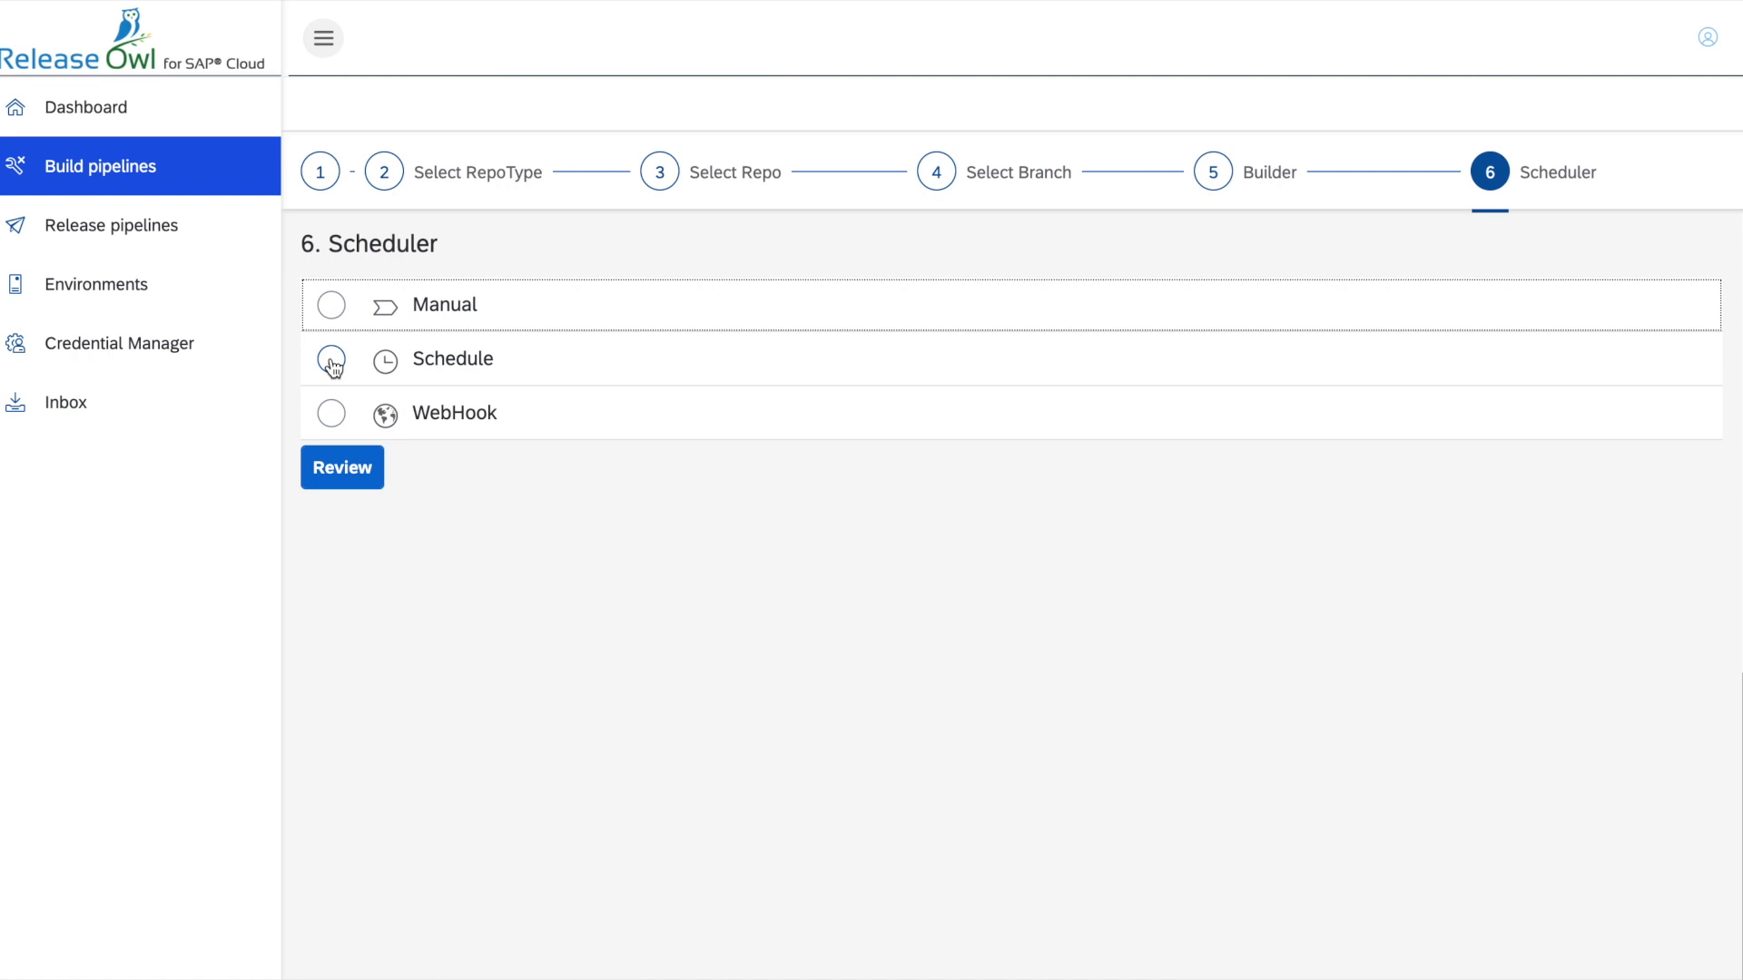
pyautogui.click(330, 358)
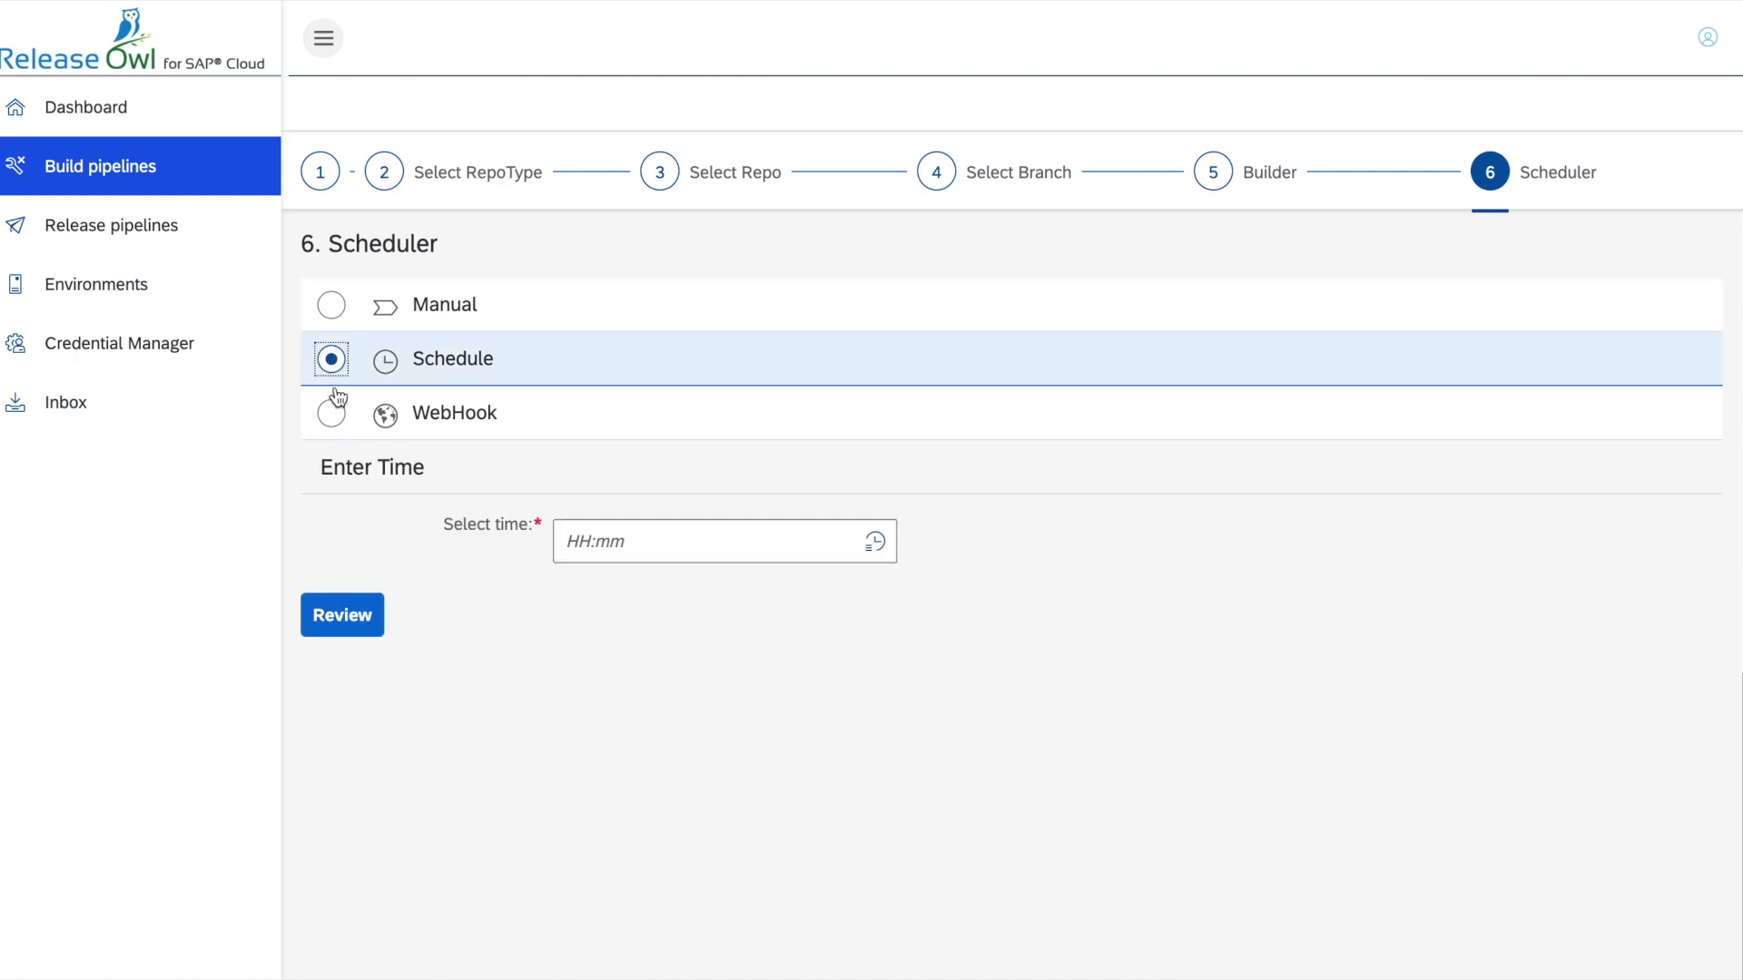
pyautogui.click(330, 414)
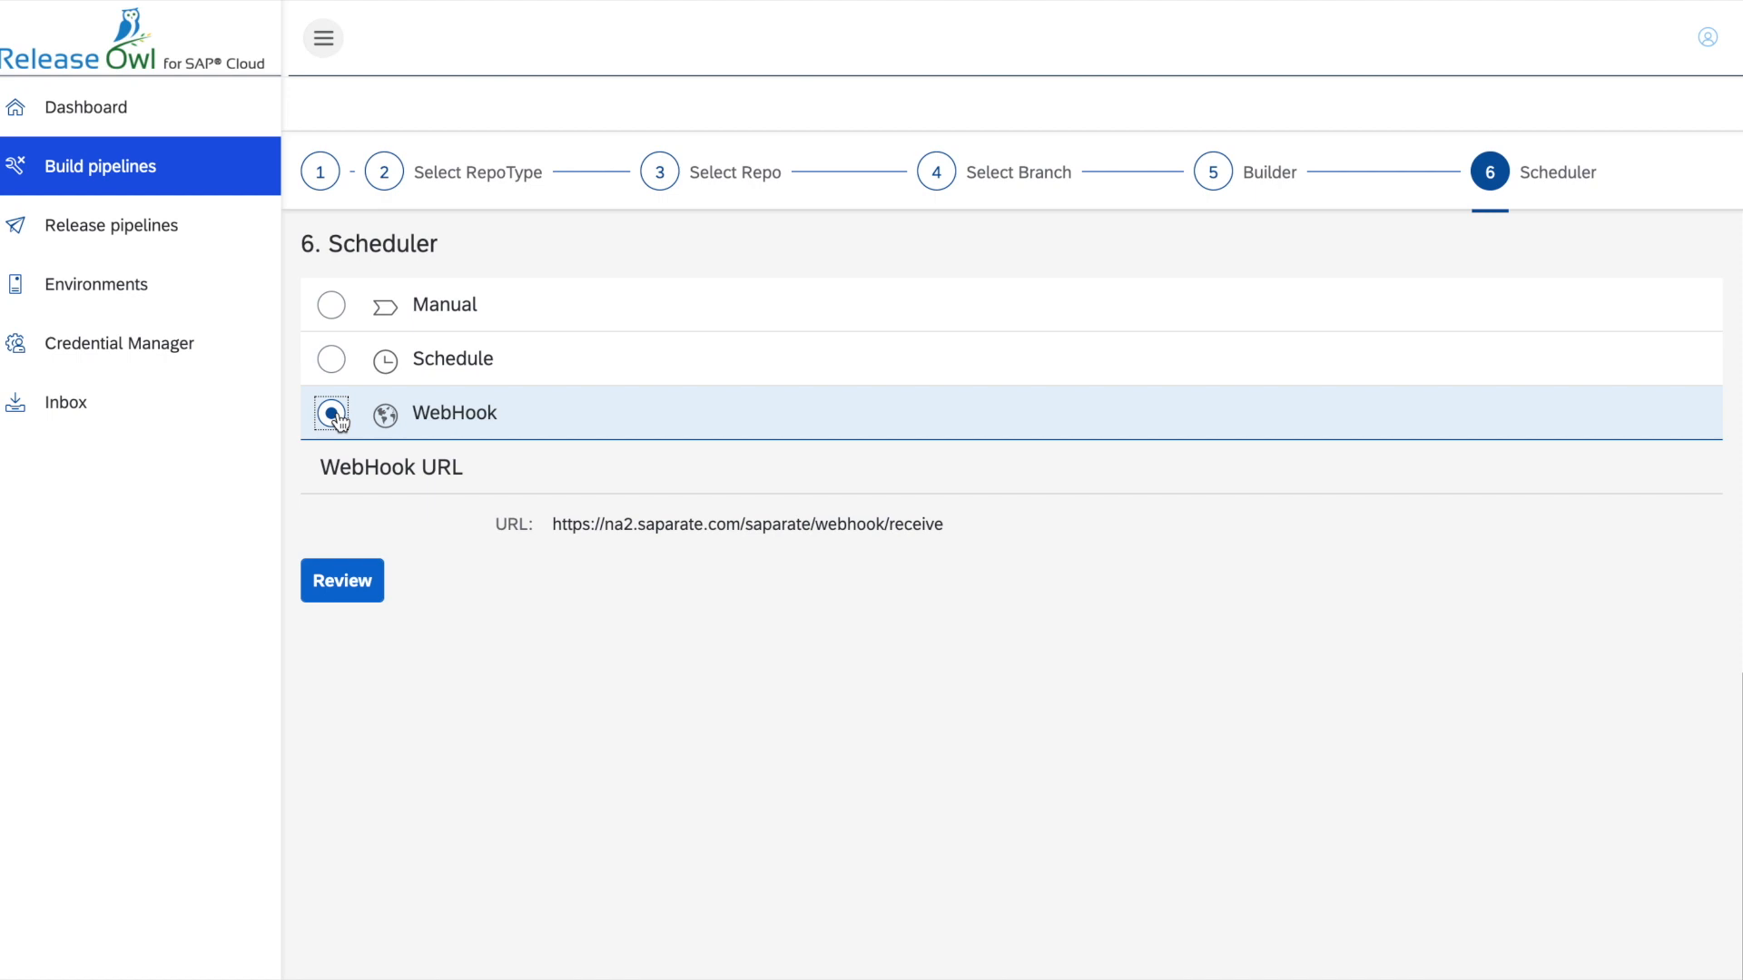
# - Review the Demo1 pipeline details, then submit and confirm its creation
pyautogui.click(341, 580)
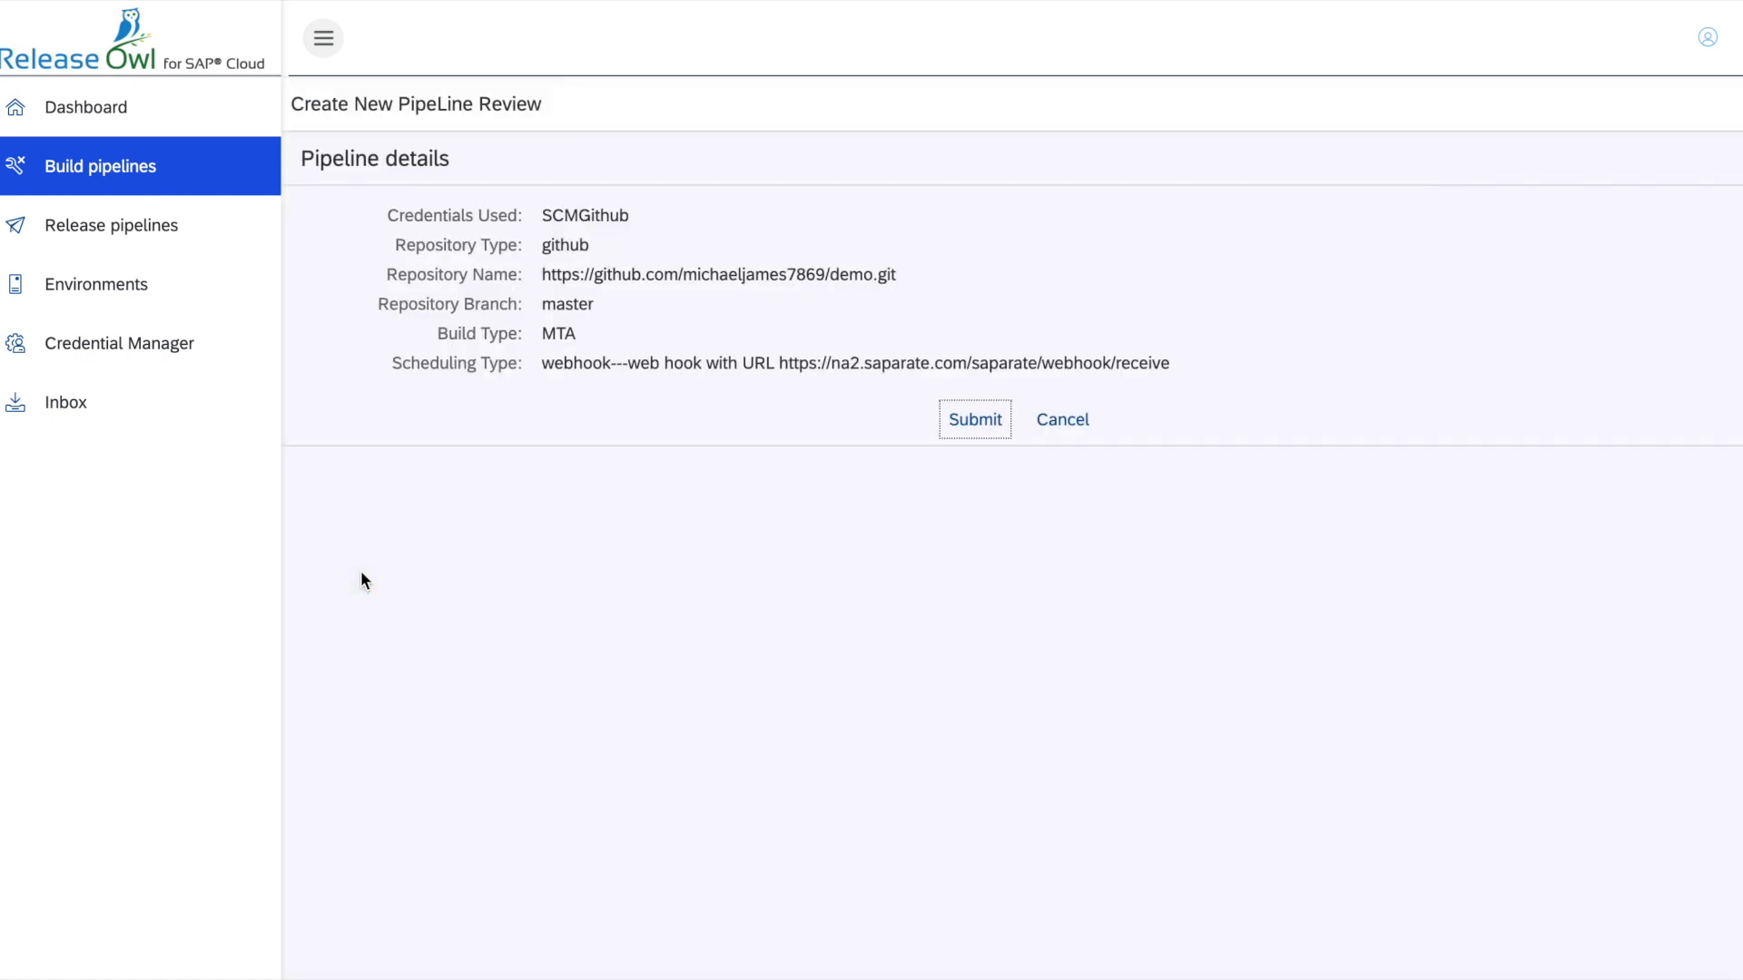
pyautogui.moveTo(876, 547)
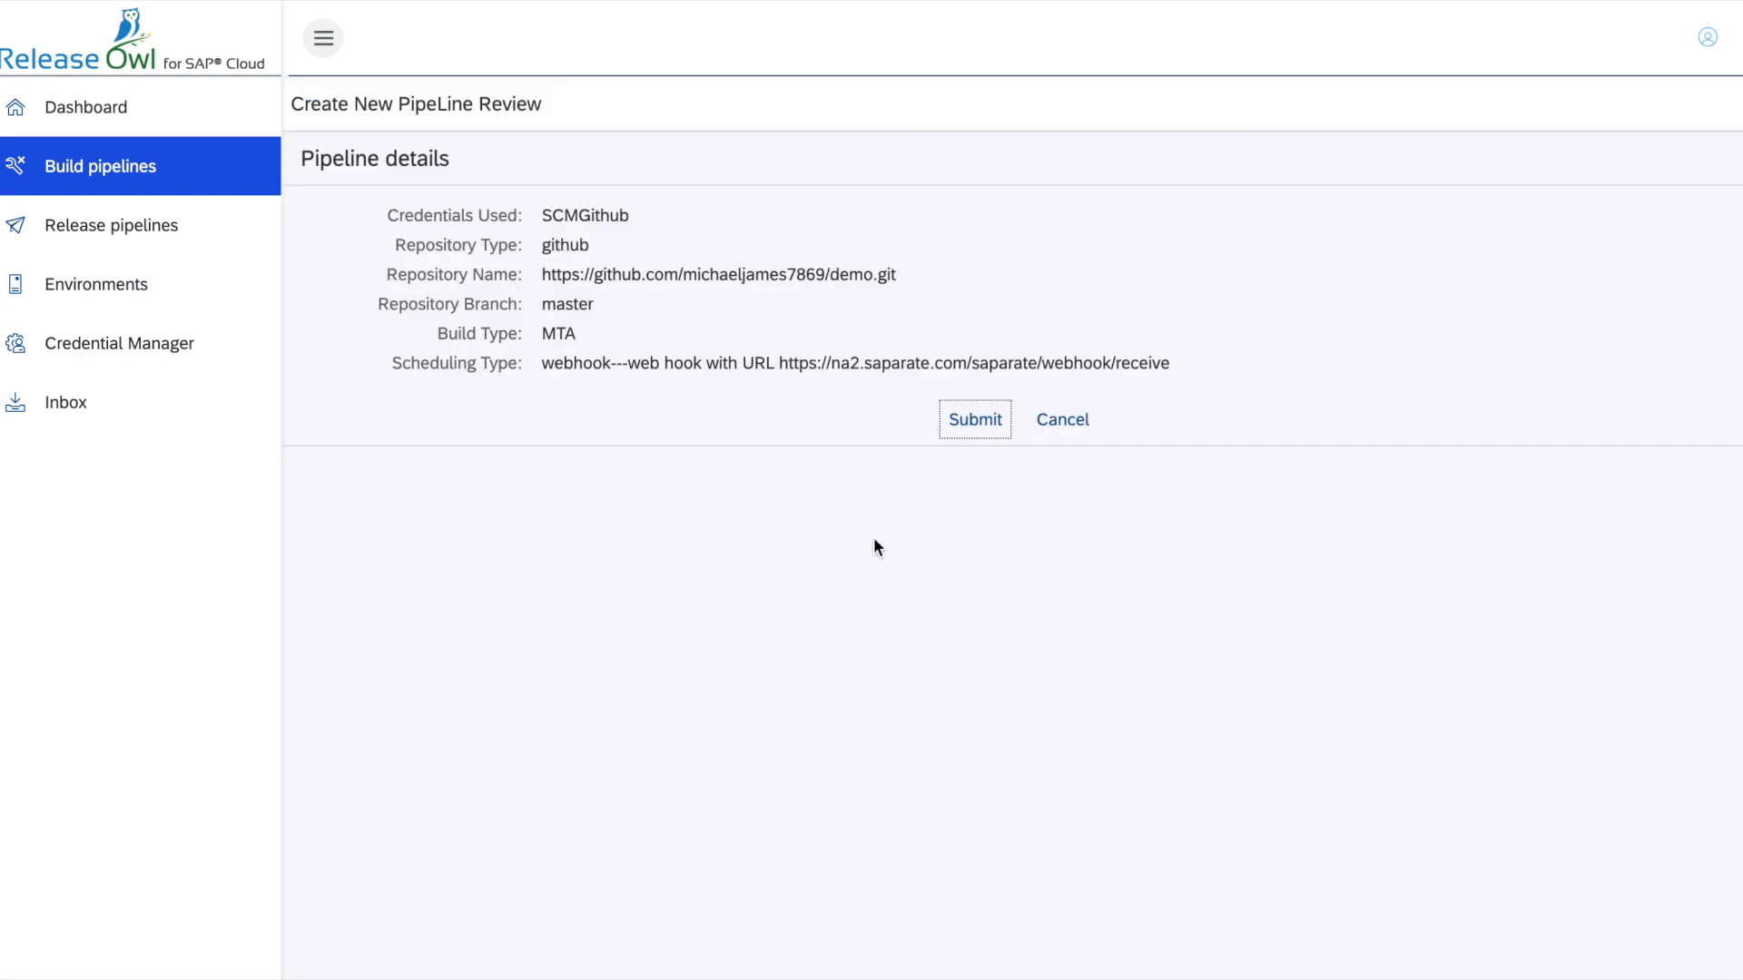
pyautogui.click(974, 420)
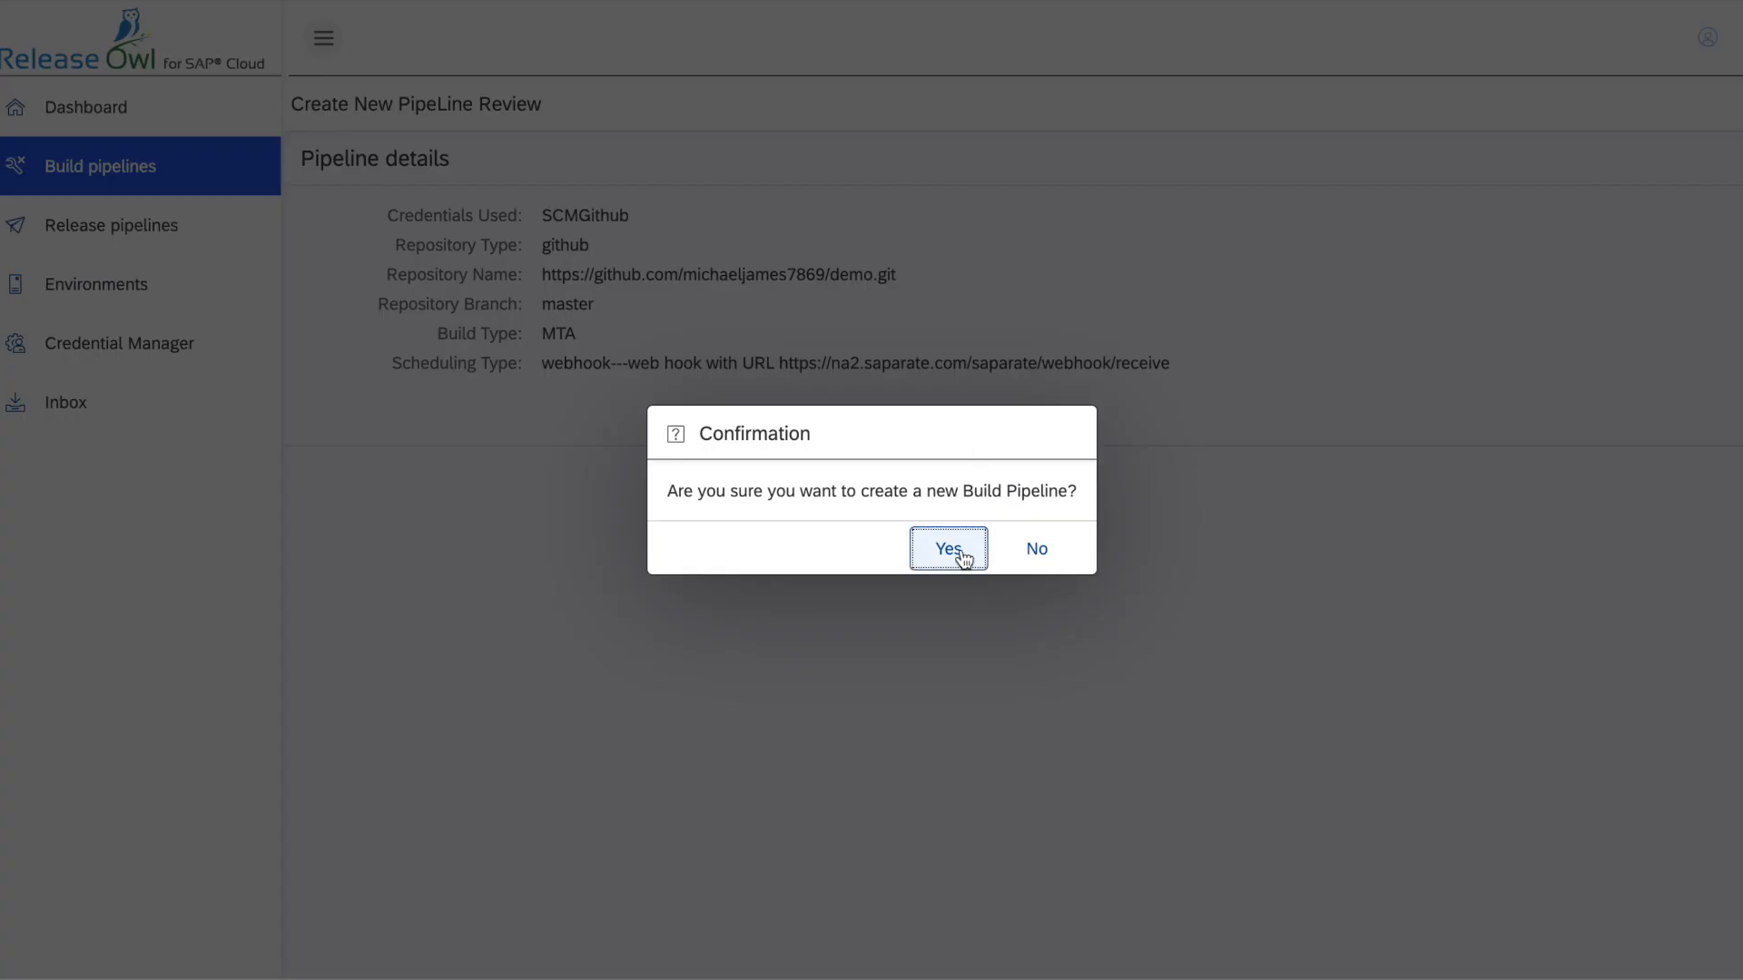
pyautogui.click(947, 548)
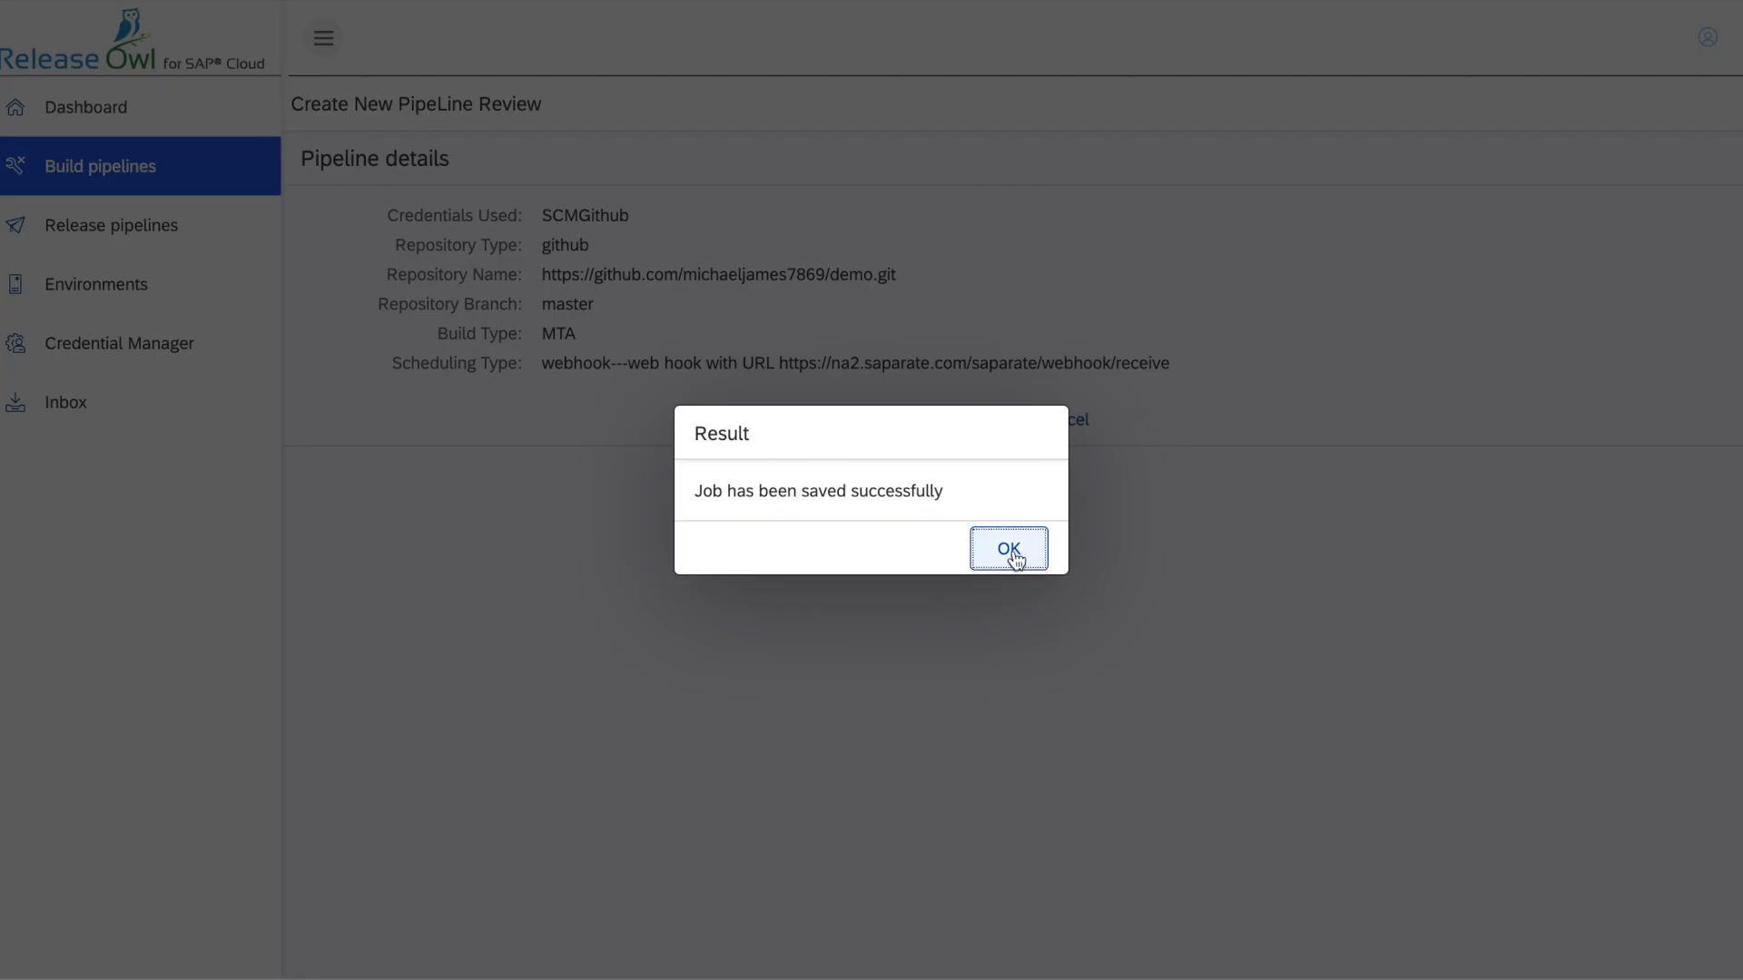
pyautogui.click(1006, 548)
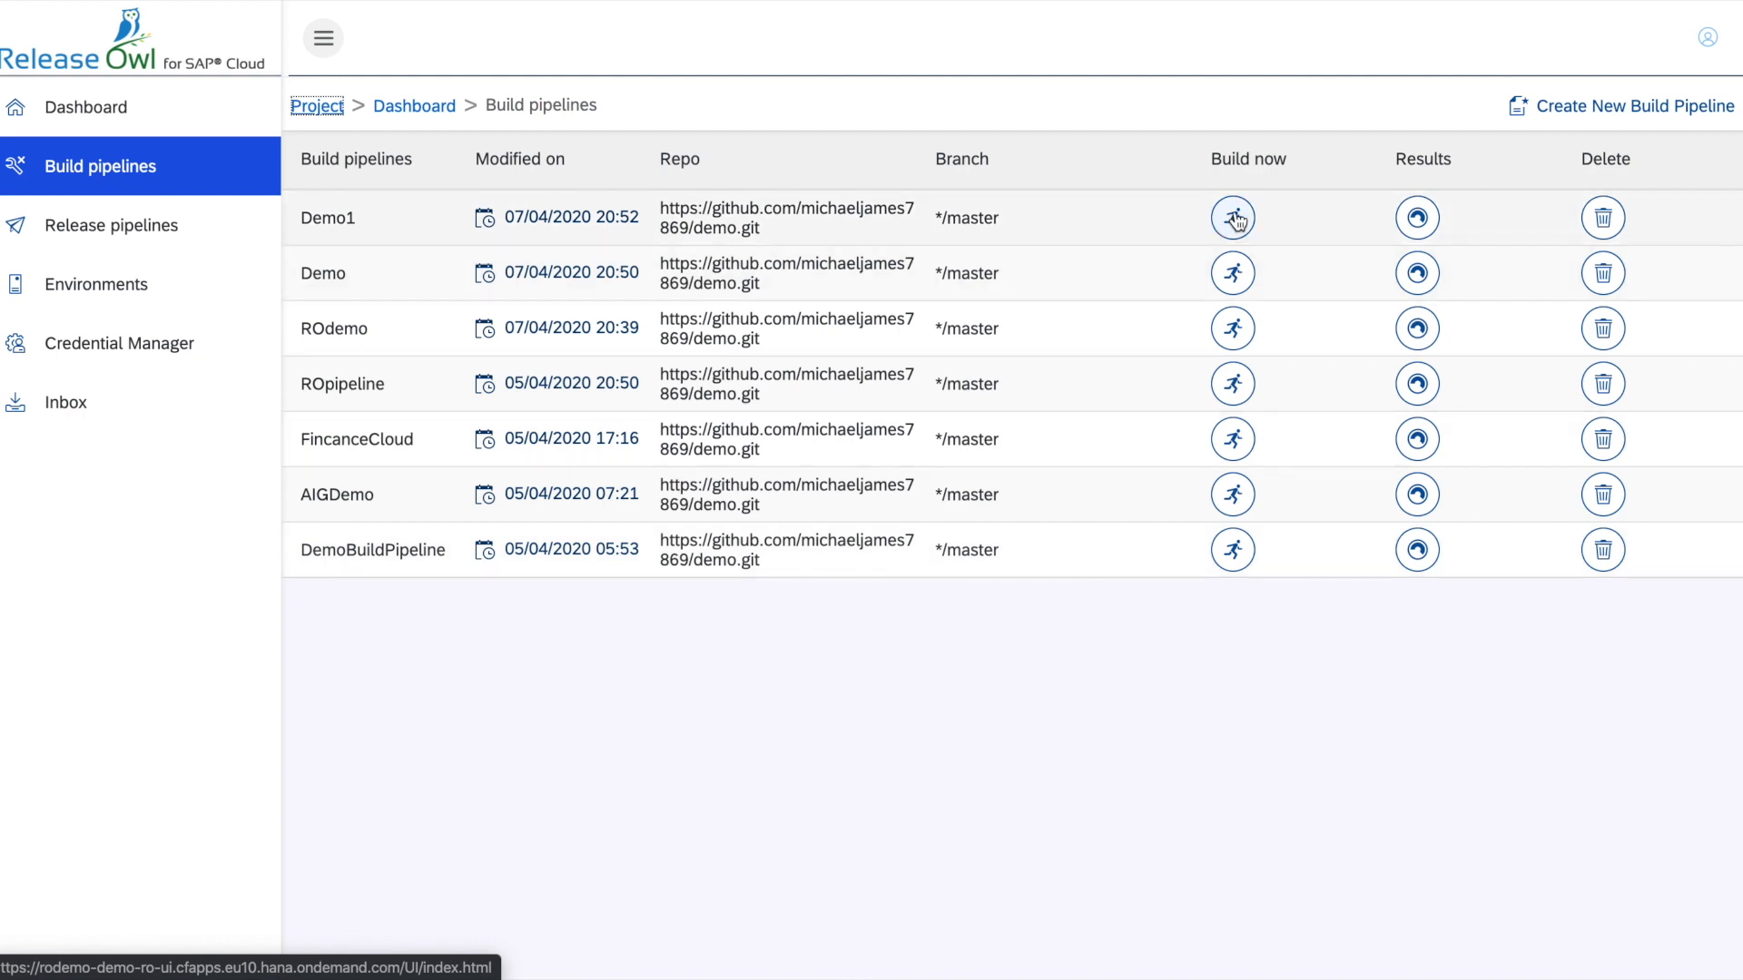
# - Run a Demo1 build and refresh its results to check the stage status
pyautogui.click(1232, 217)
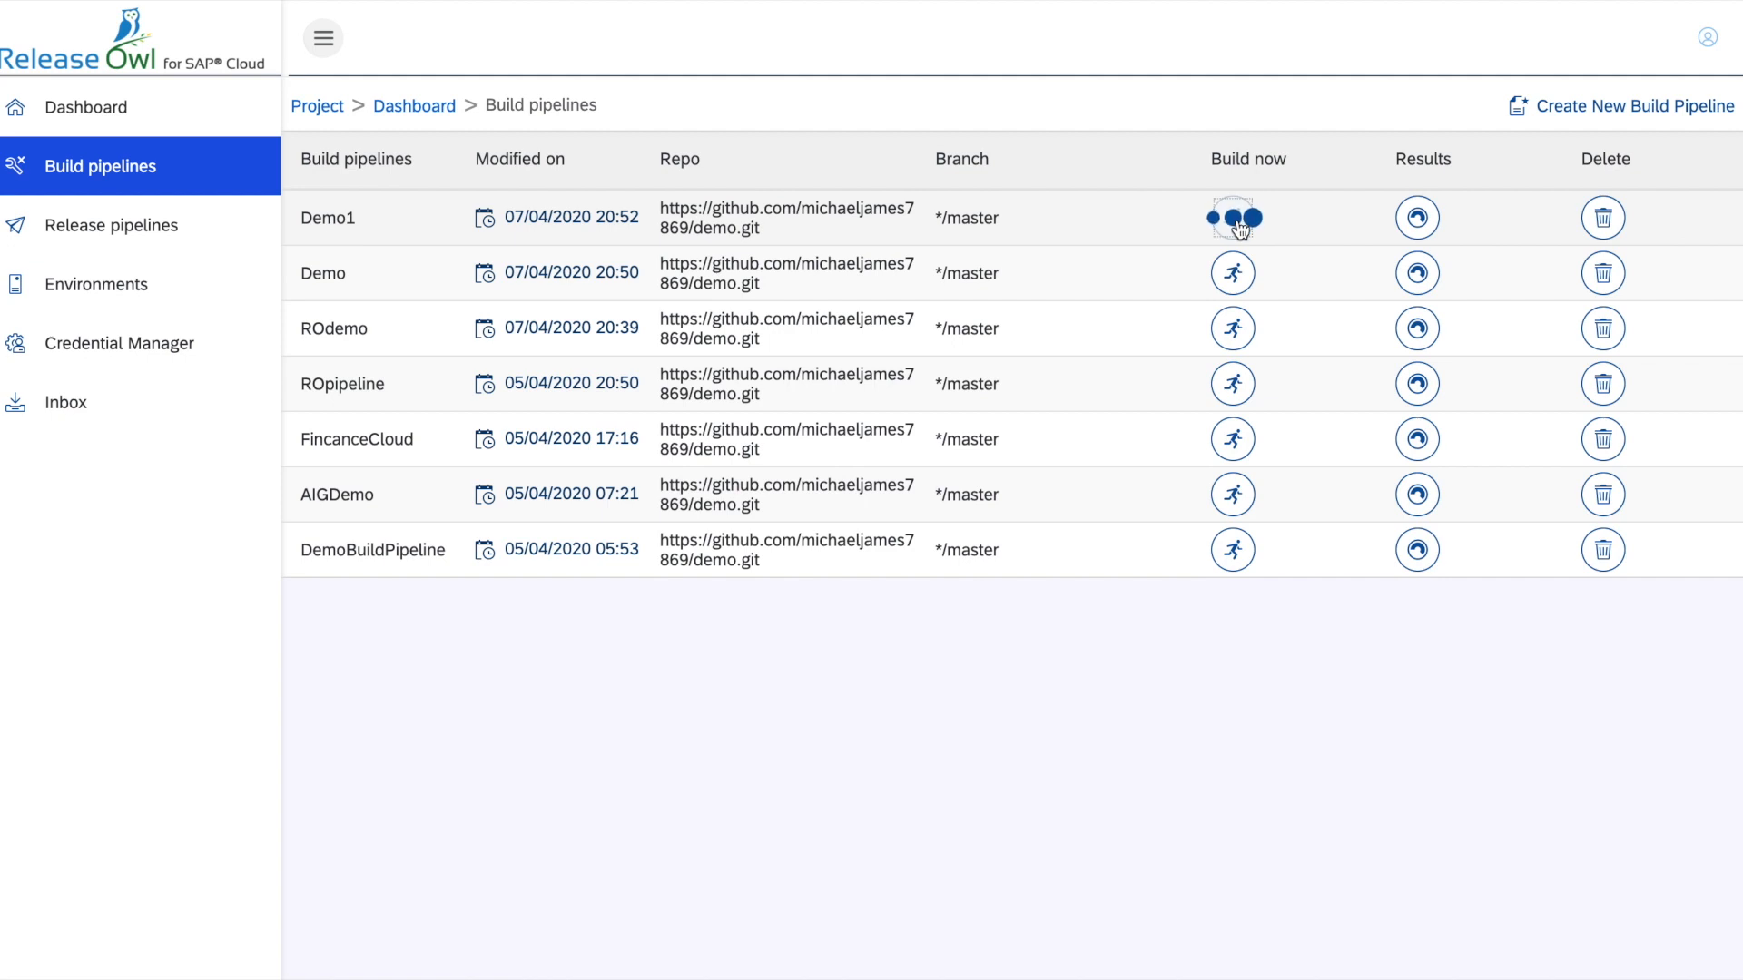
pyautogui.click(1231, 217)
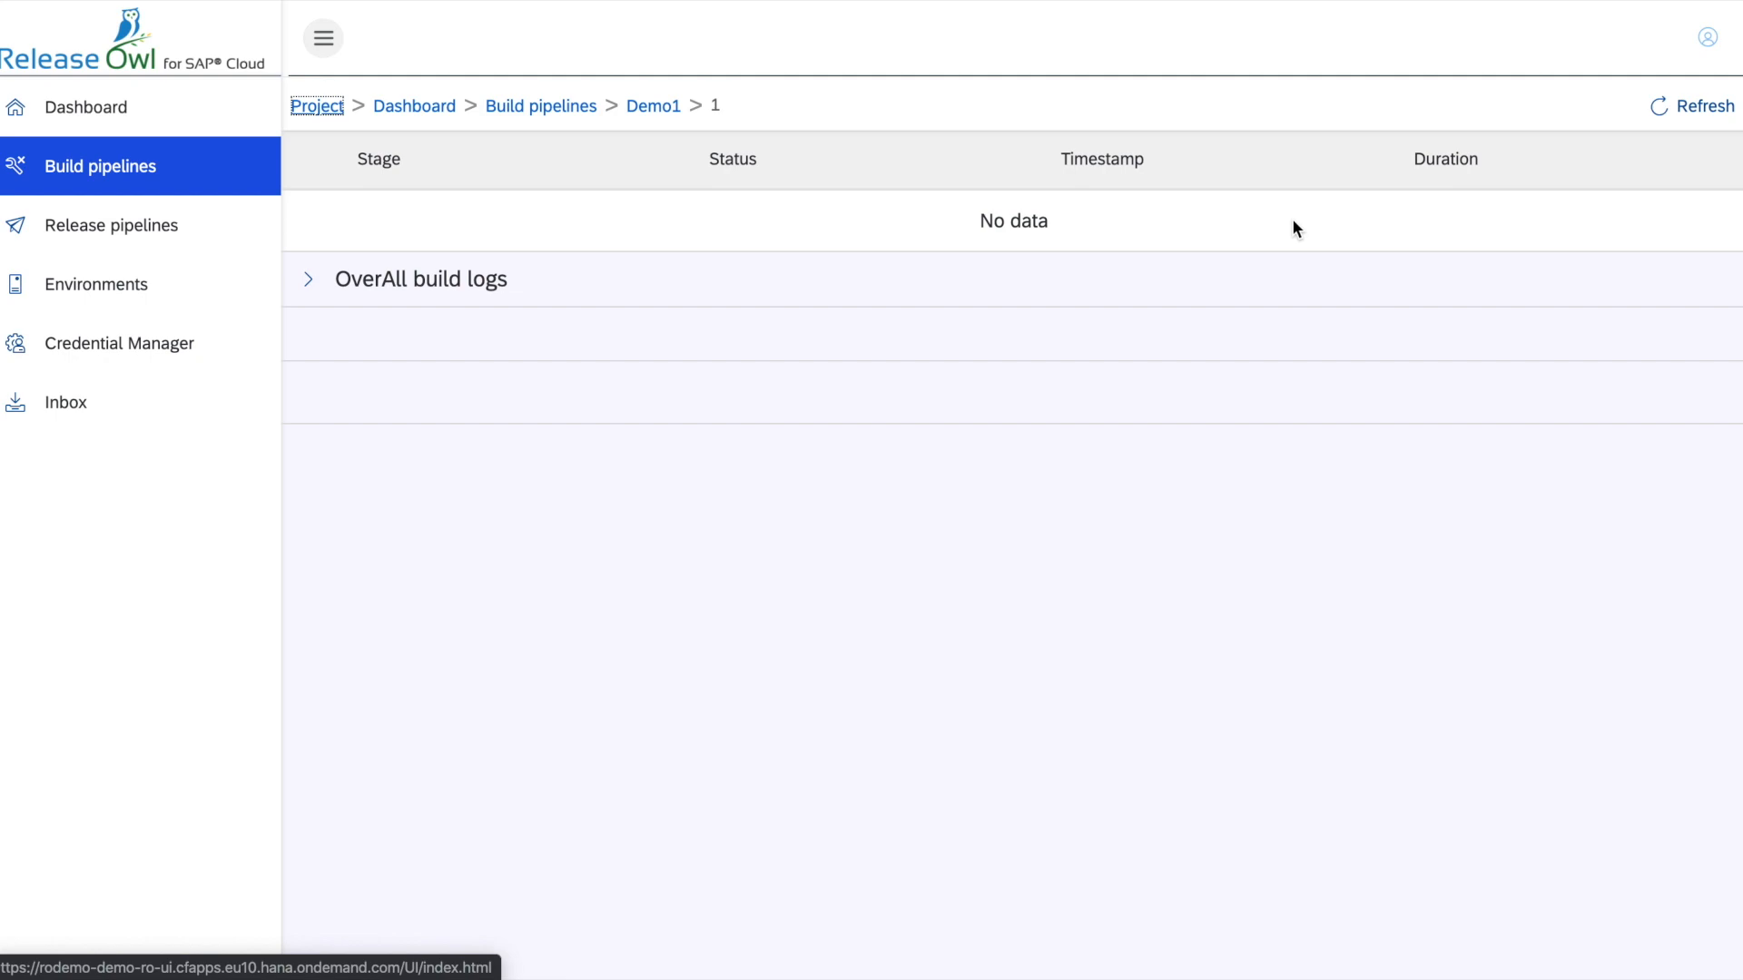
pyautogui.click(1694, 105)
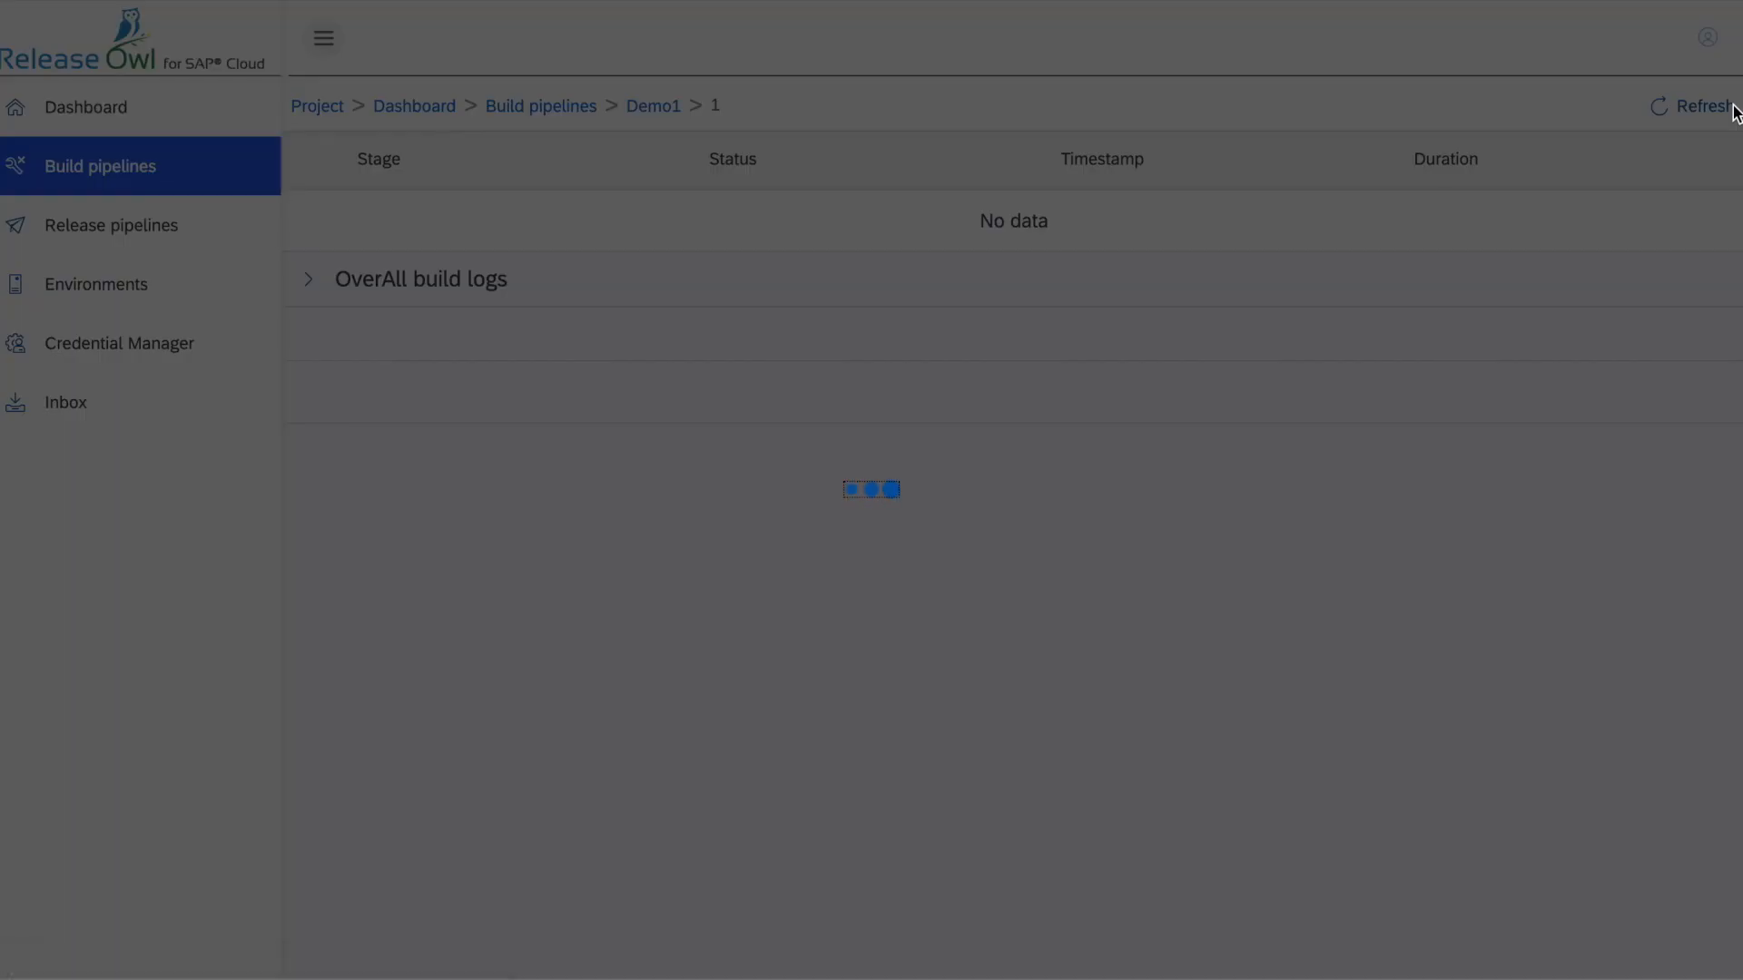
pyautogui.click(1695, 105)
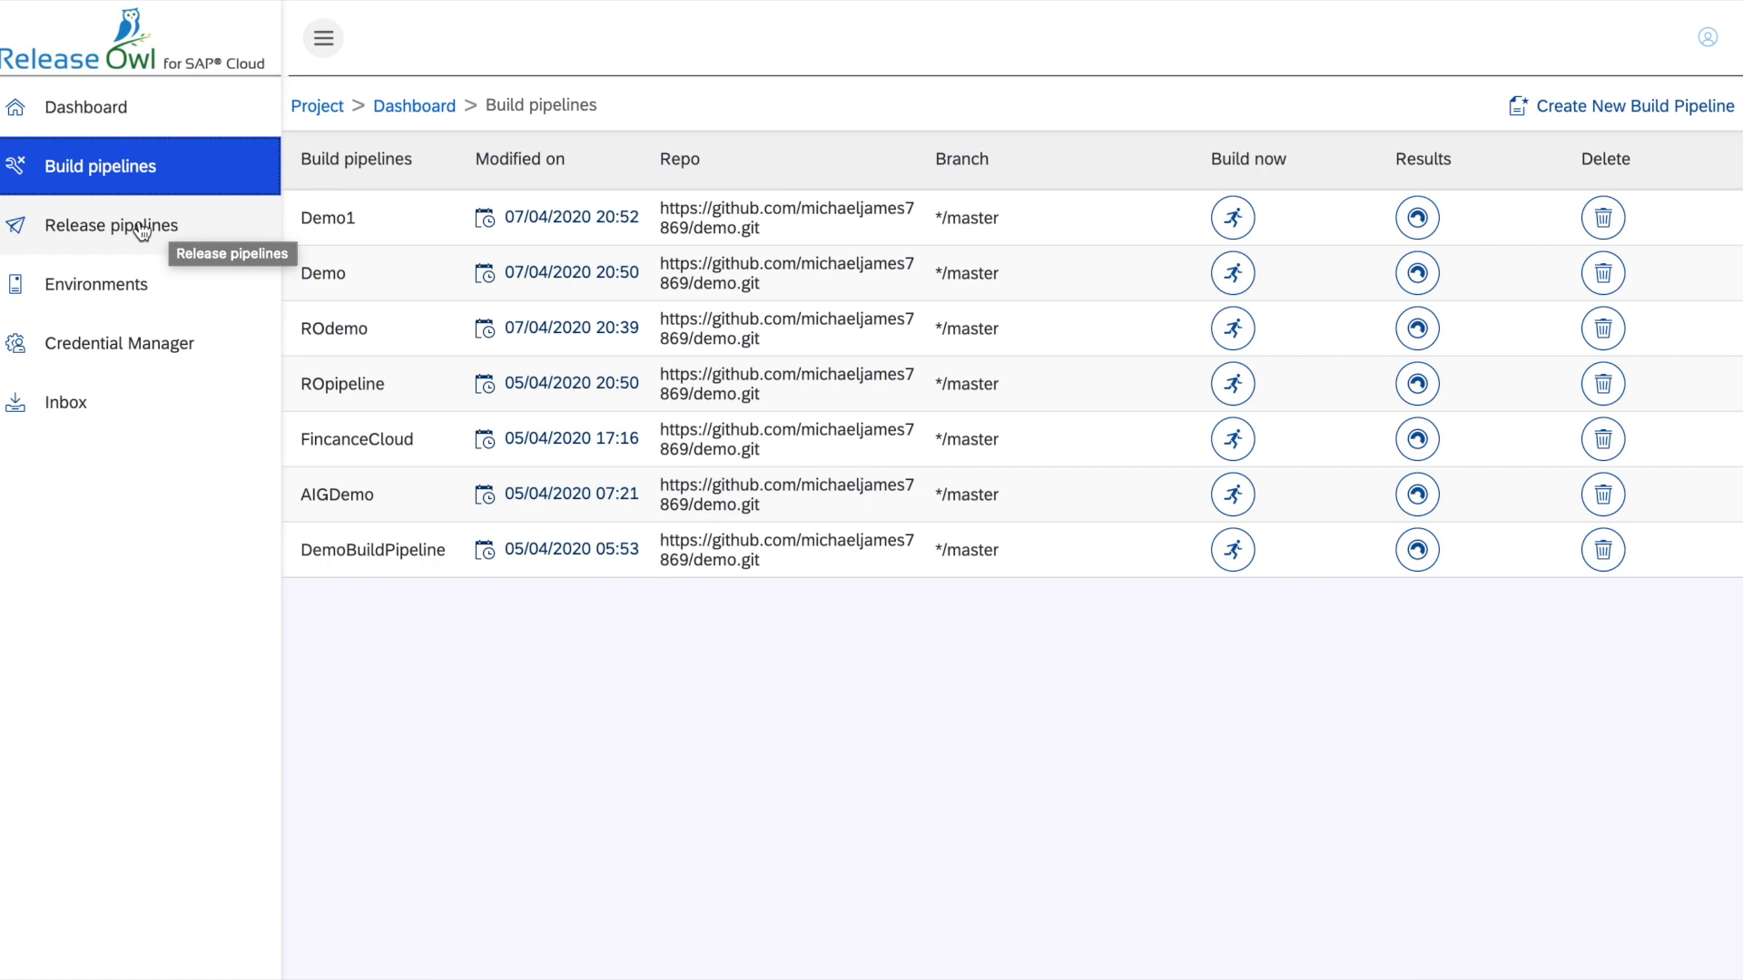
# - Name a new release pipeline Release0001 and select Demo1 as its build pipeline
pyautogui.click(110, 224)
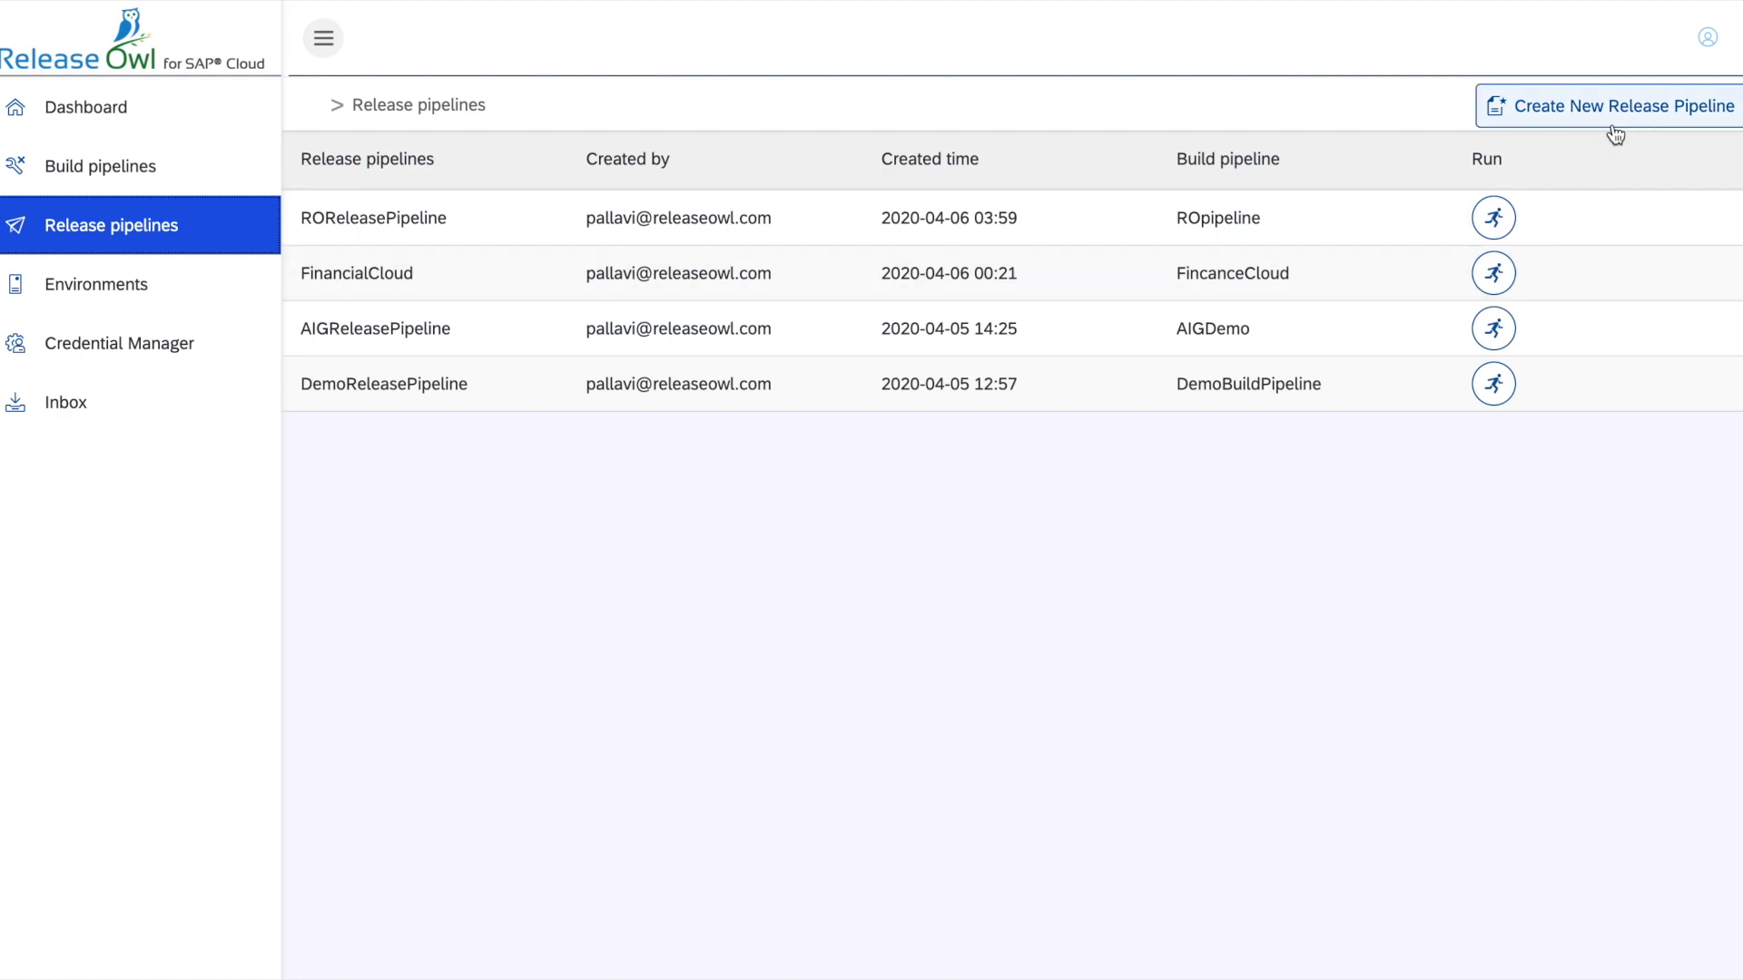
pyautogui.moveTo(1626, 120)
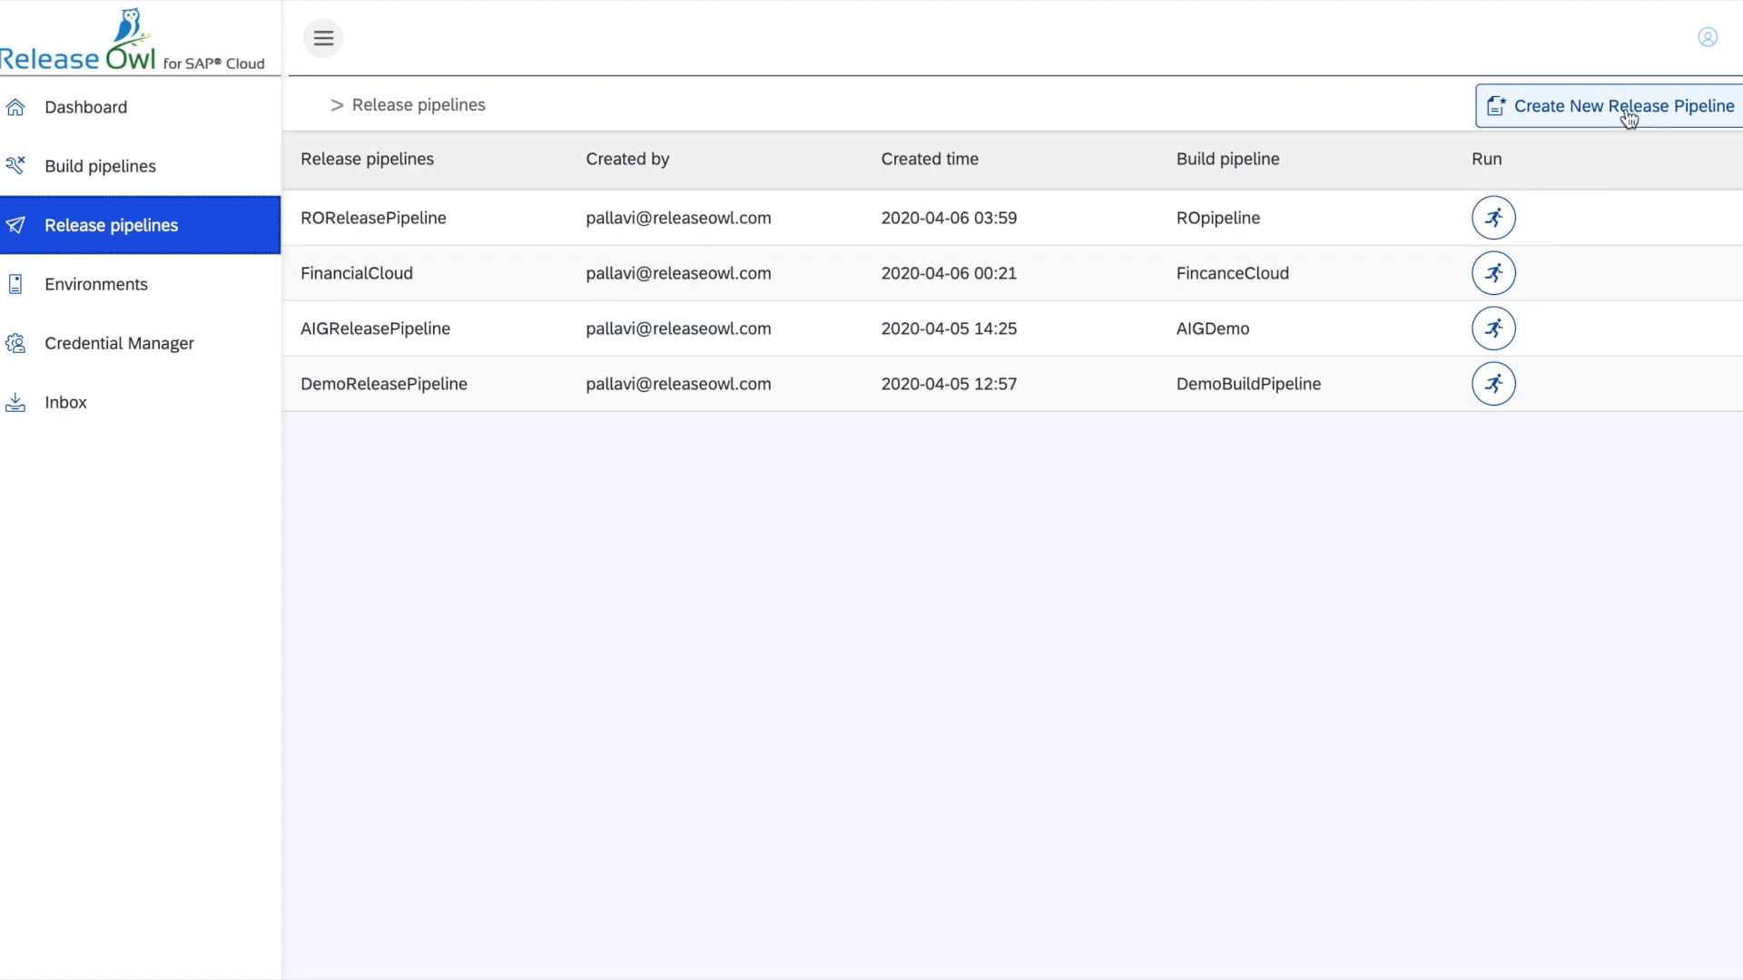
pyautogui.click(1618, 105)
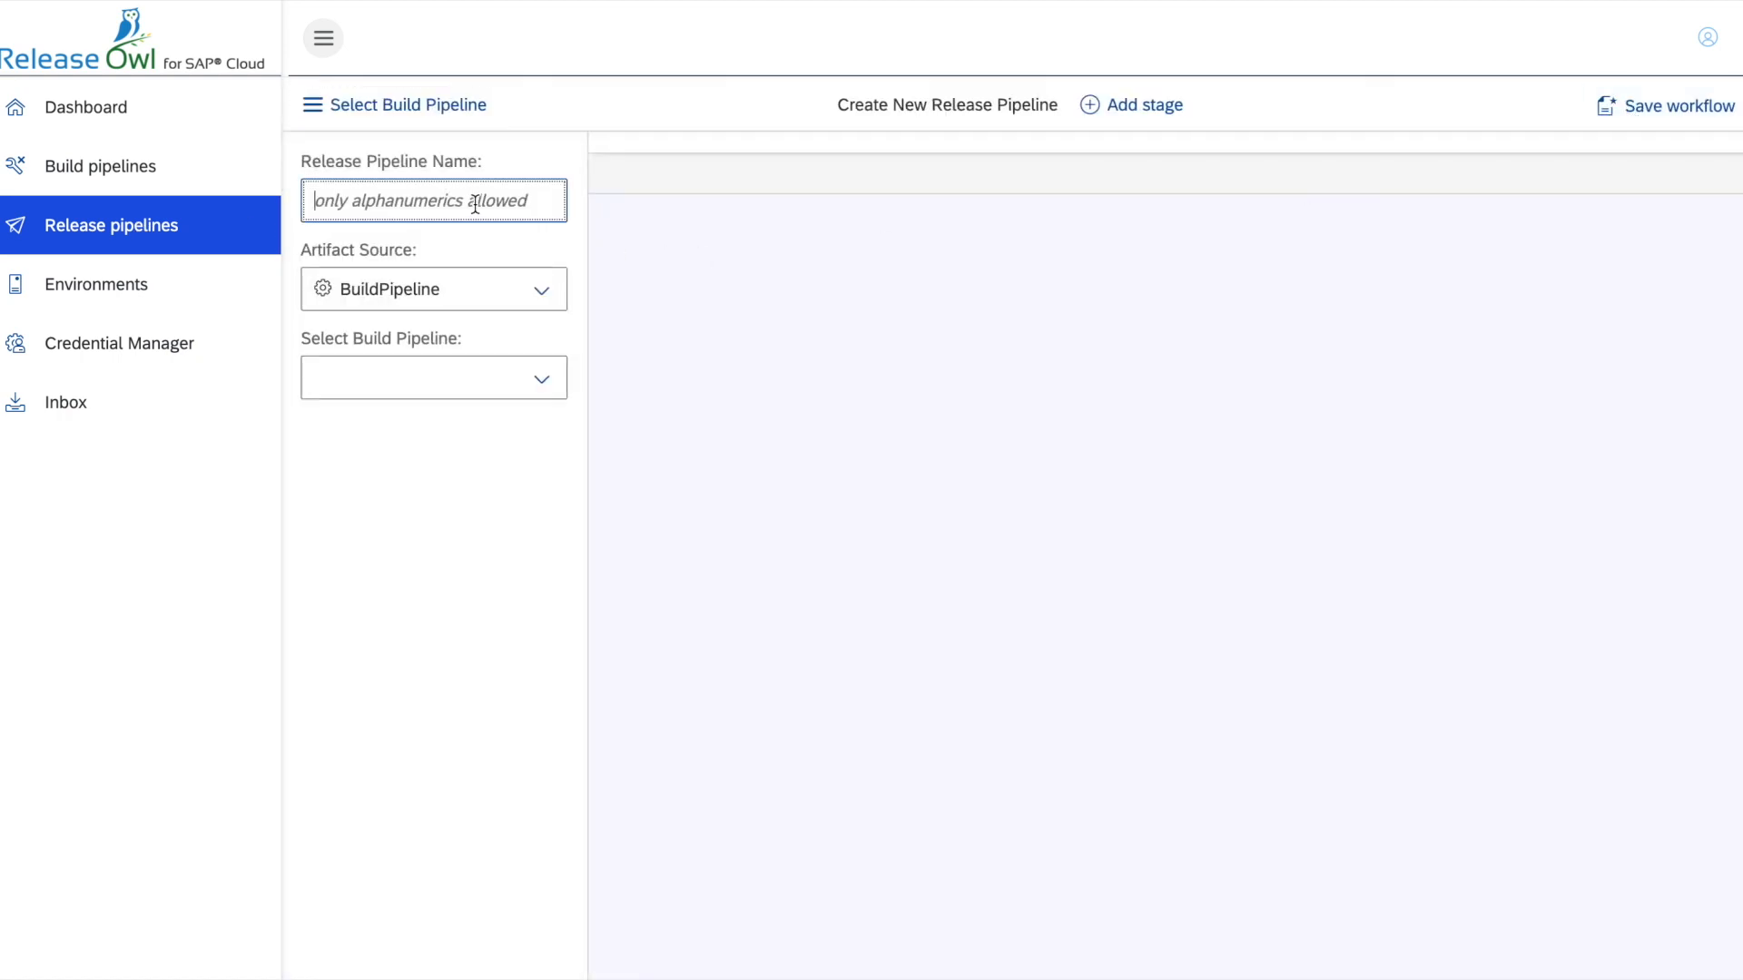
pyautogui.write('Release0001')
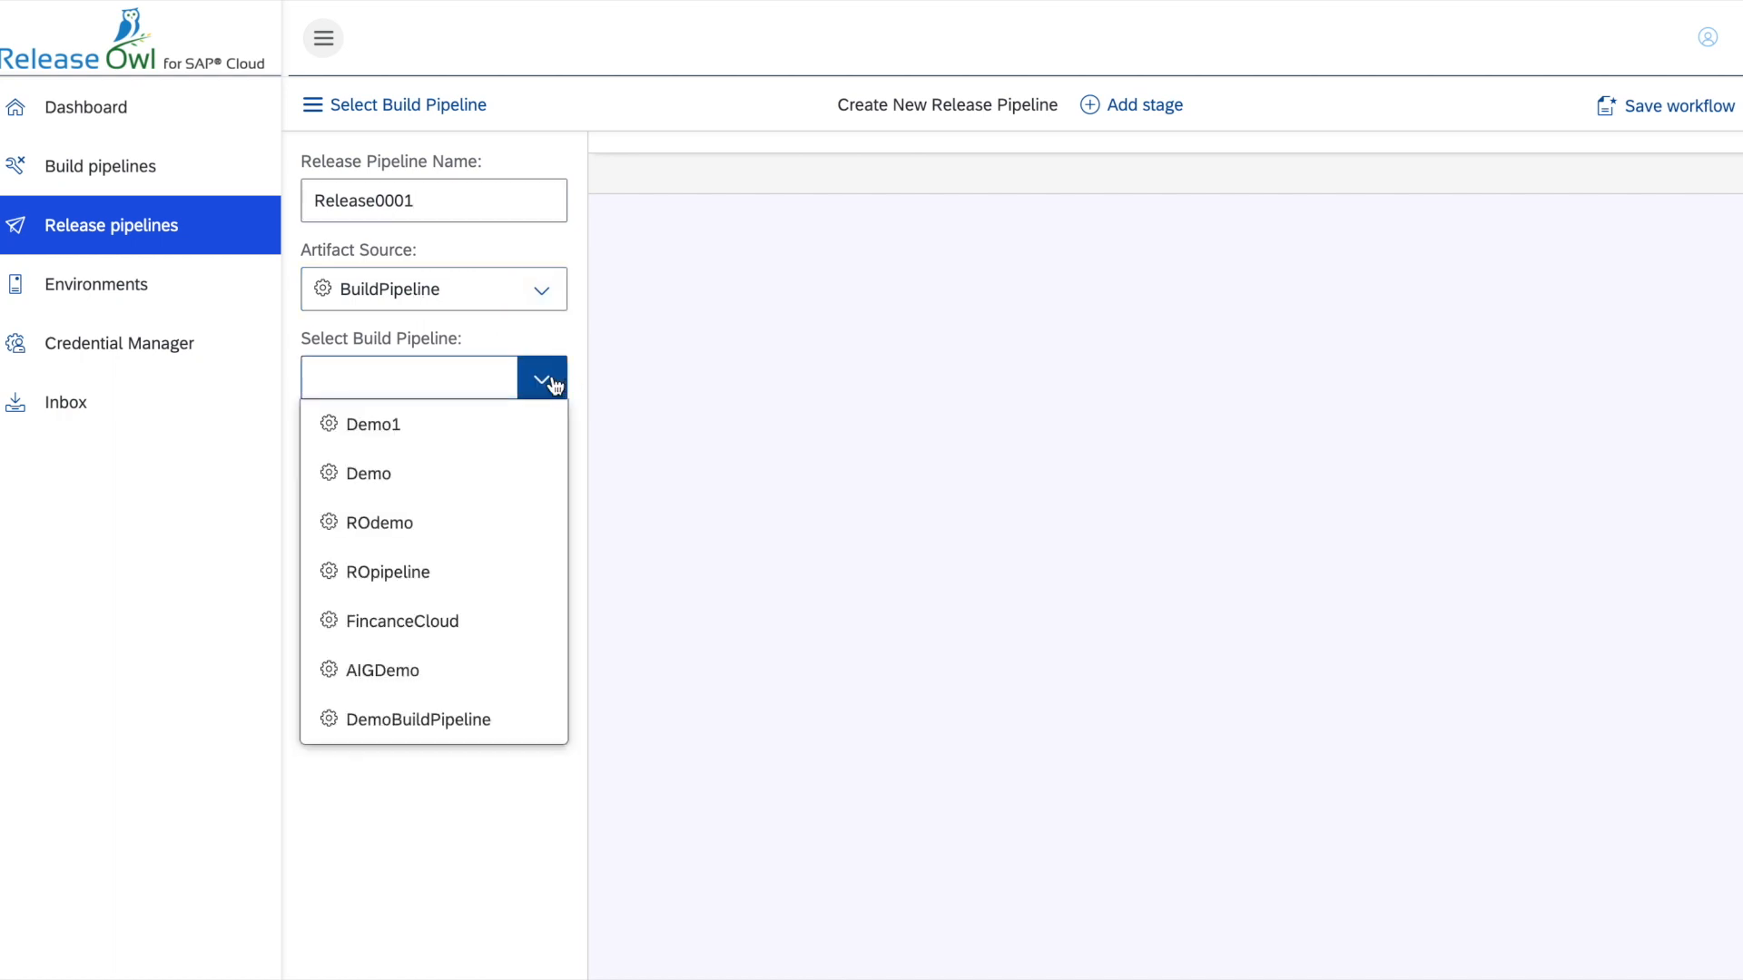
pyautogui.moveTo(420, 426)
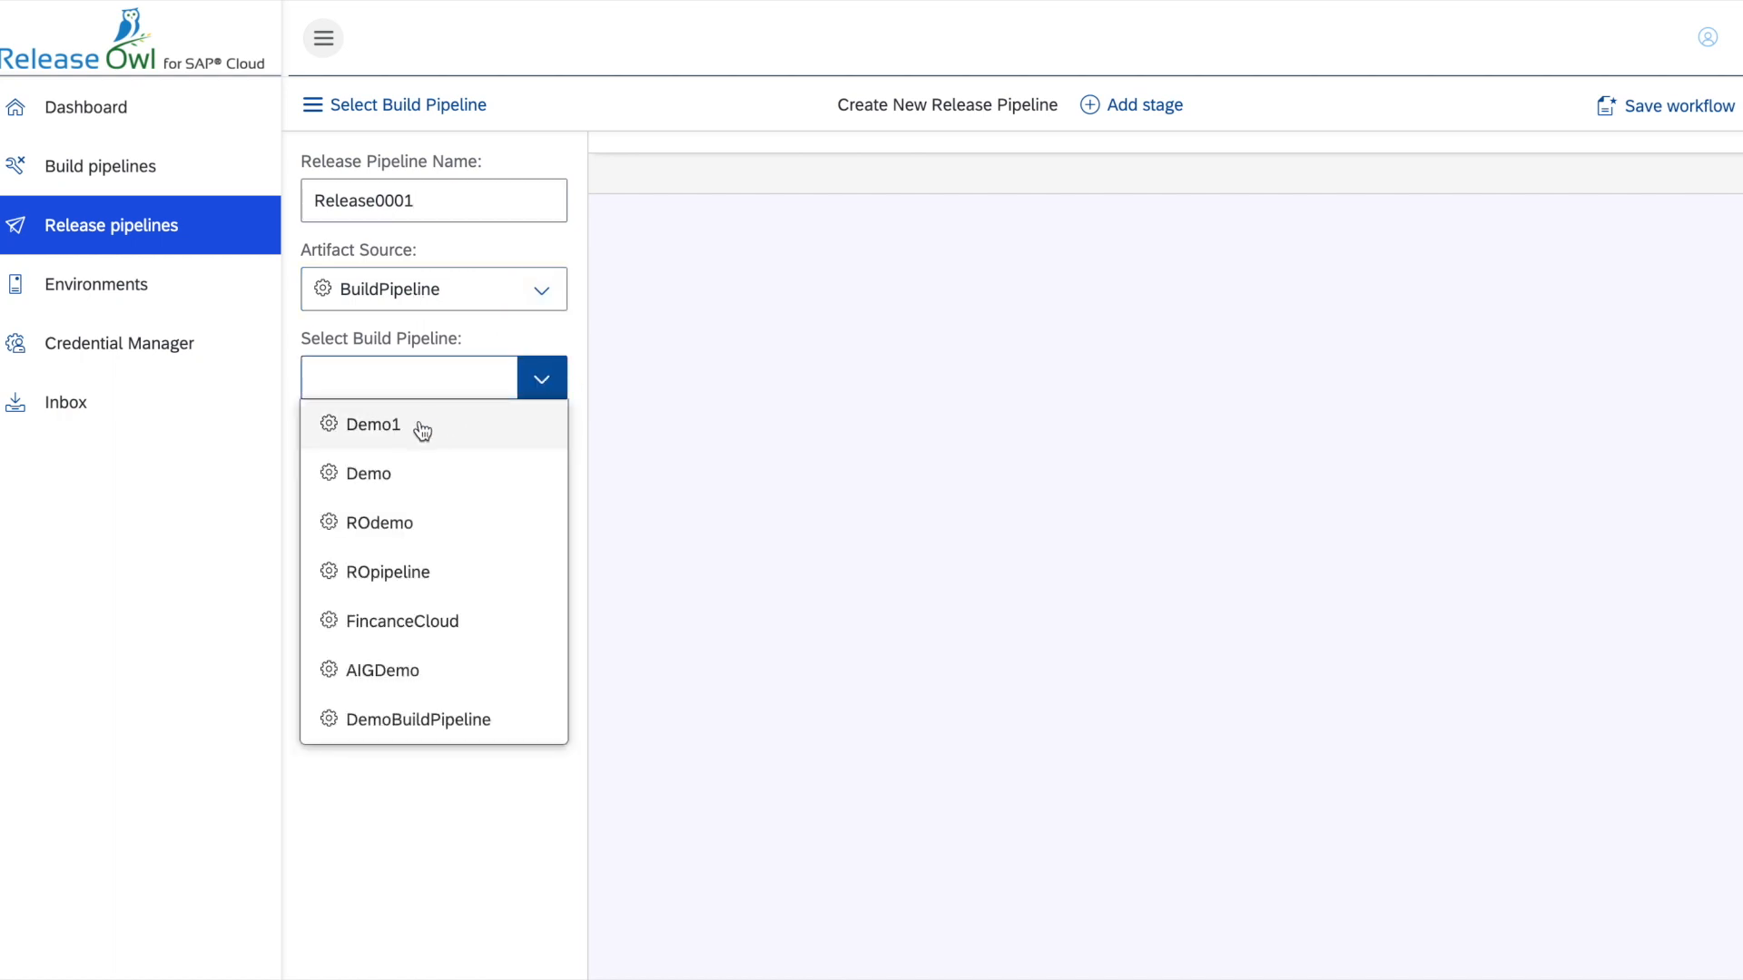
pyautogui.click(371, 425)
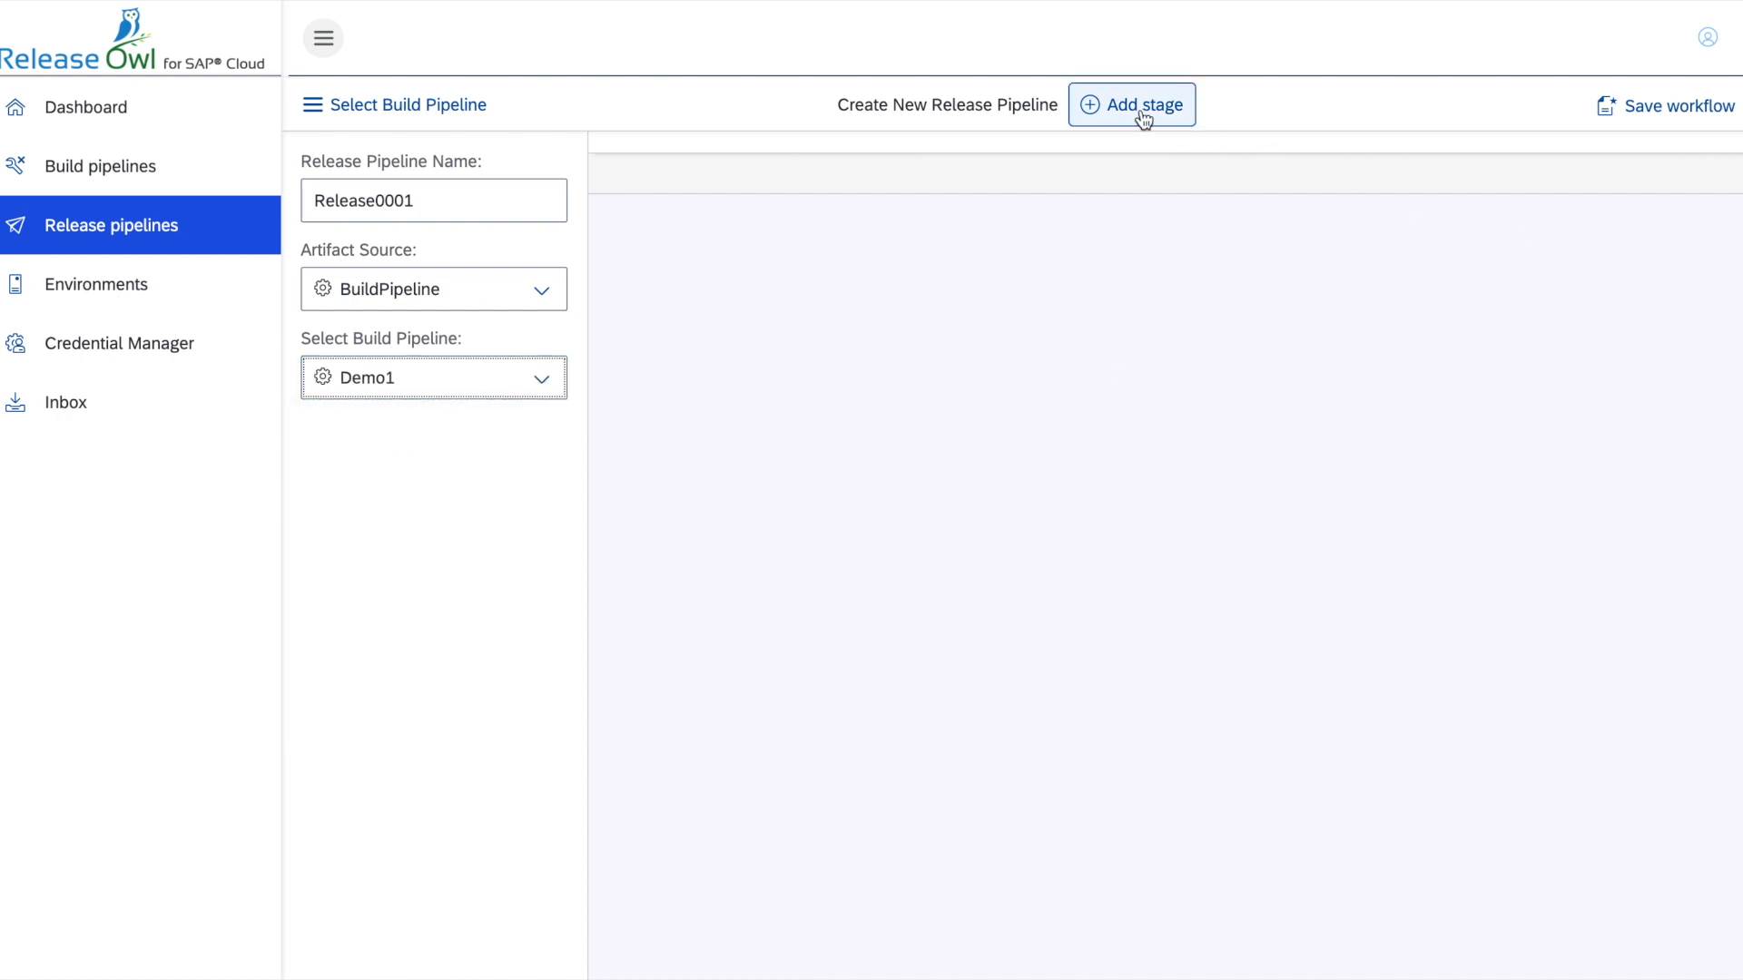
# - Add a stage named 'Dev to Prod' with pre- and post-deployment actions enabled
pyautogui.click(1130, 104)
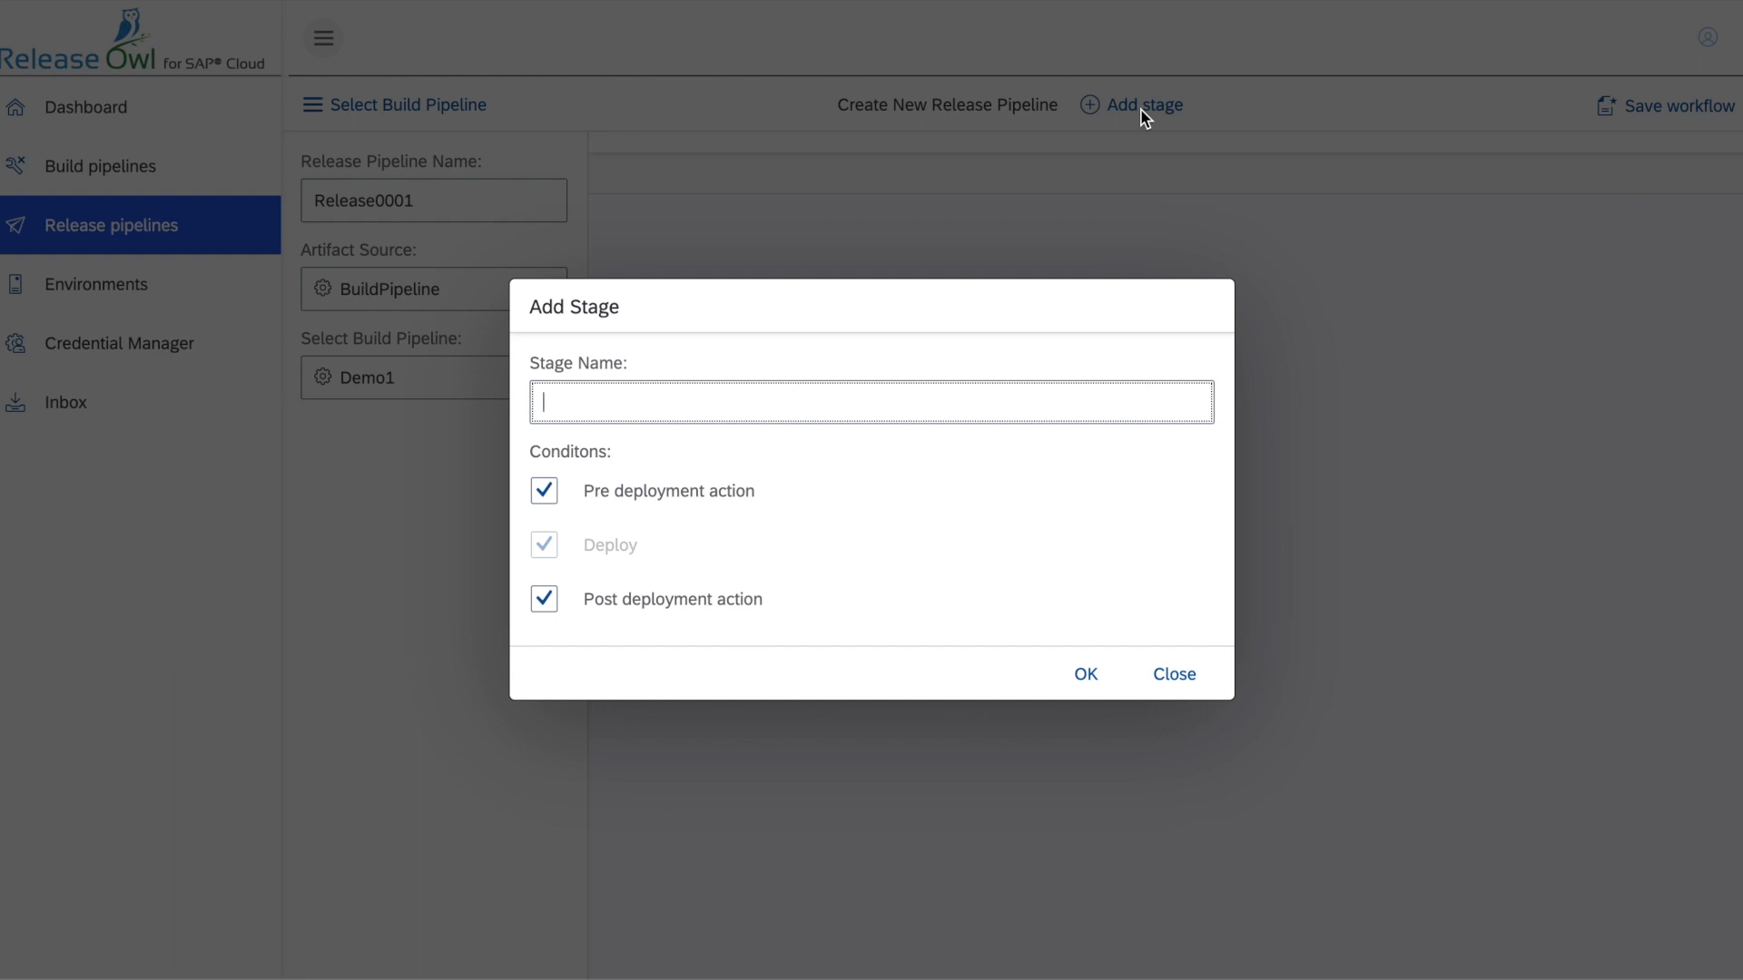
pyautogui.moveTo(974, 306)
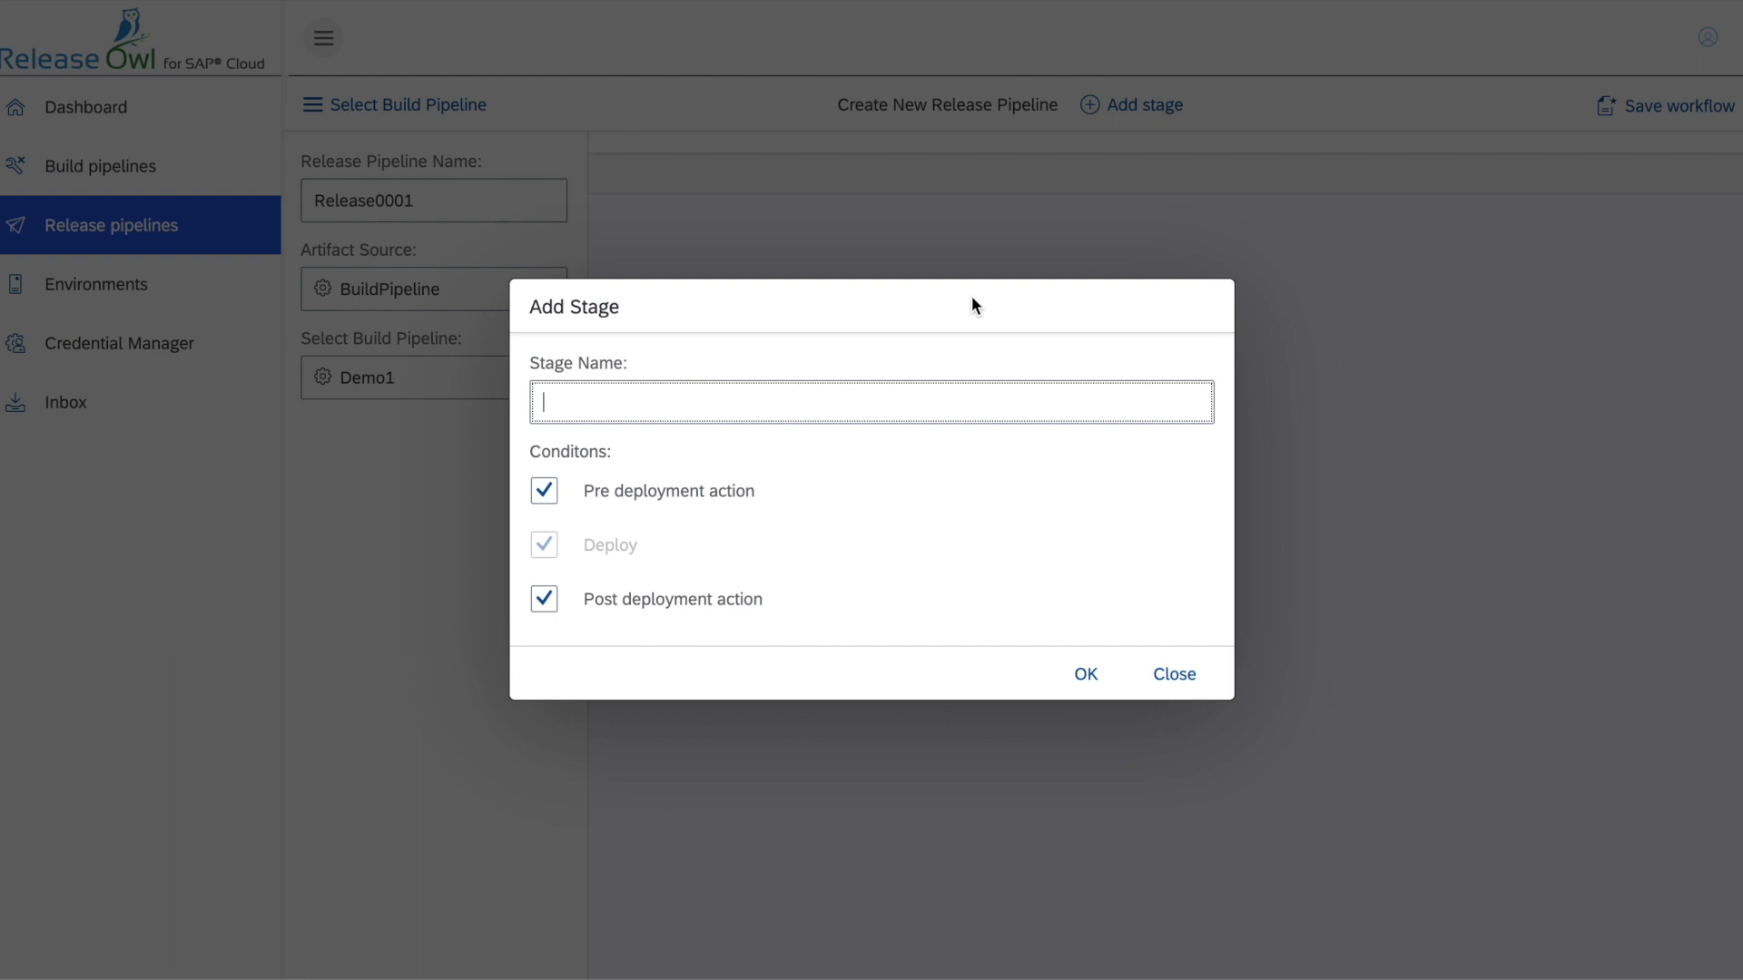
pyautogui.write('Dev to')
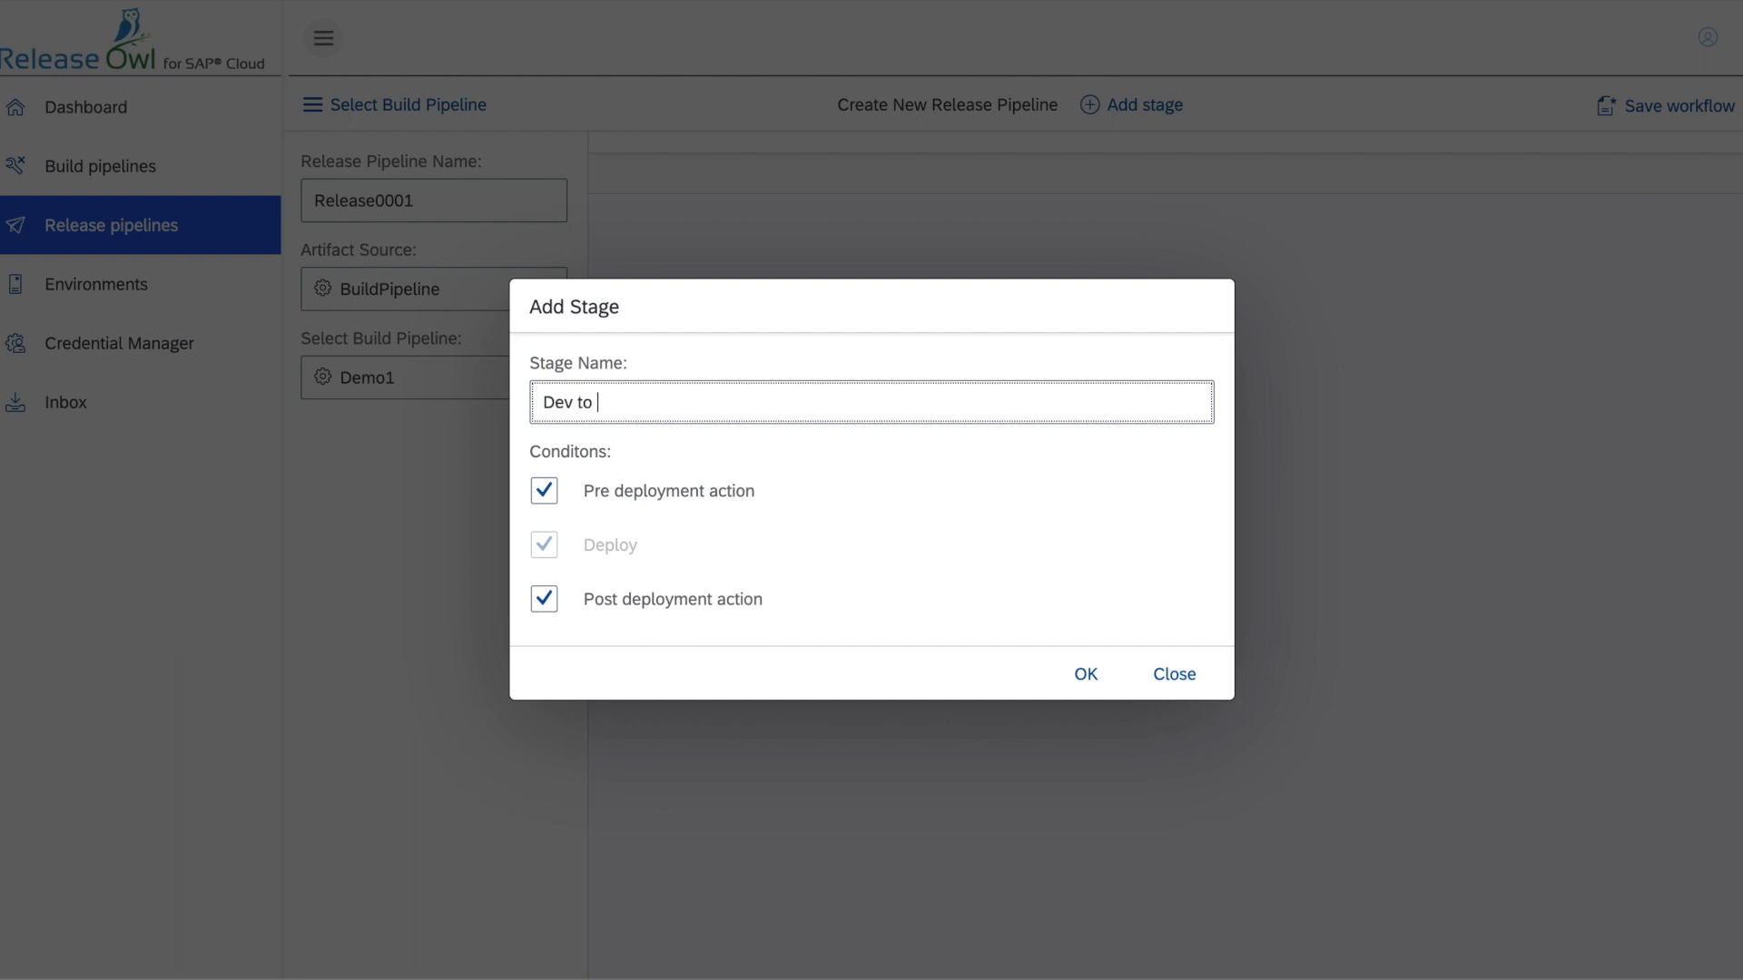
pyautogui.write('Prod')
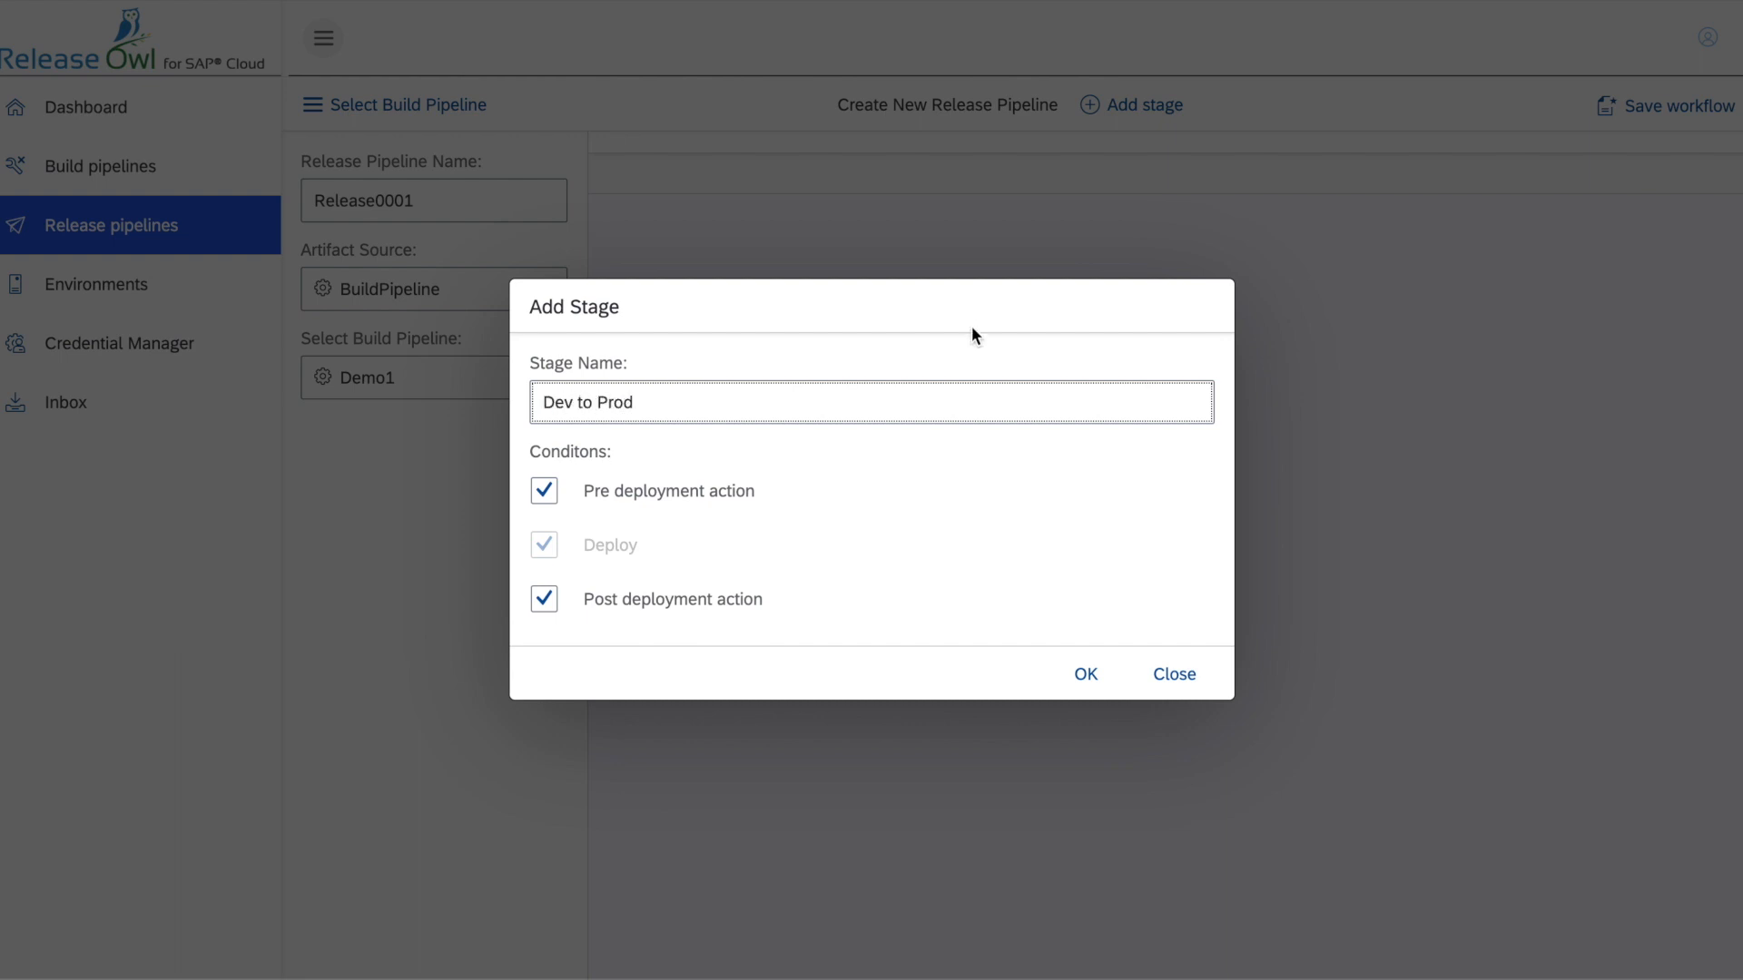
pyautogui.click(1085, 674)
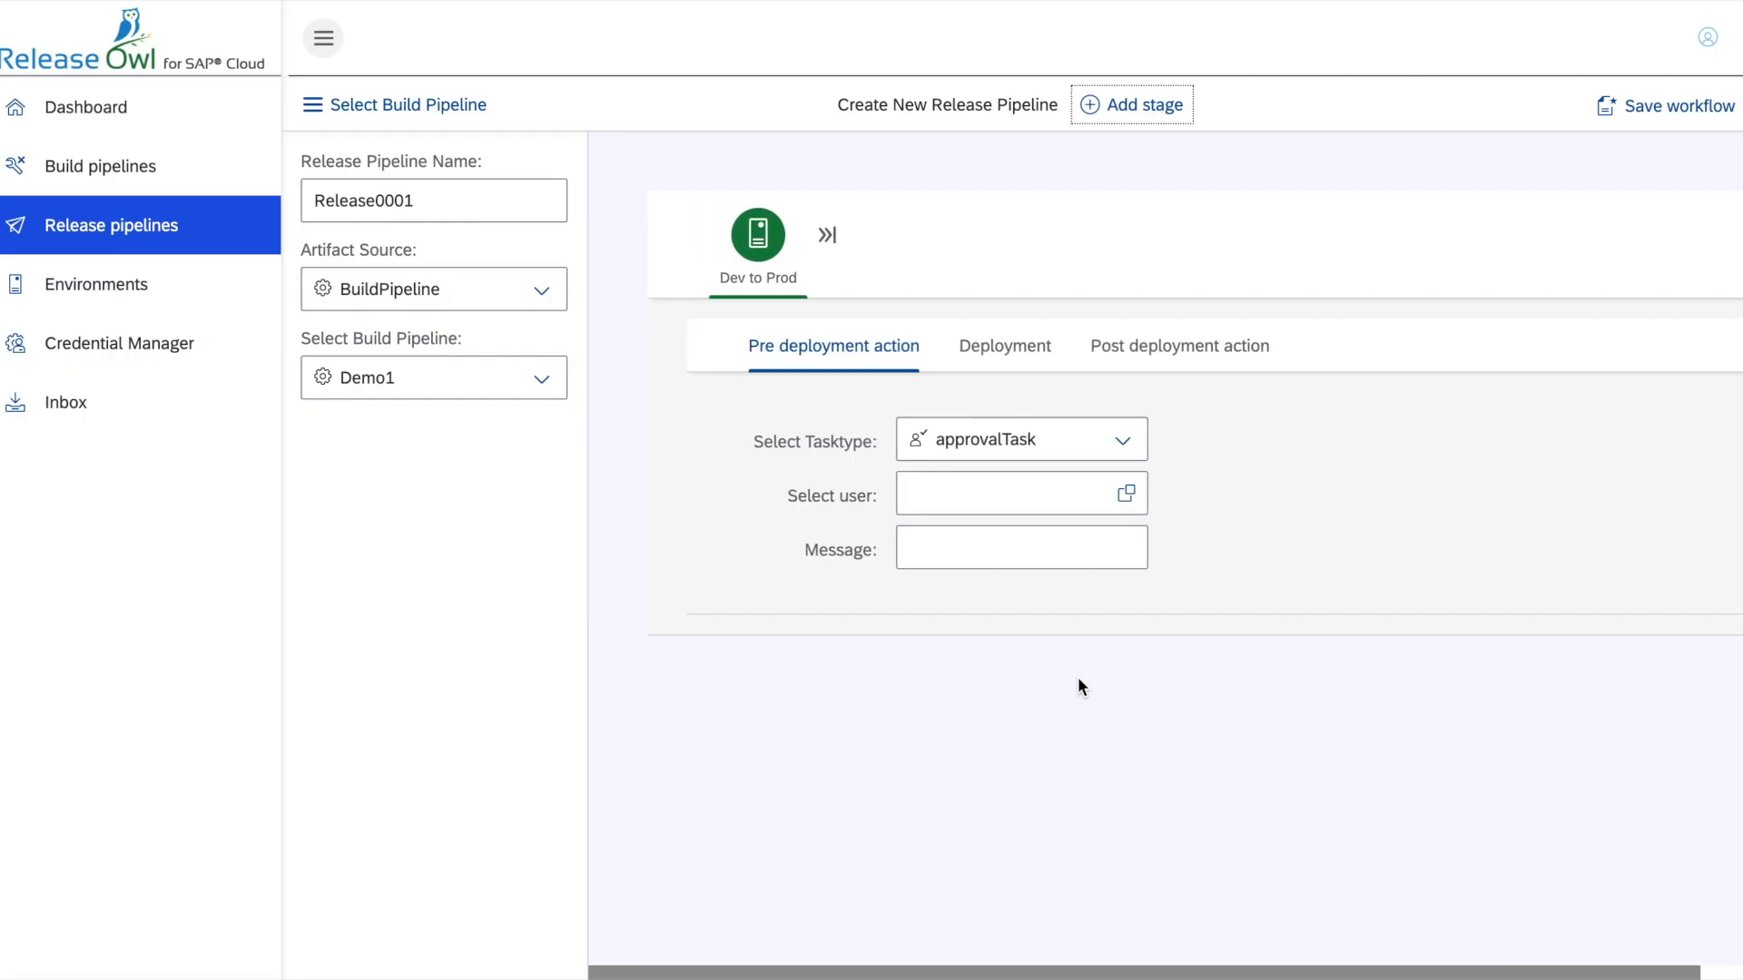
pyautogui.moveTo(1021, 439)
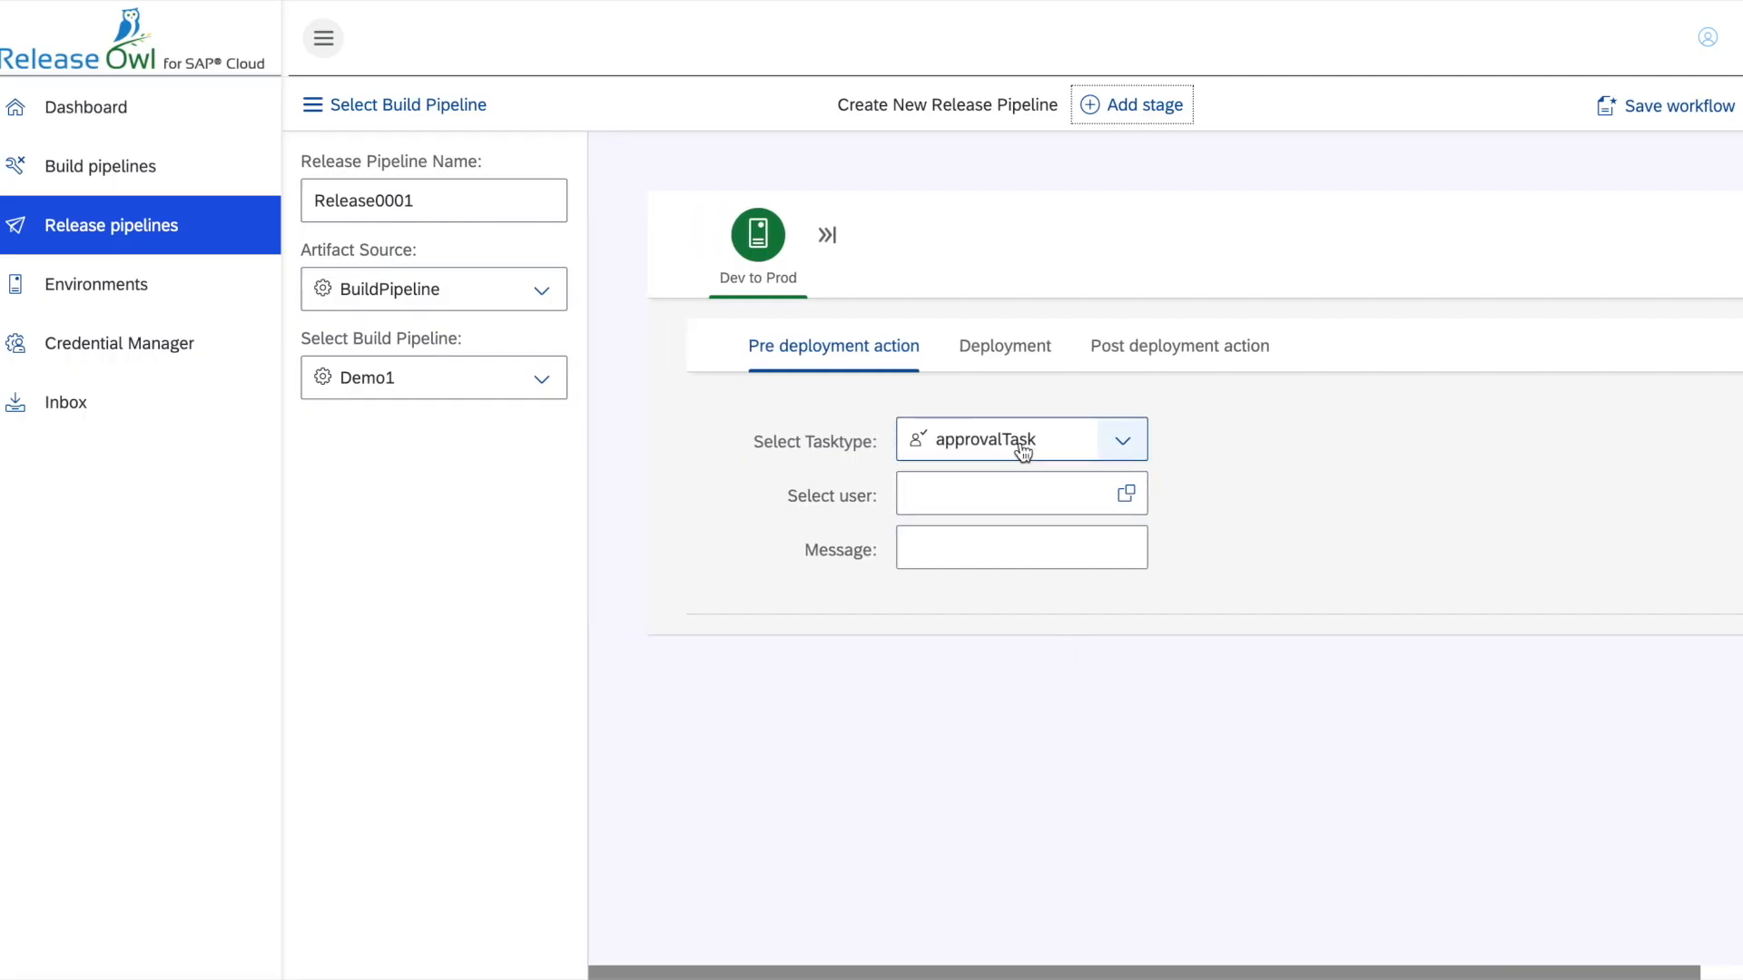
pyautogui.click(1001, 494)
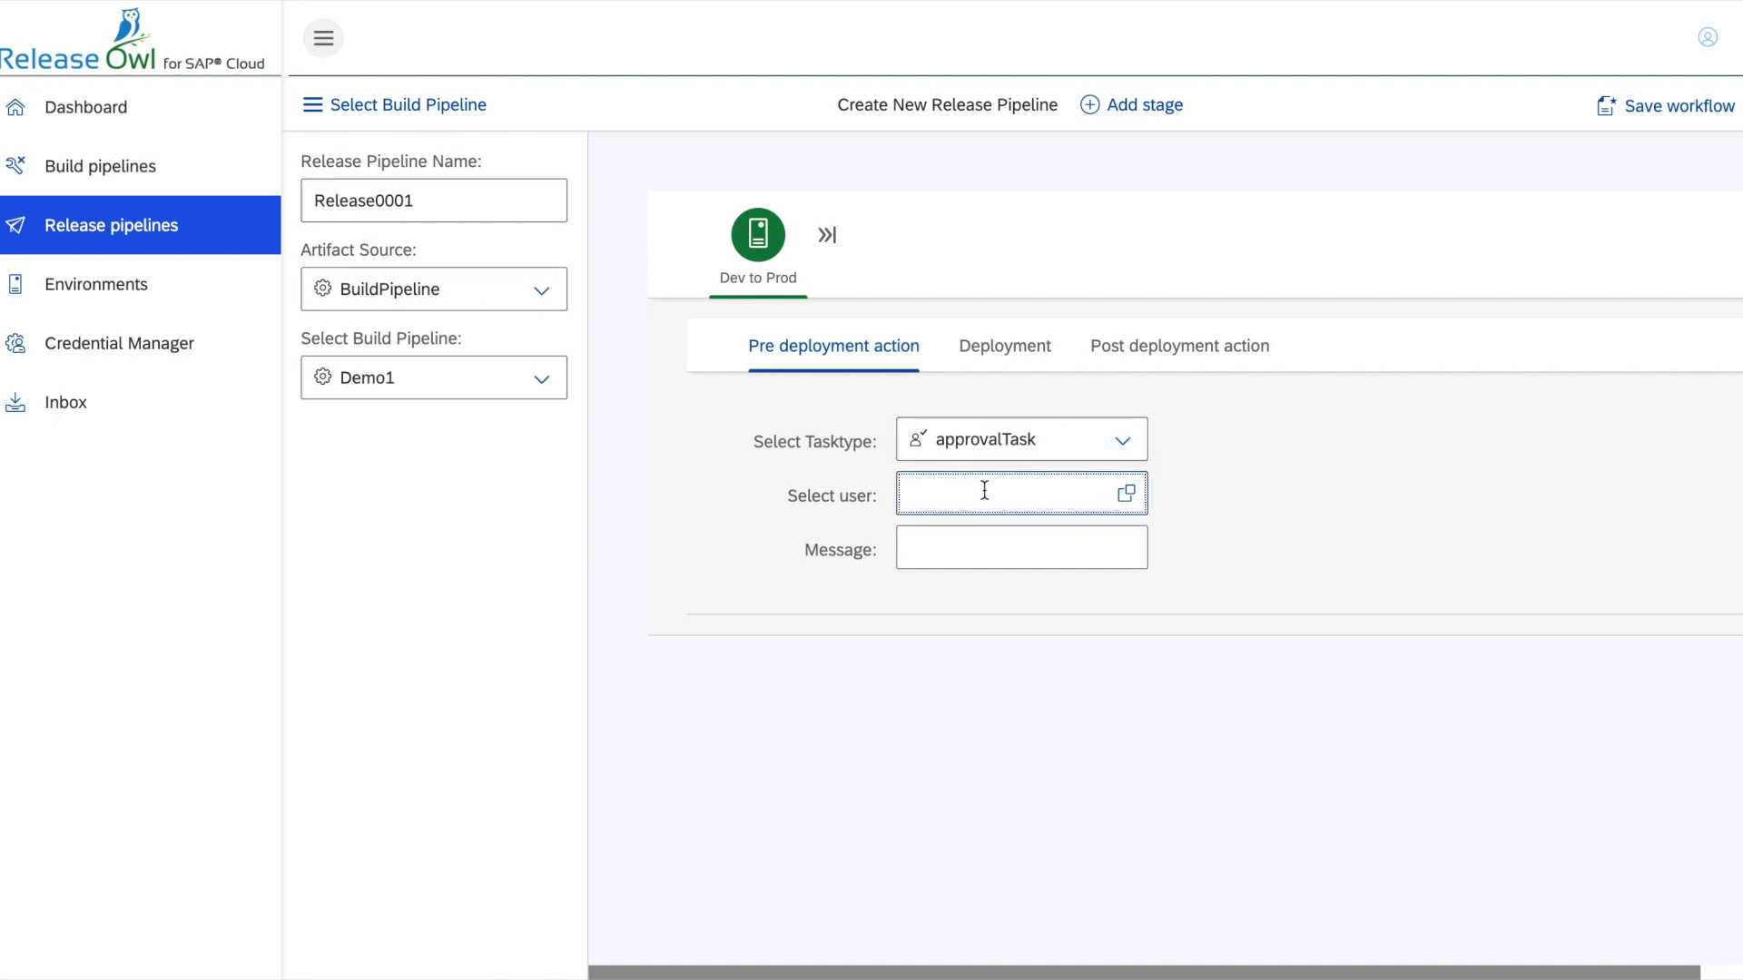
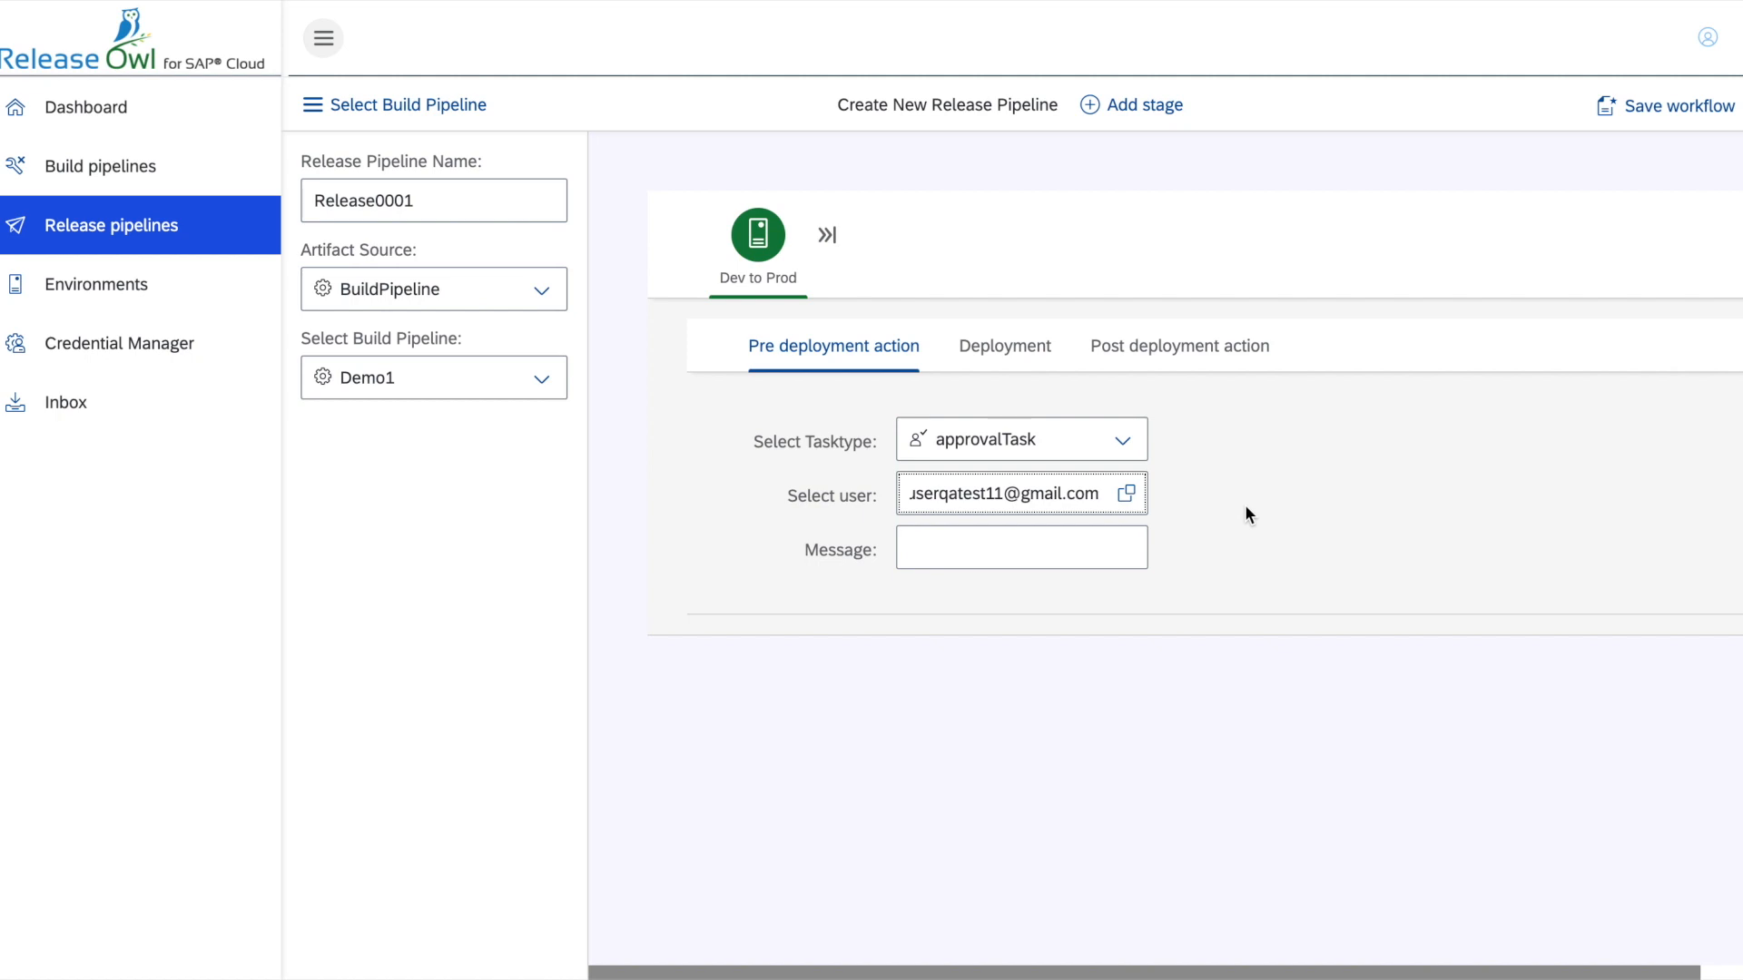
pyautogui.click(1019, 547)
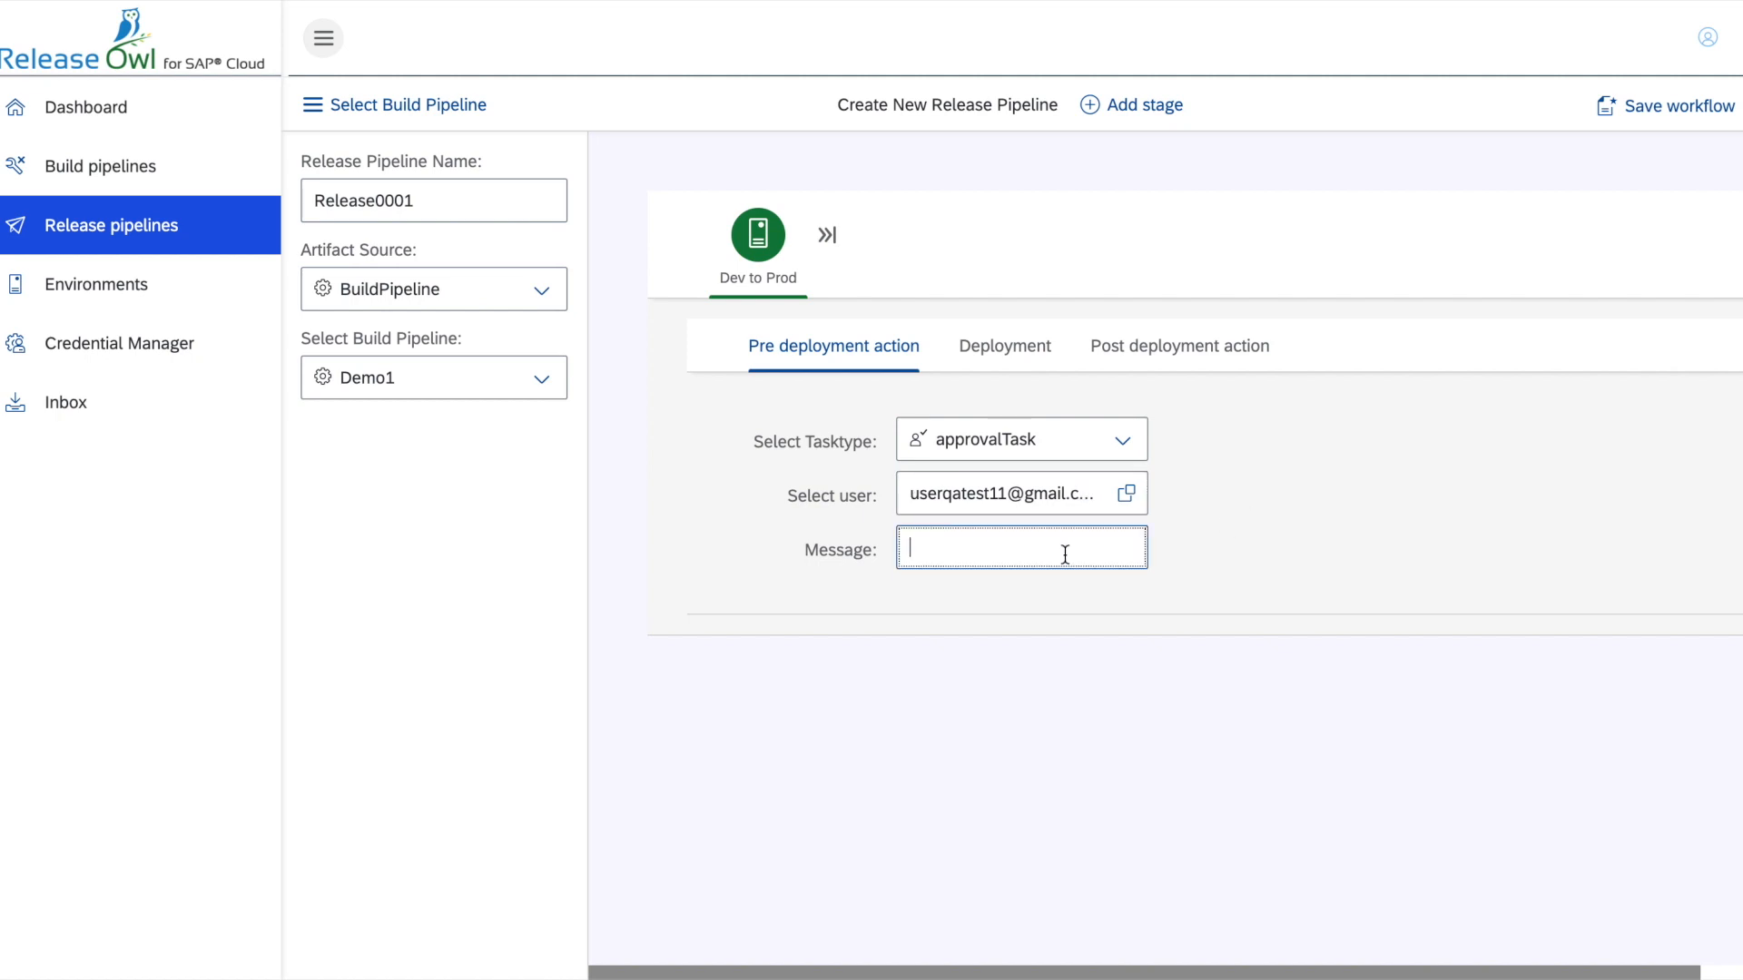
pyautogui.write('Please')
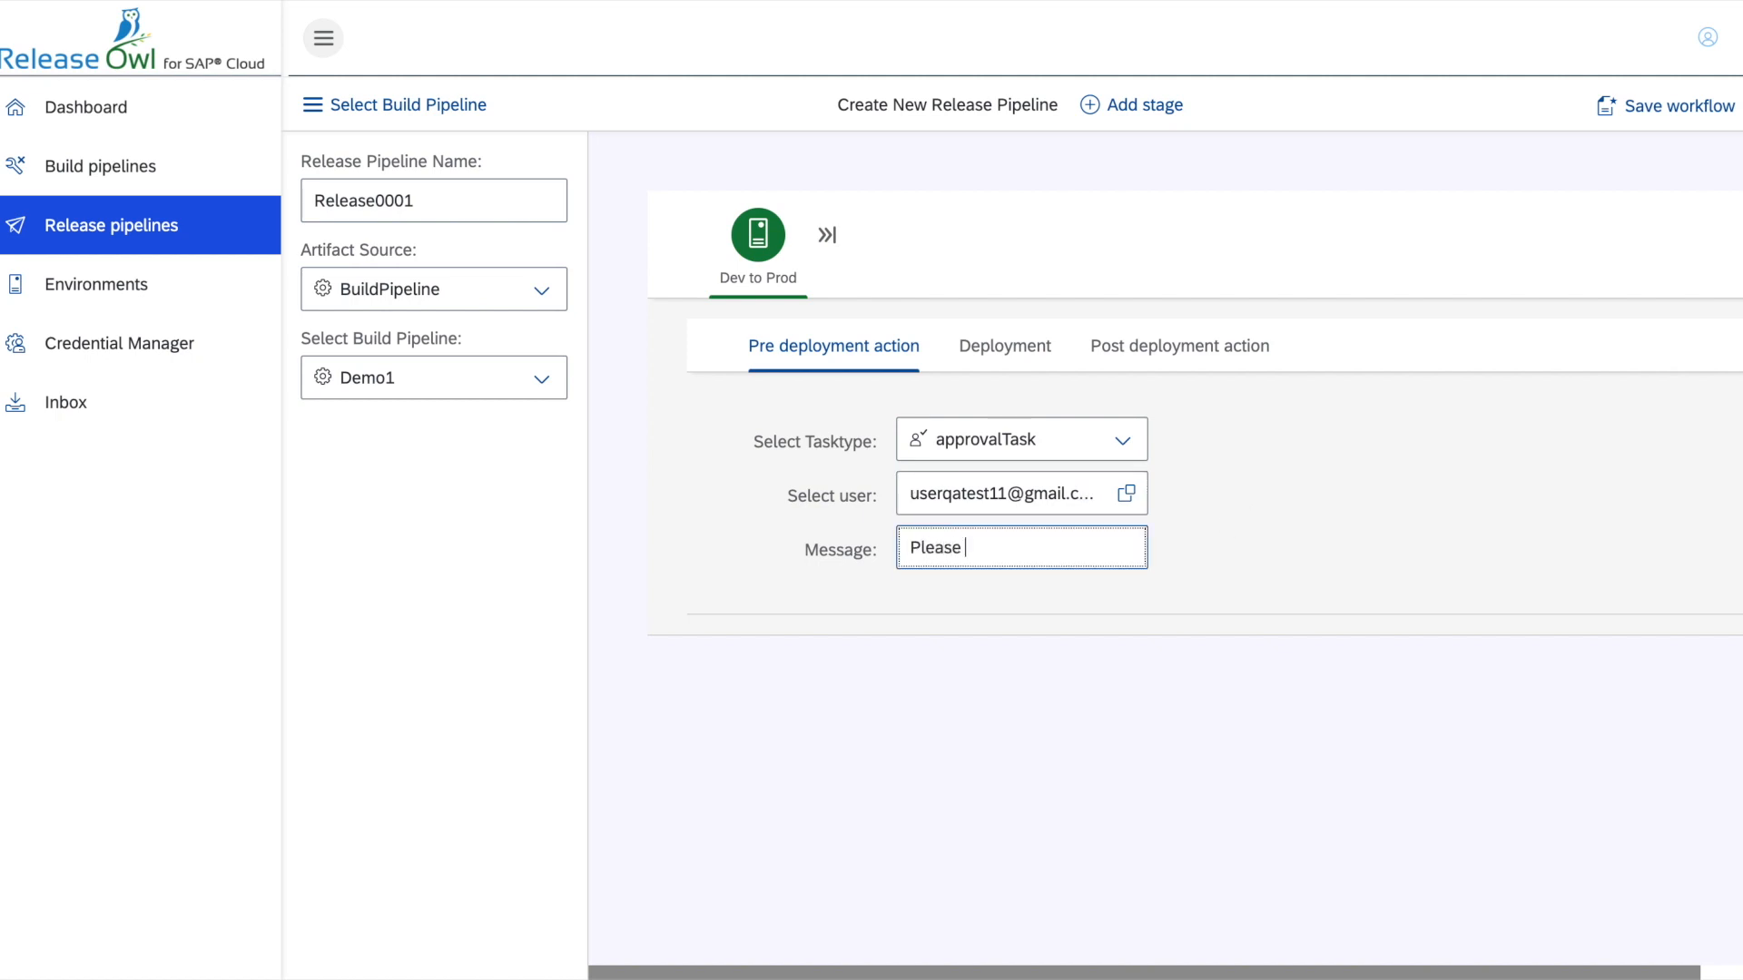
pyautogui.write('approve')
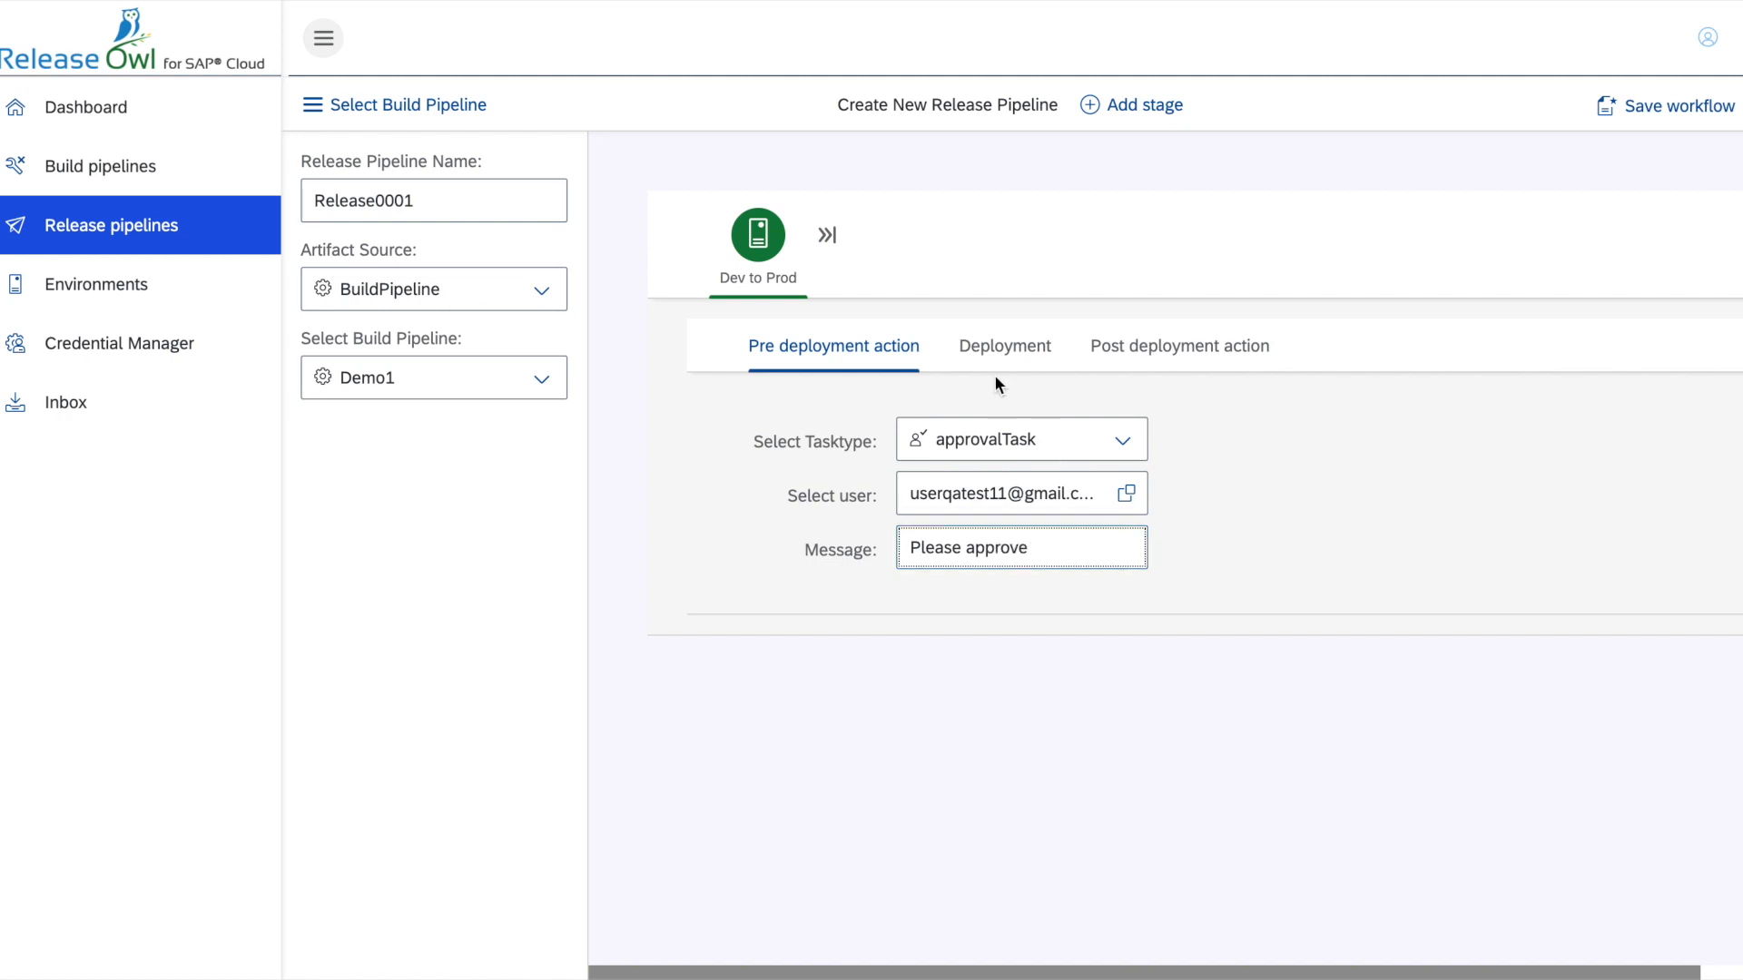
# - Deploy to PalQAEnv and add a post-deployment manual task asking 'Please execute post'
pyautogui.click(1004, 346)
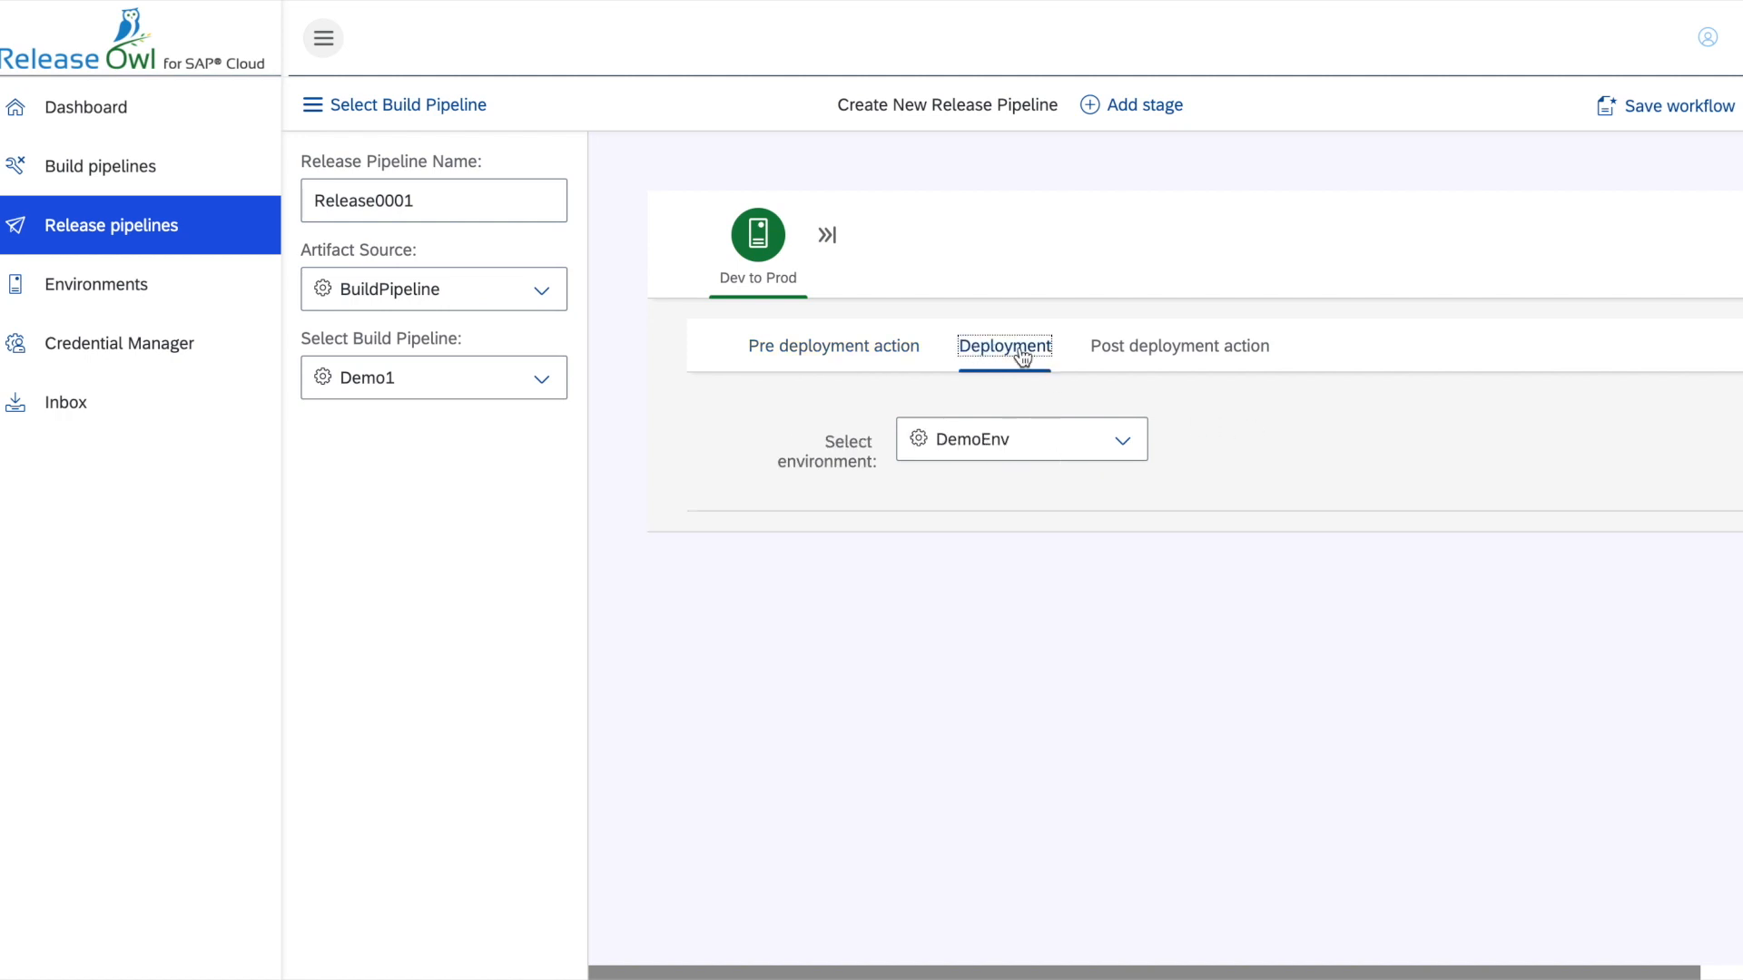
pyautogui.moveTo(1178, 398)
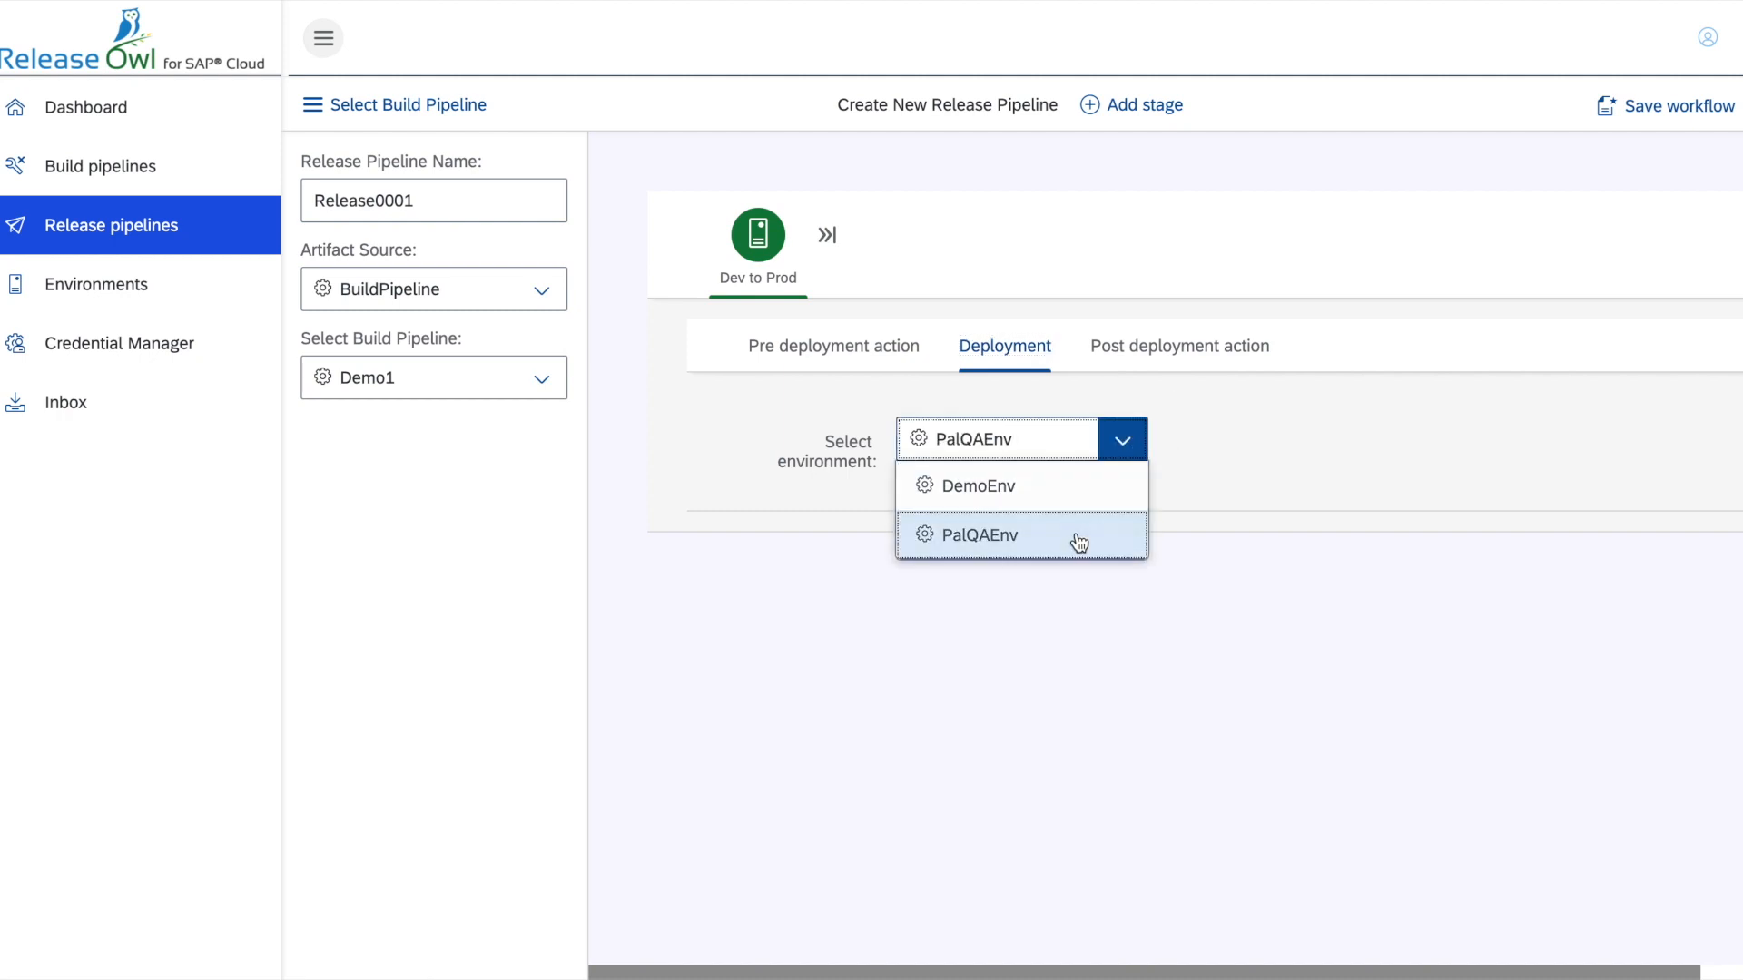
pyautogui.click(1179, 346)
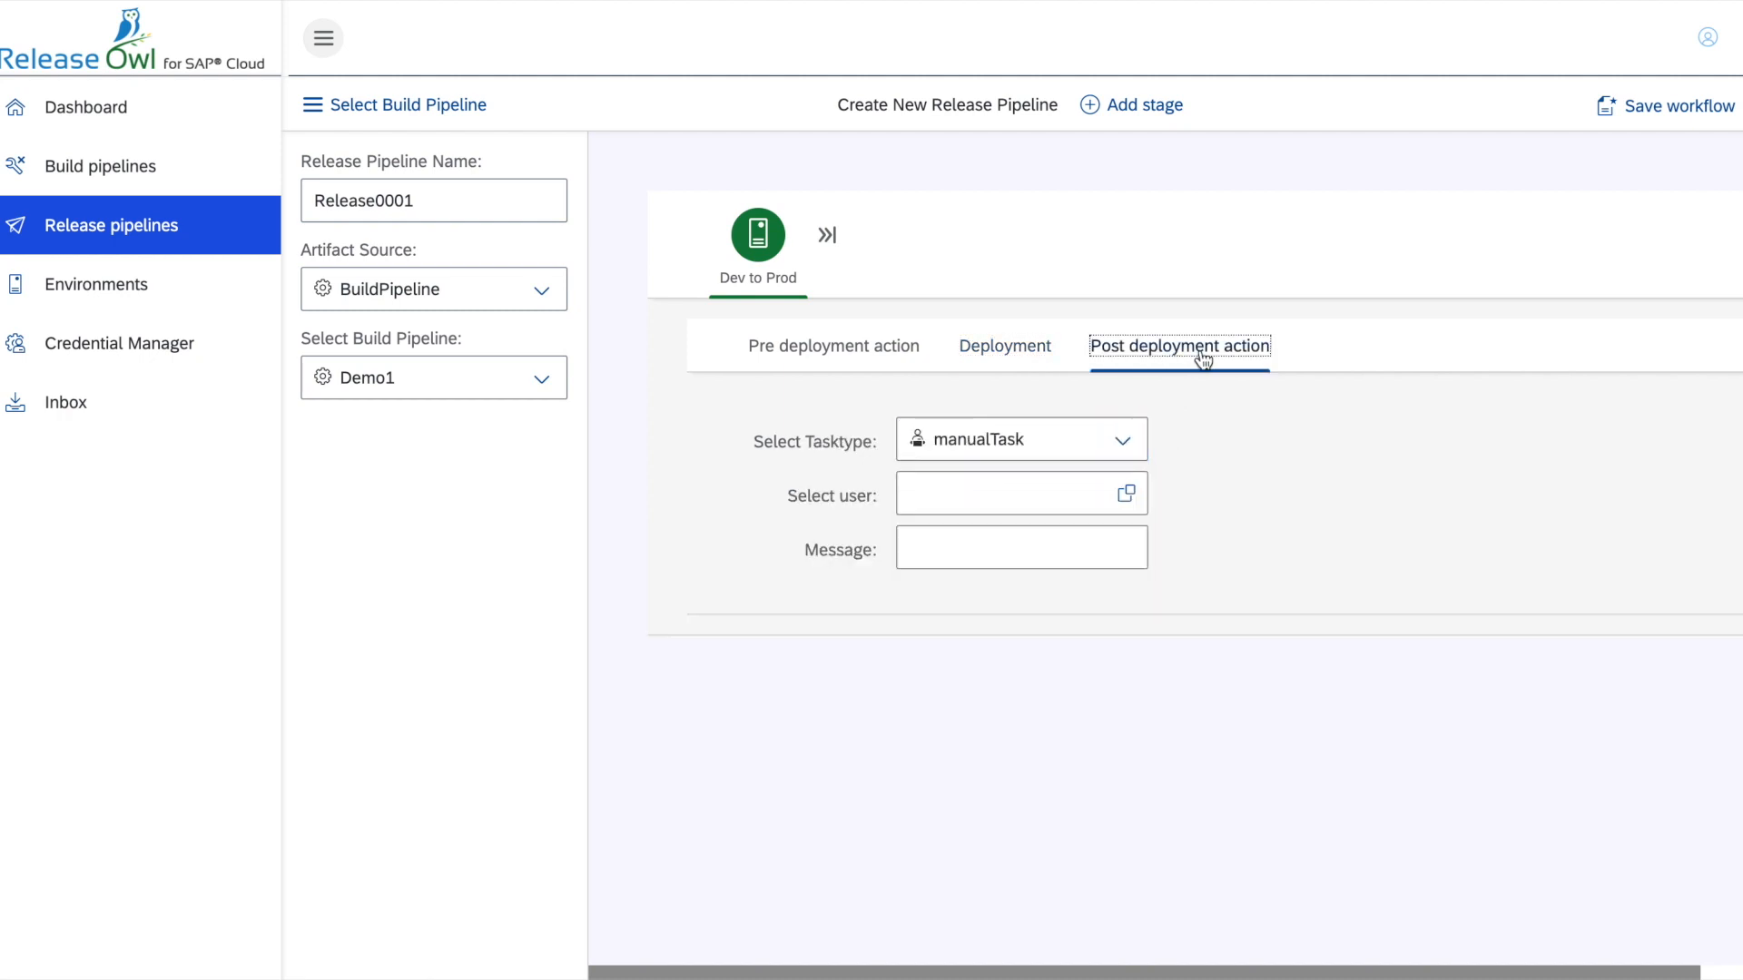
pyautogui.moveTo(1417, 385)
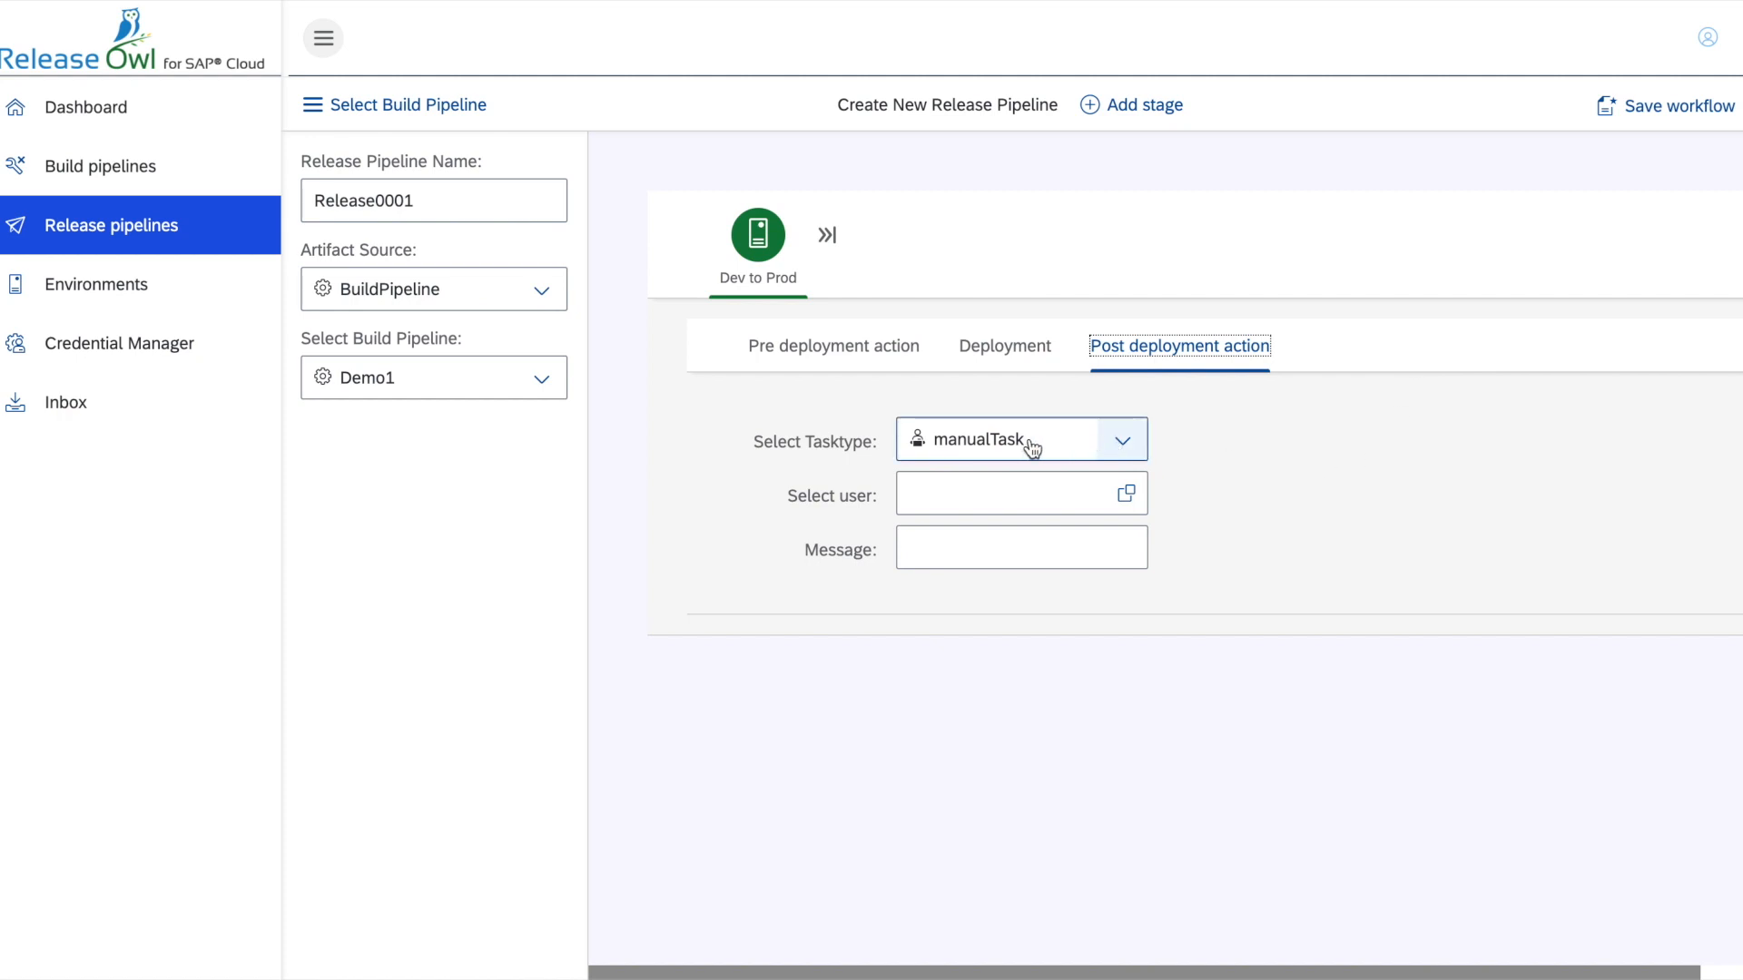
pyautogui.click(1021, 493)
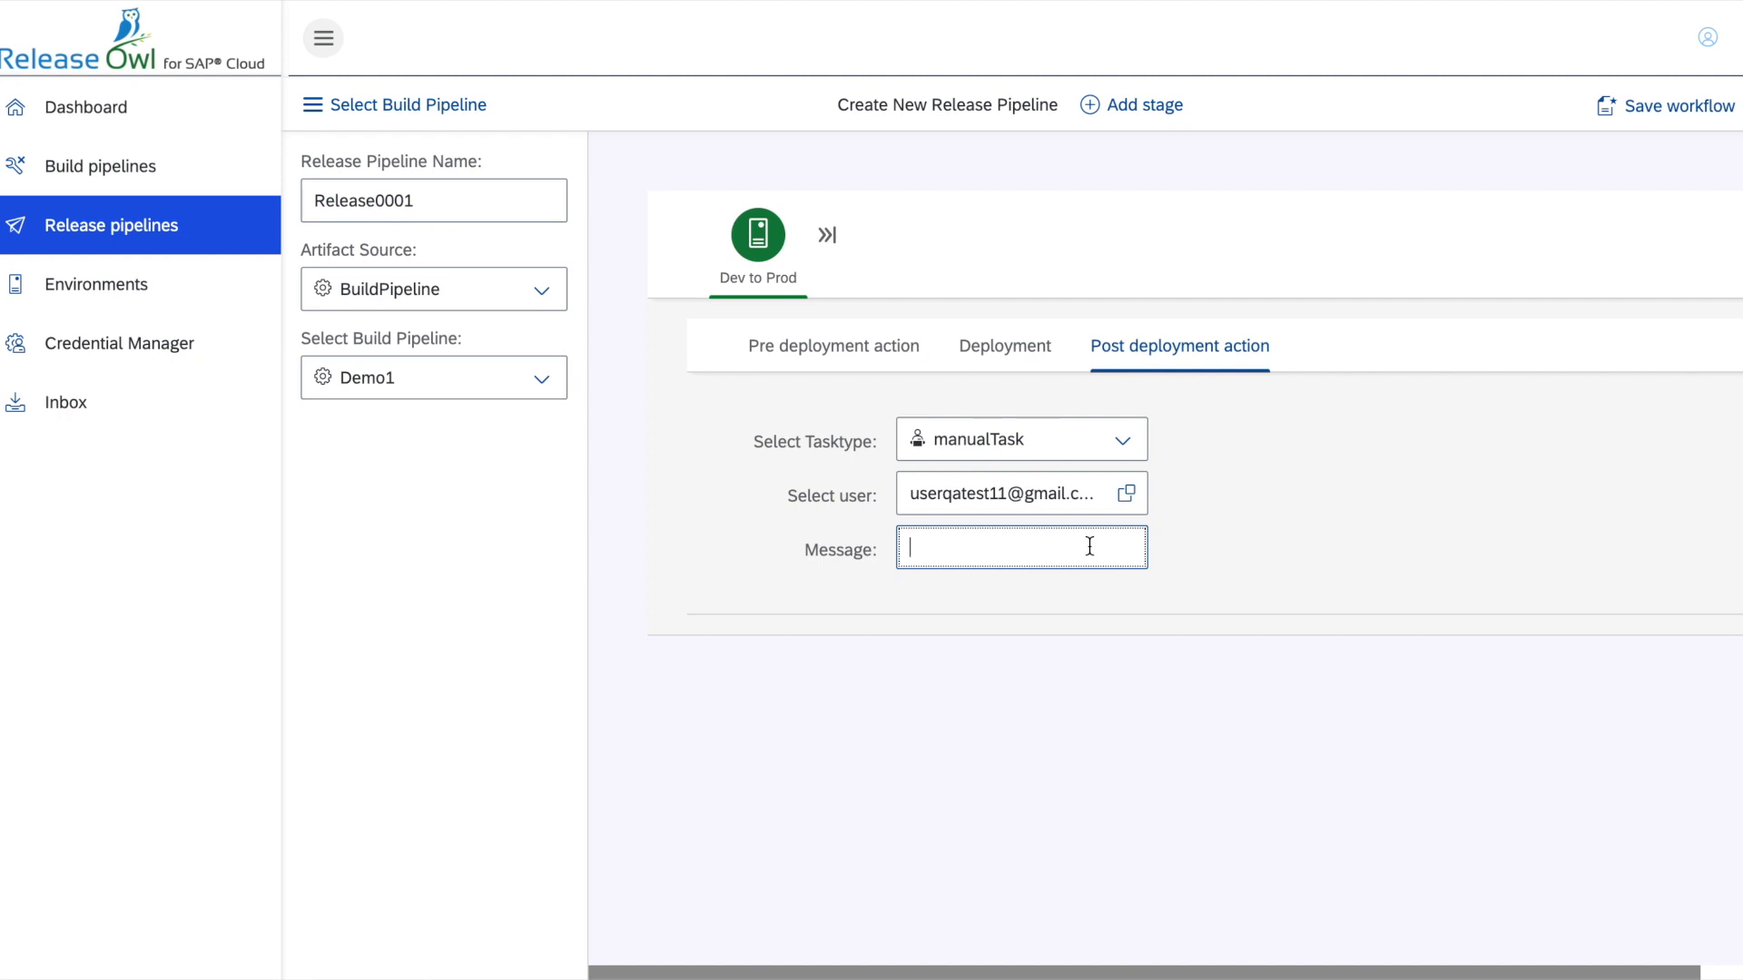
pyautogui.write('Please')
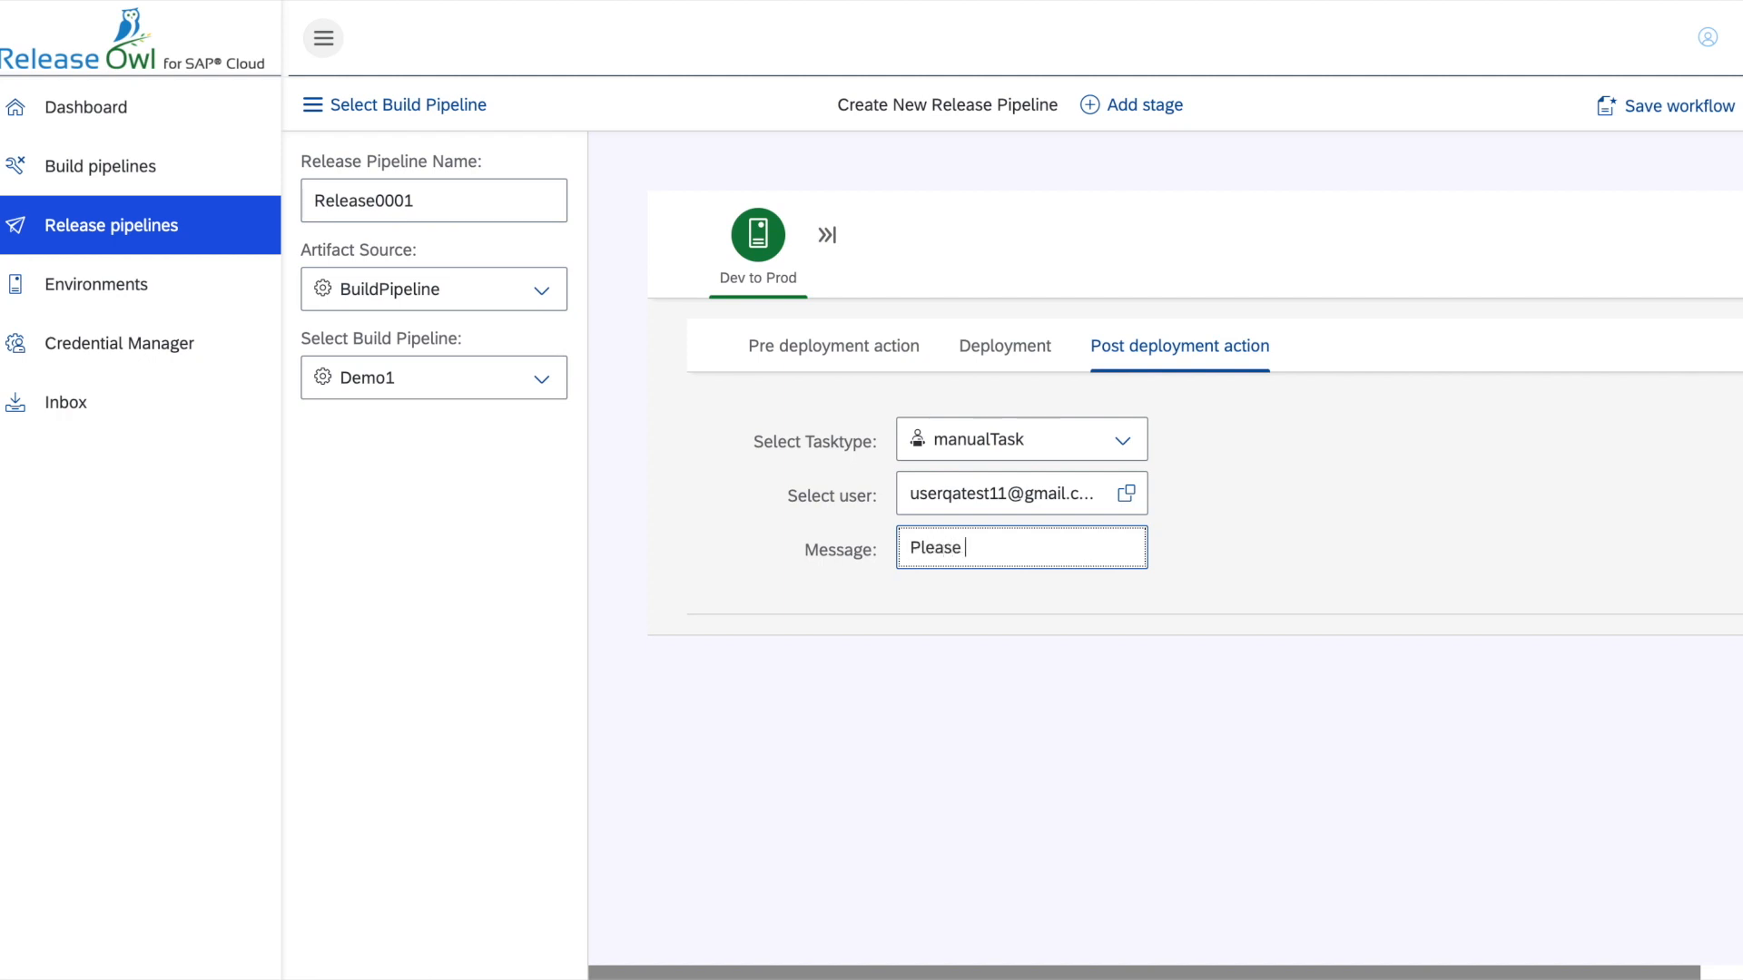
pyautogui.write('execute')
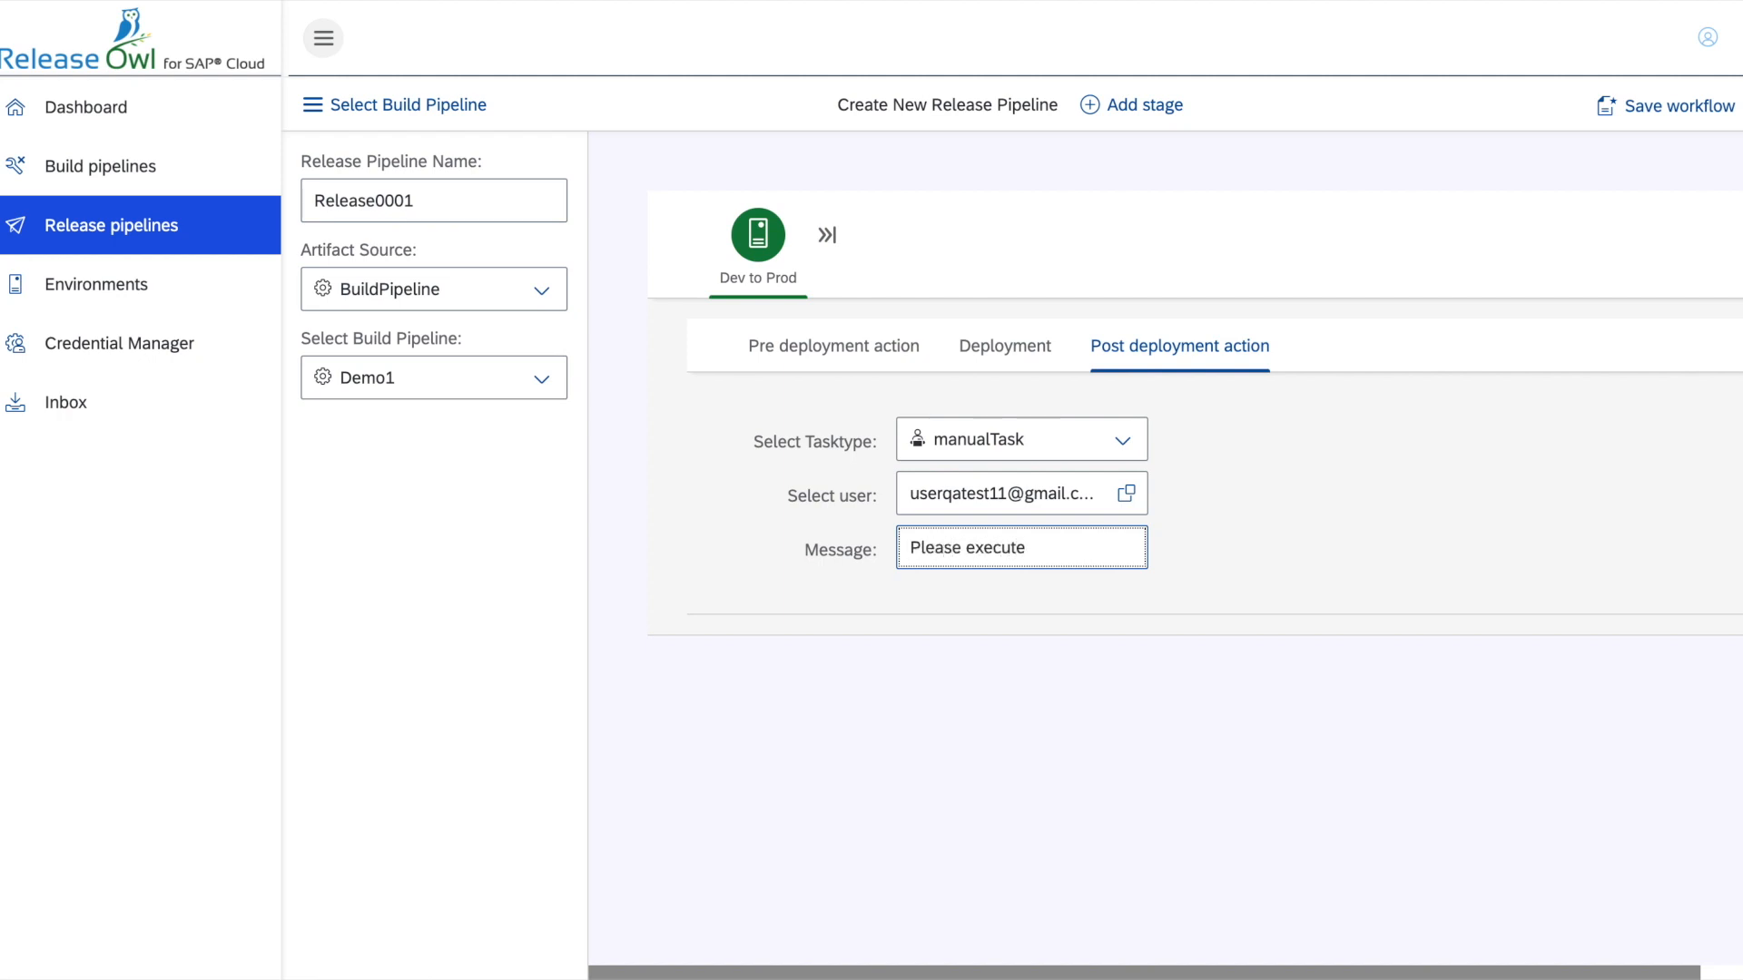
pyautogui.write('post deployment task')
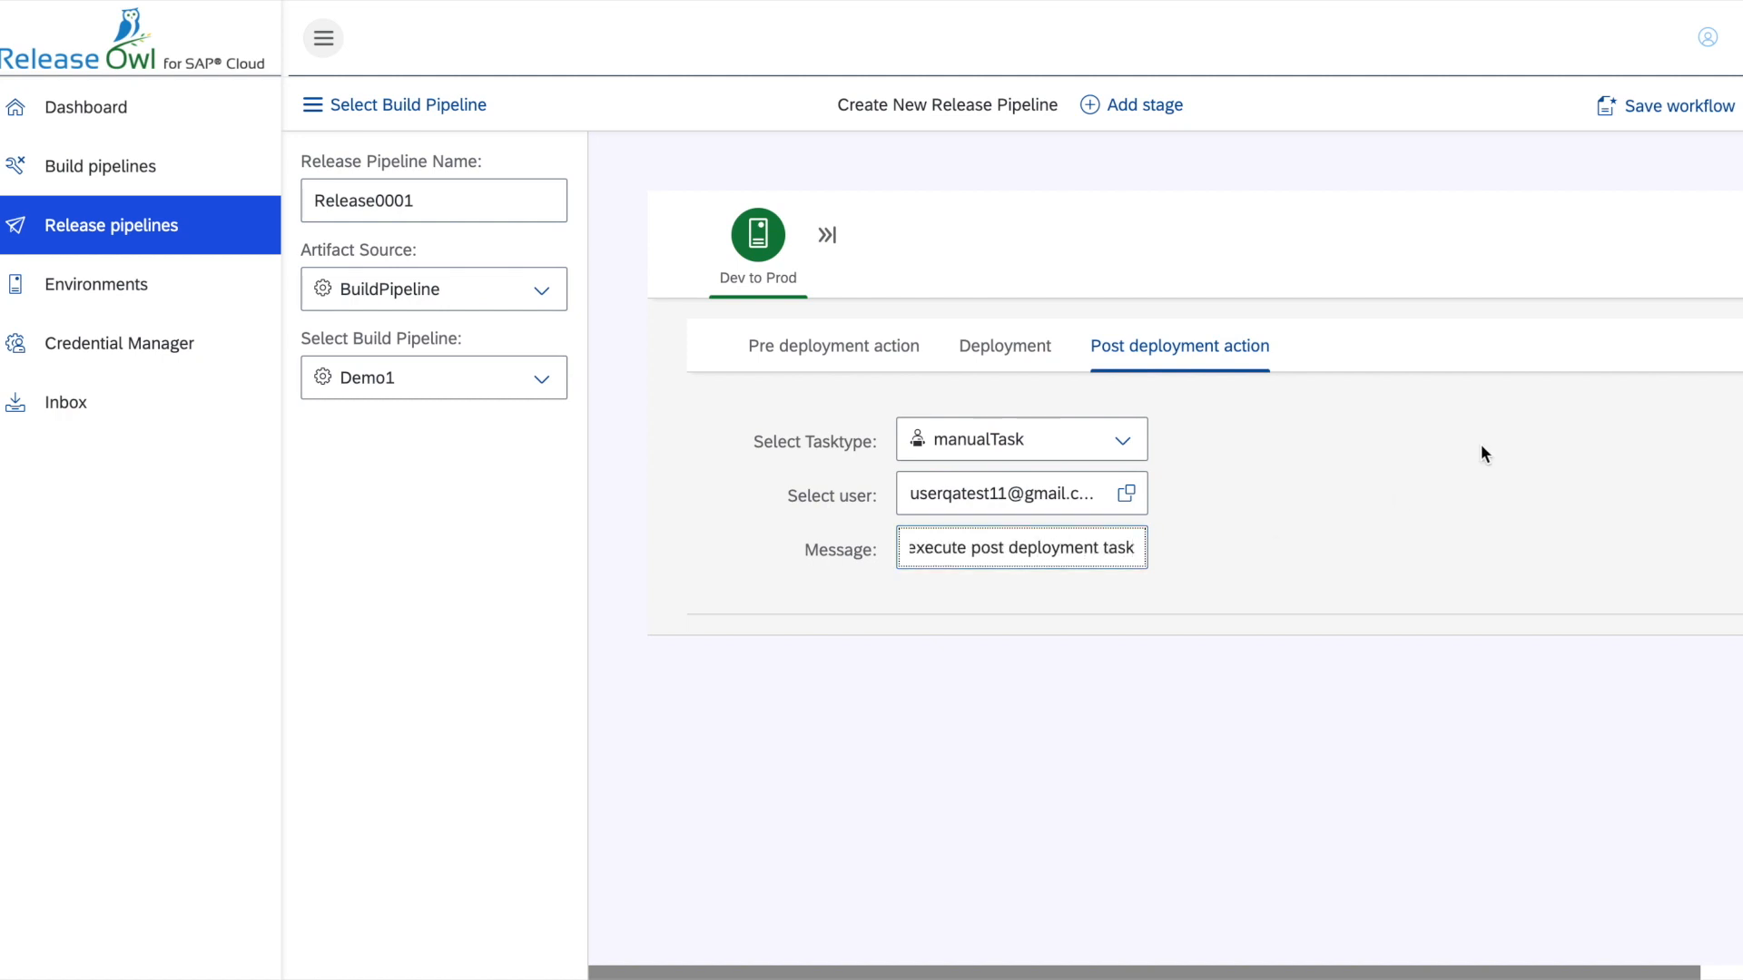
# - Save the Release0001 release pipeline and confirm its creation
pyautogui.click(1673, 104)
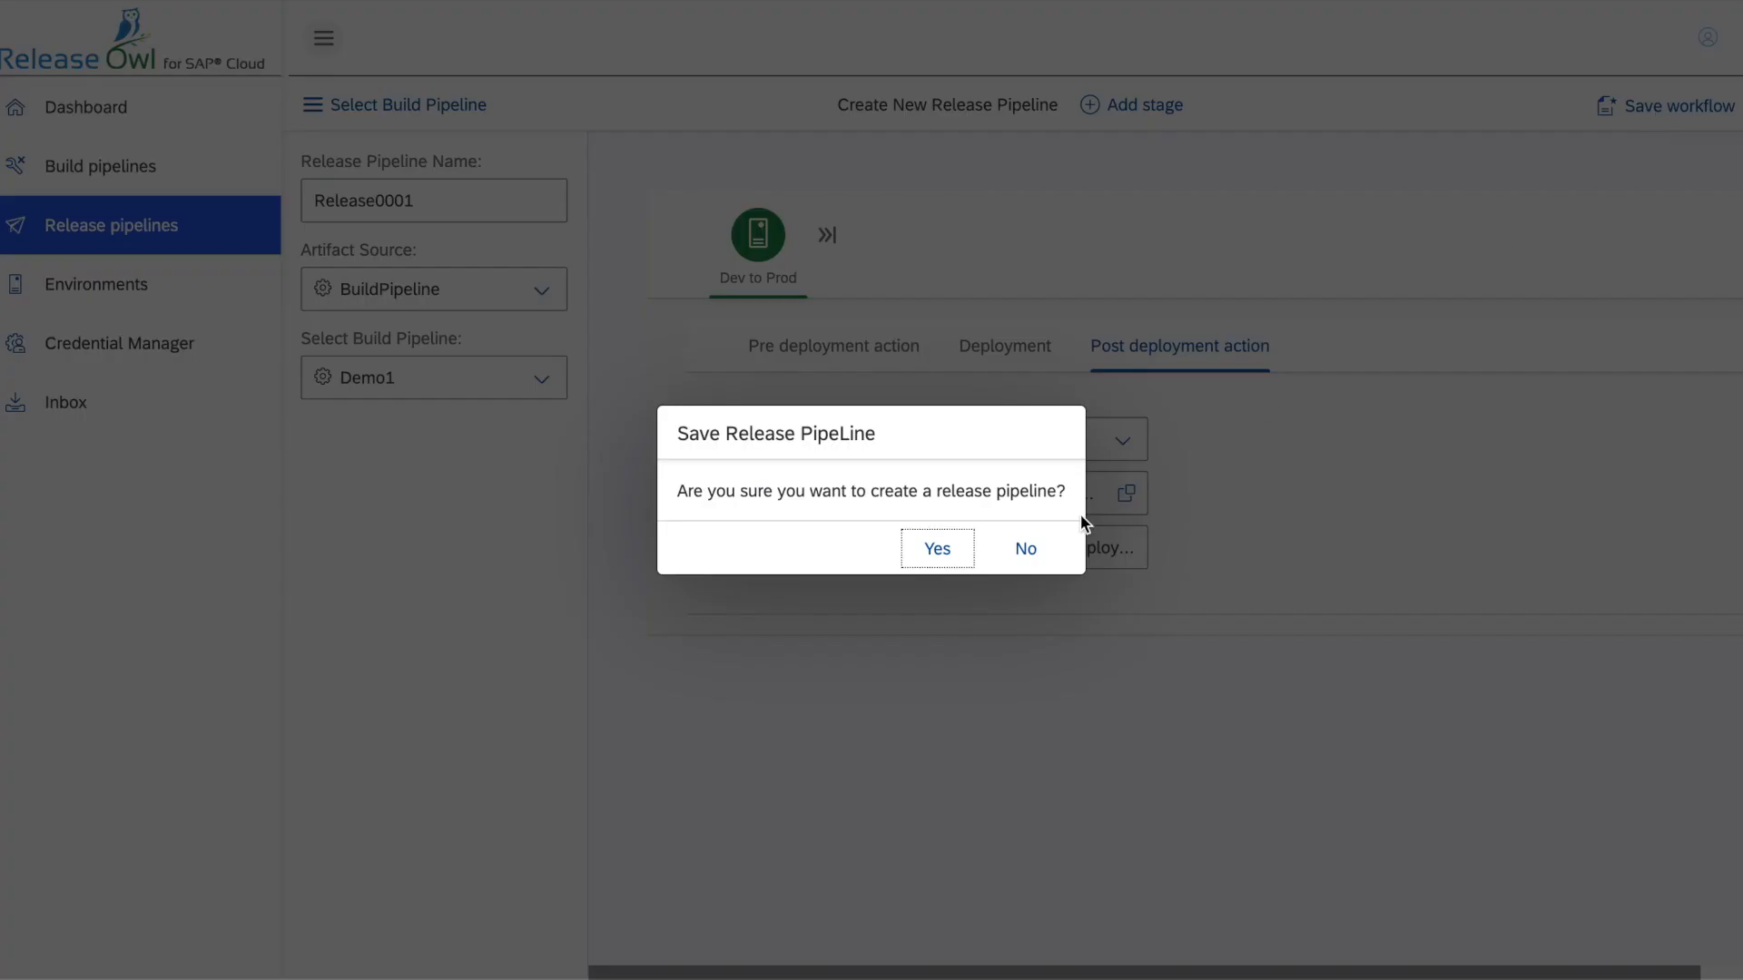
pyautogui.click(935, 548)
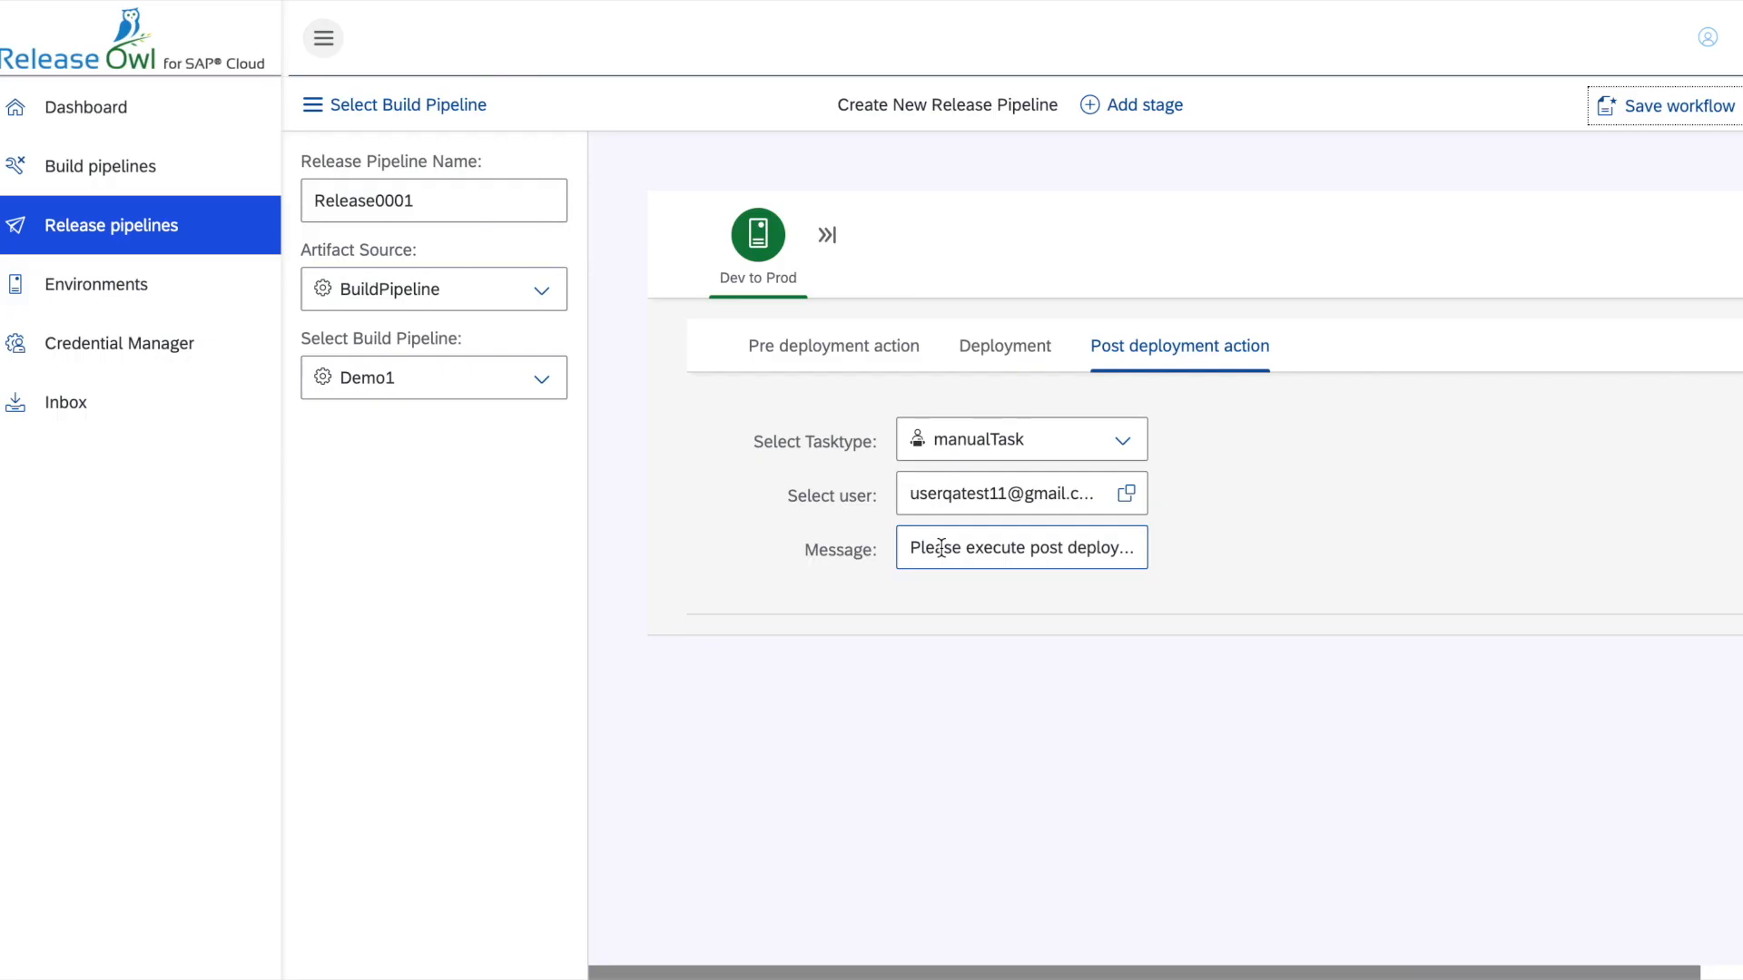
pyautogui.click(1671, 105)
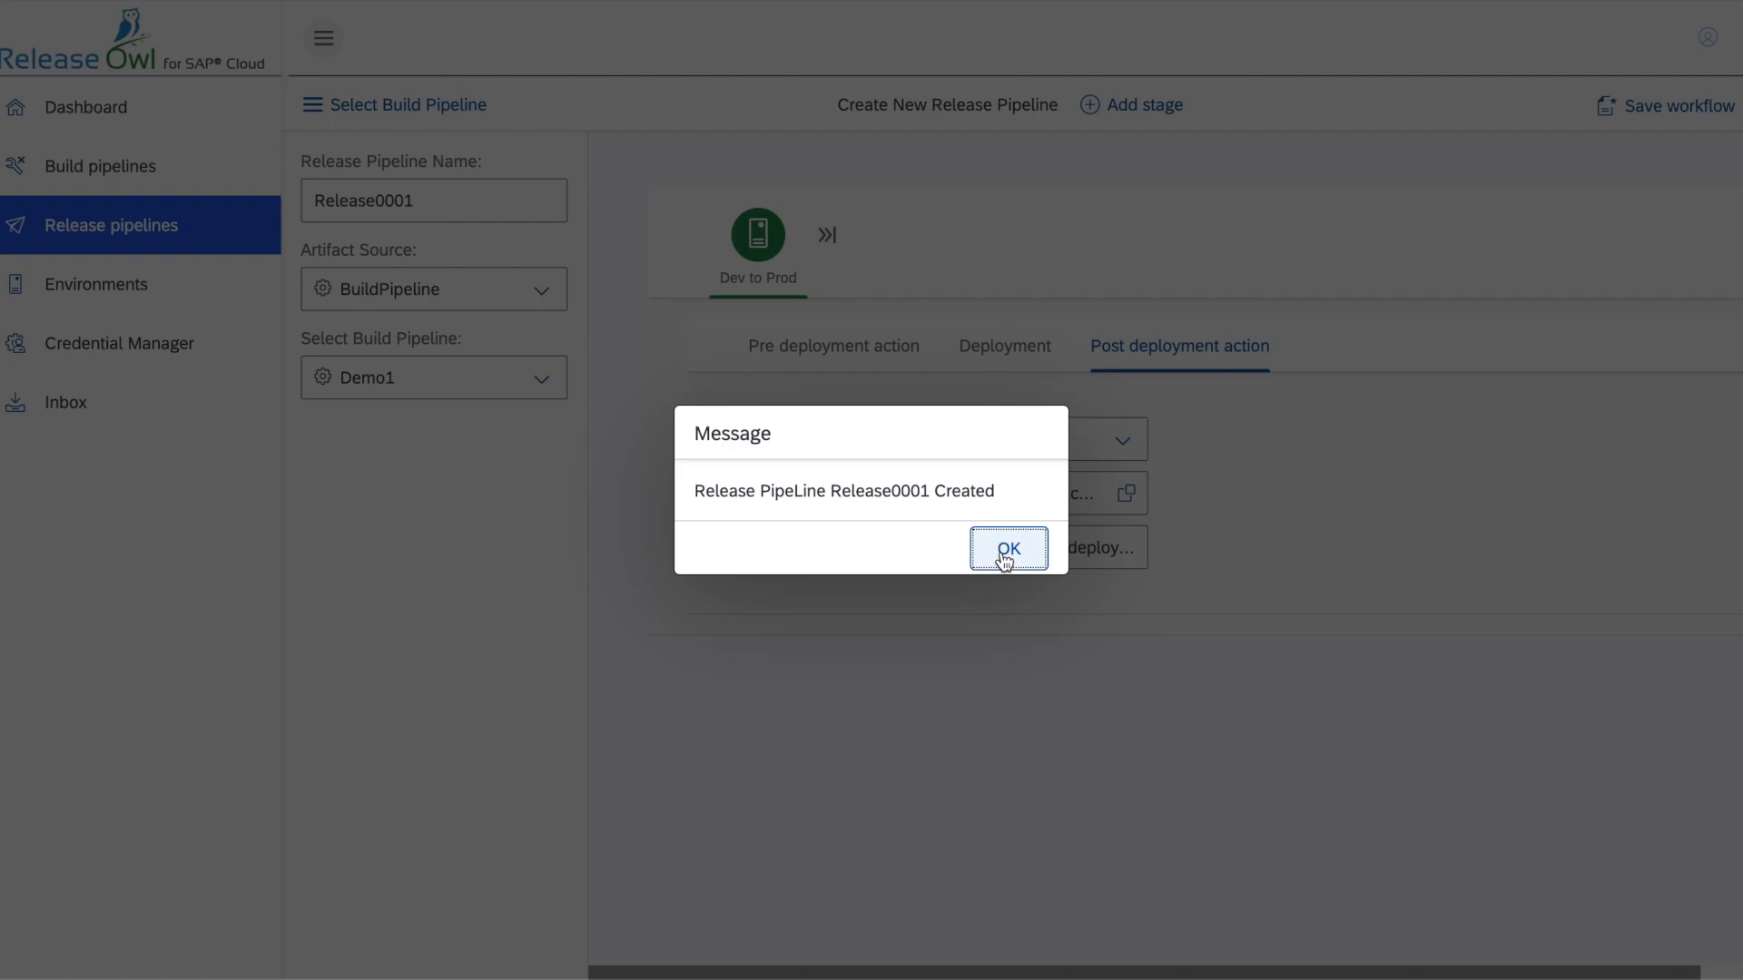
pyautogui.click(1005, 550)
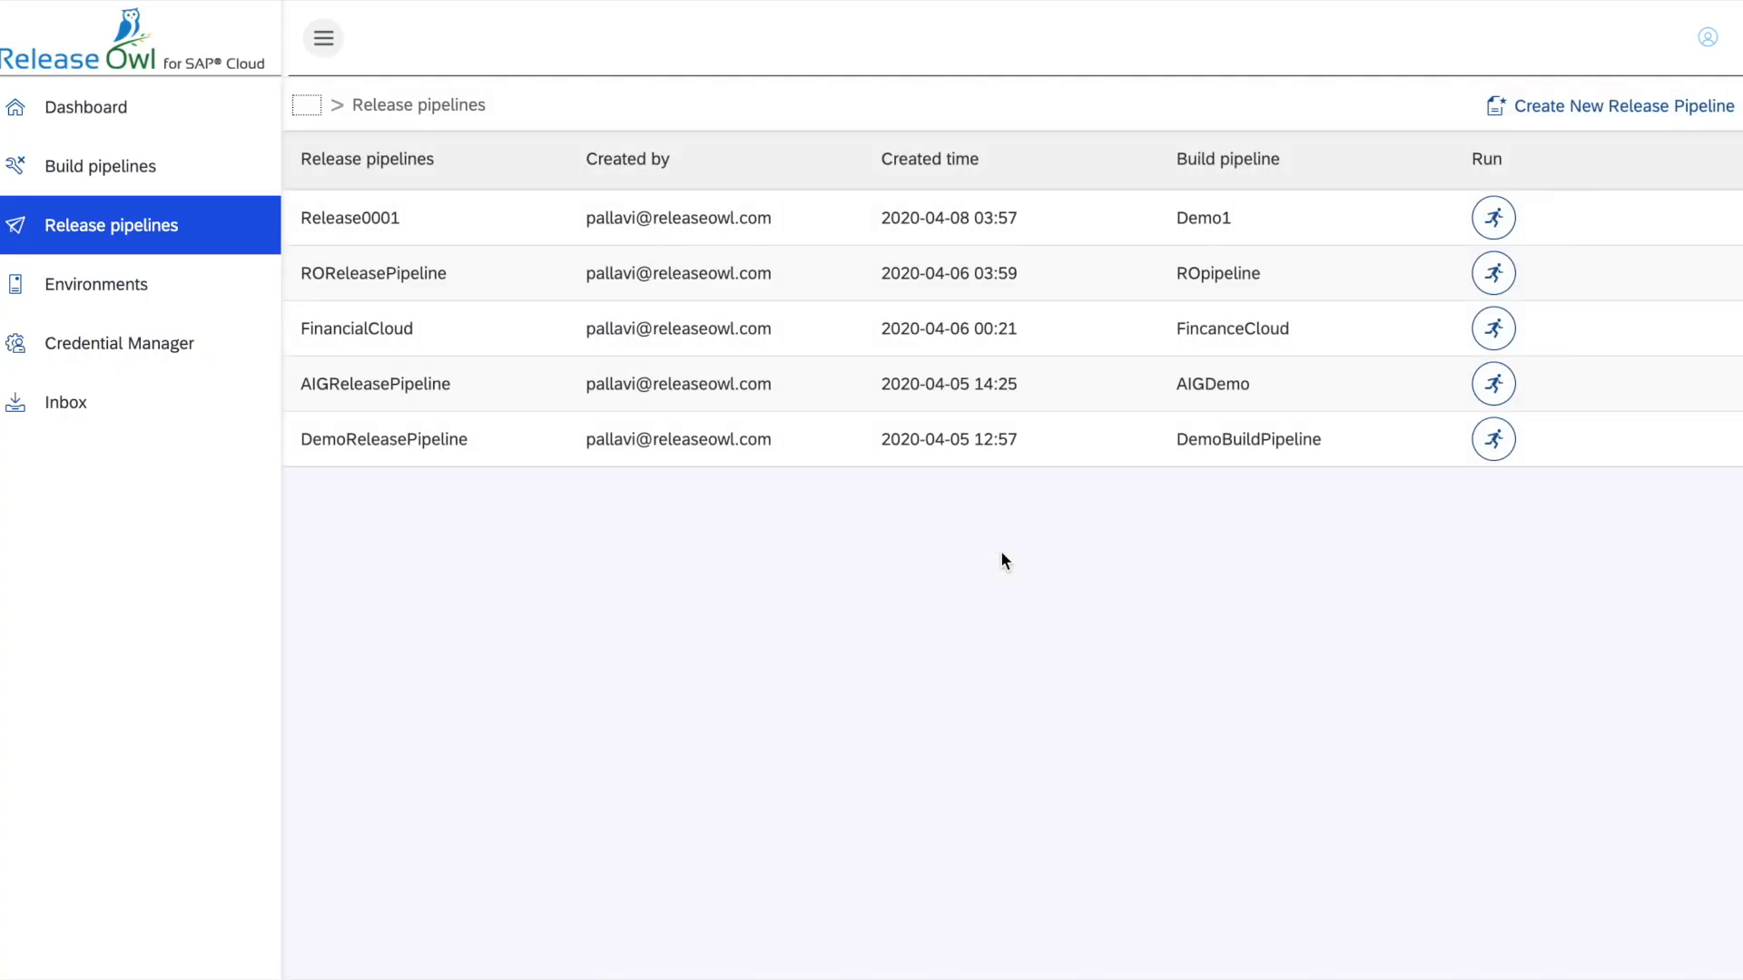
# - Trigger a Release0001 run with cycle name 00001 on build 1
pyautogui.click(1492, 217)
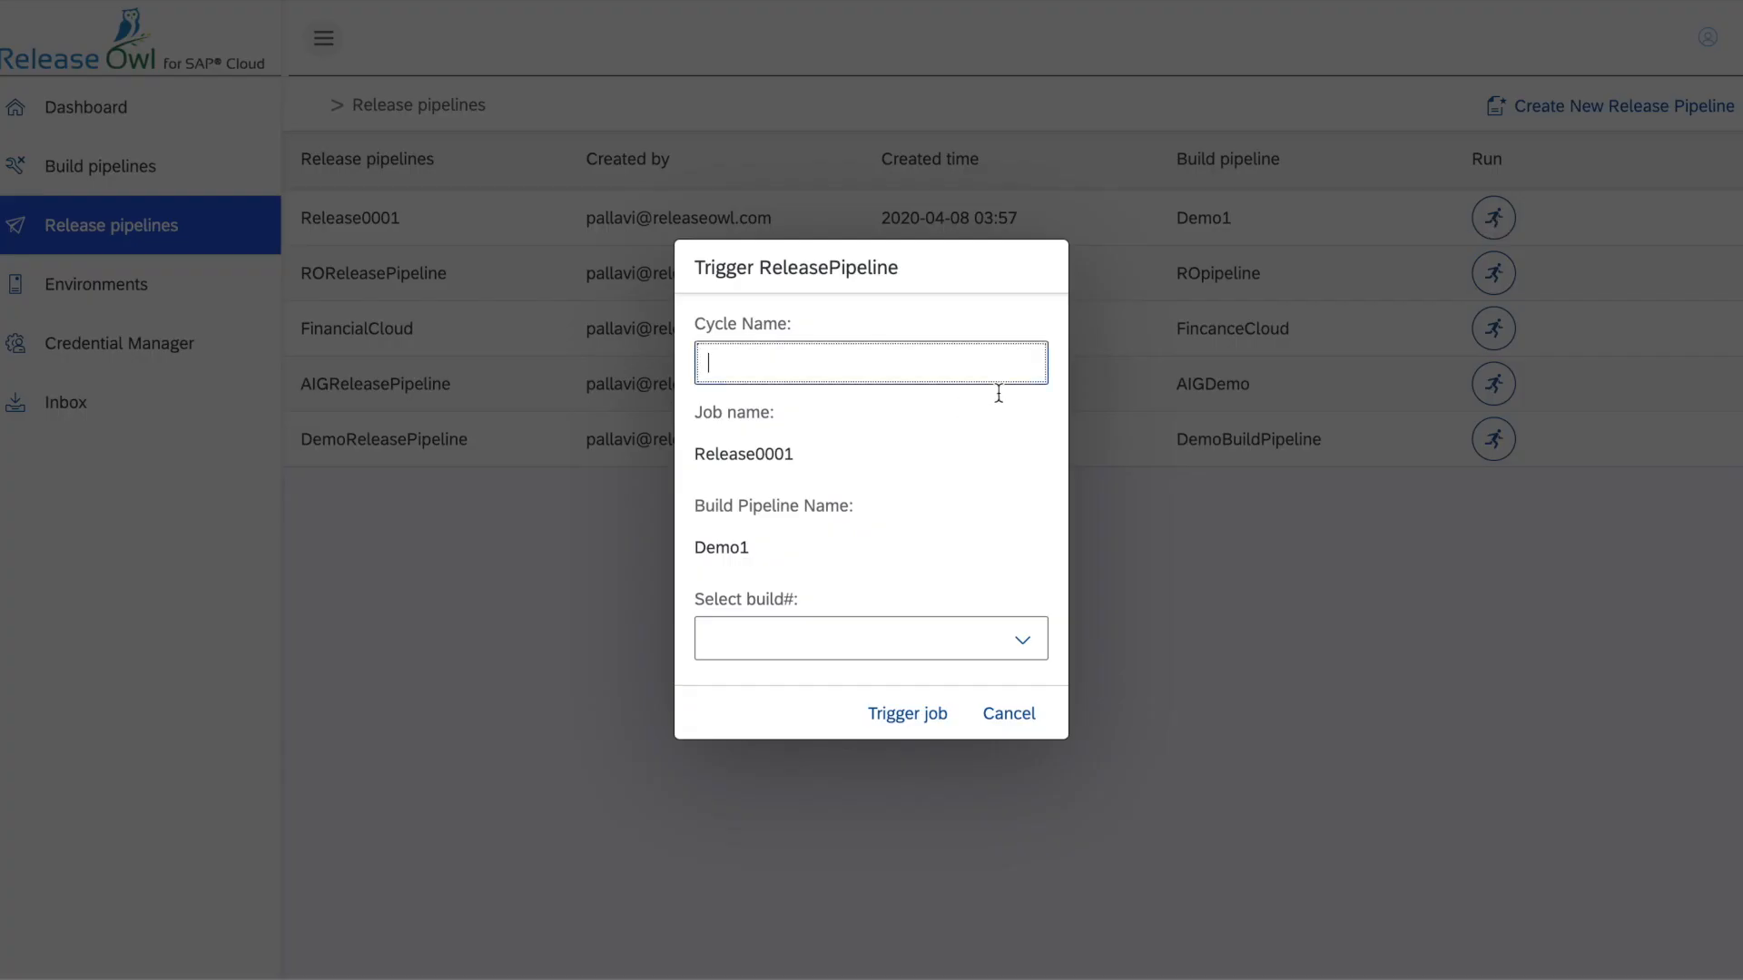
pyautogui.click(870, 638)
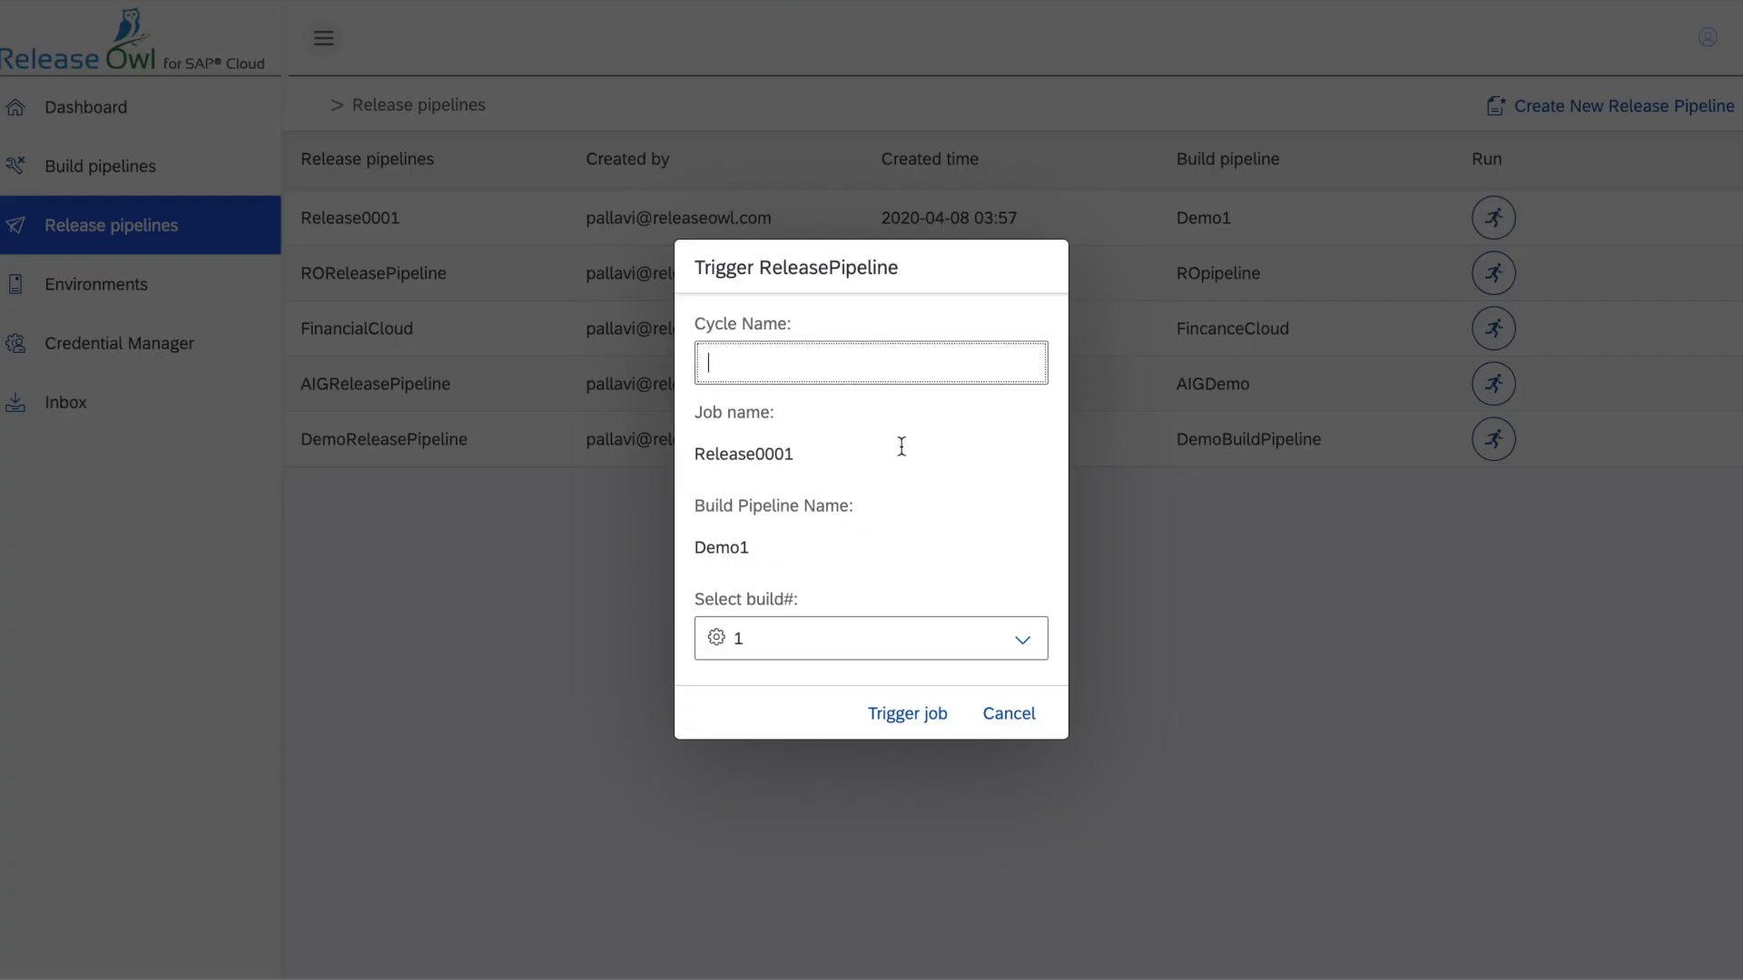
pyautogui.write('00001')
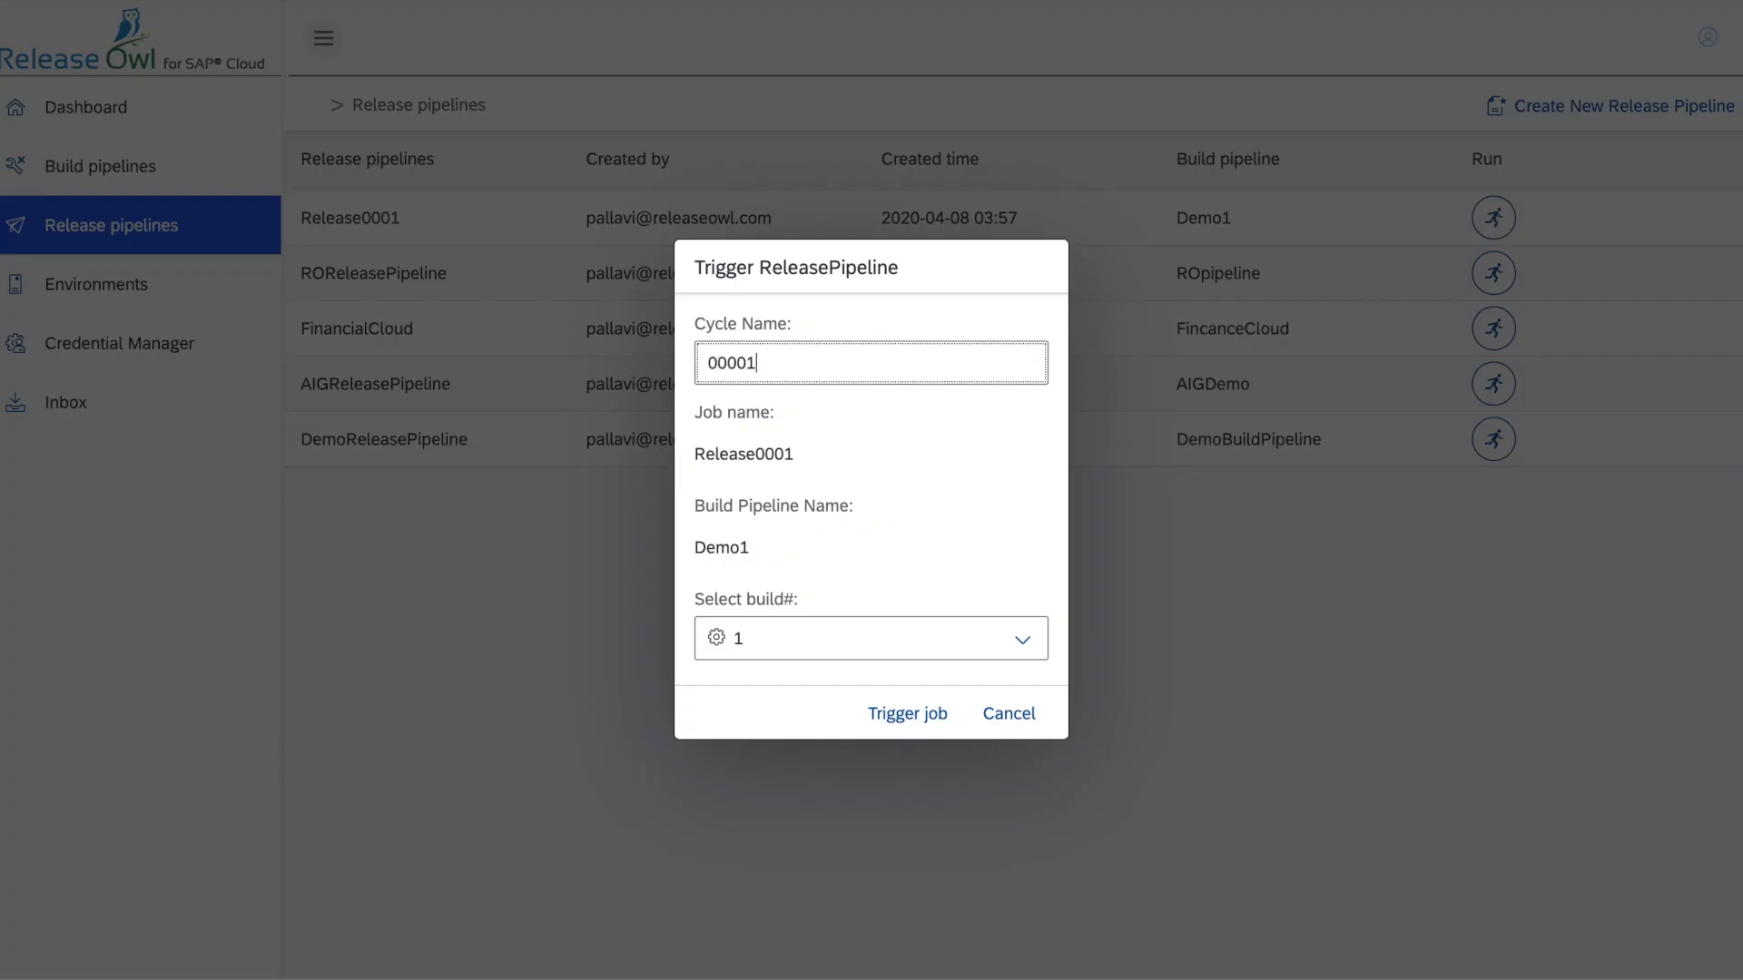
pyautogui.moveTo(757, 598)
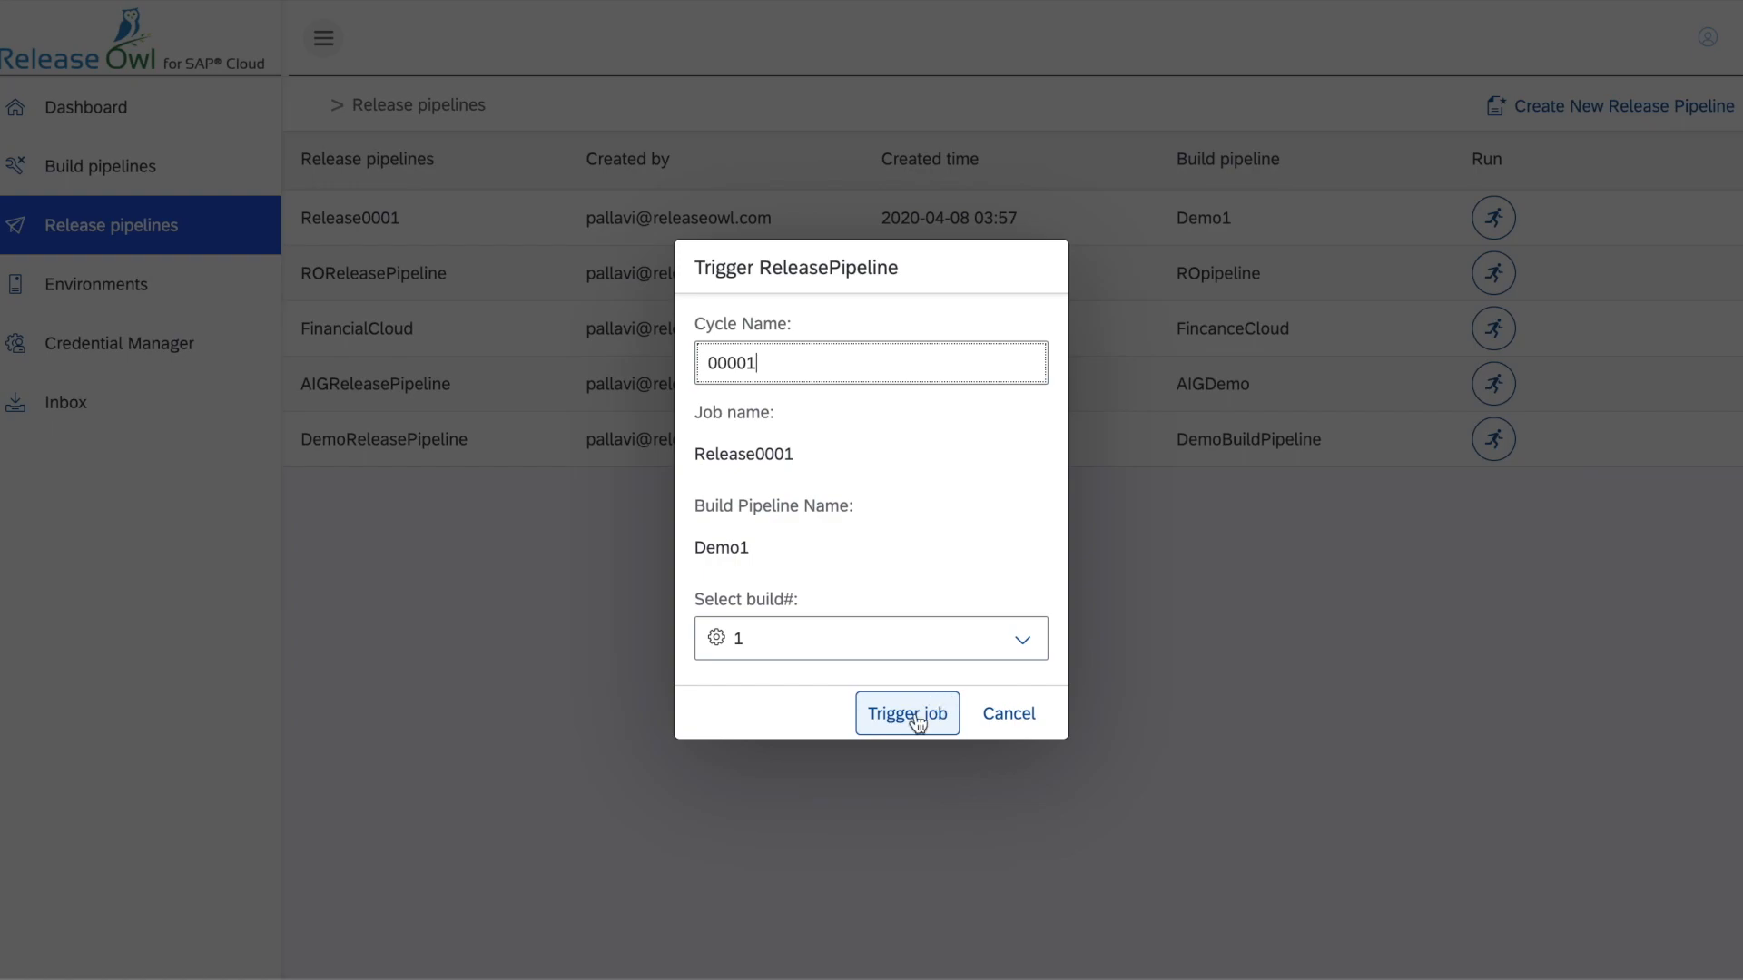
pyautogui.click(906, 713)
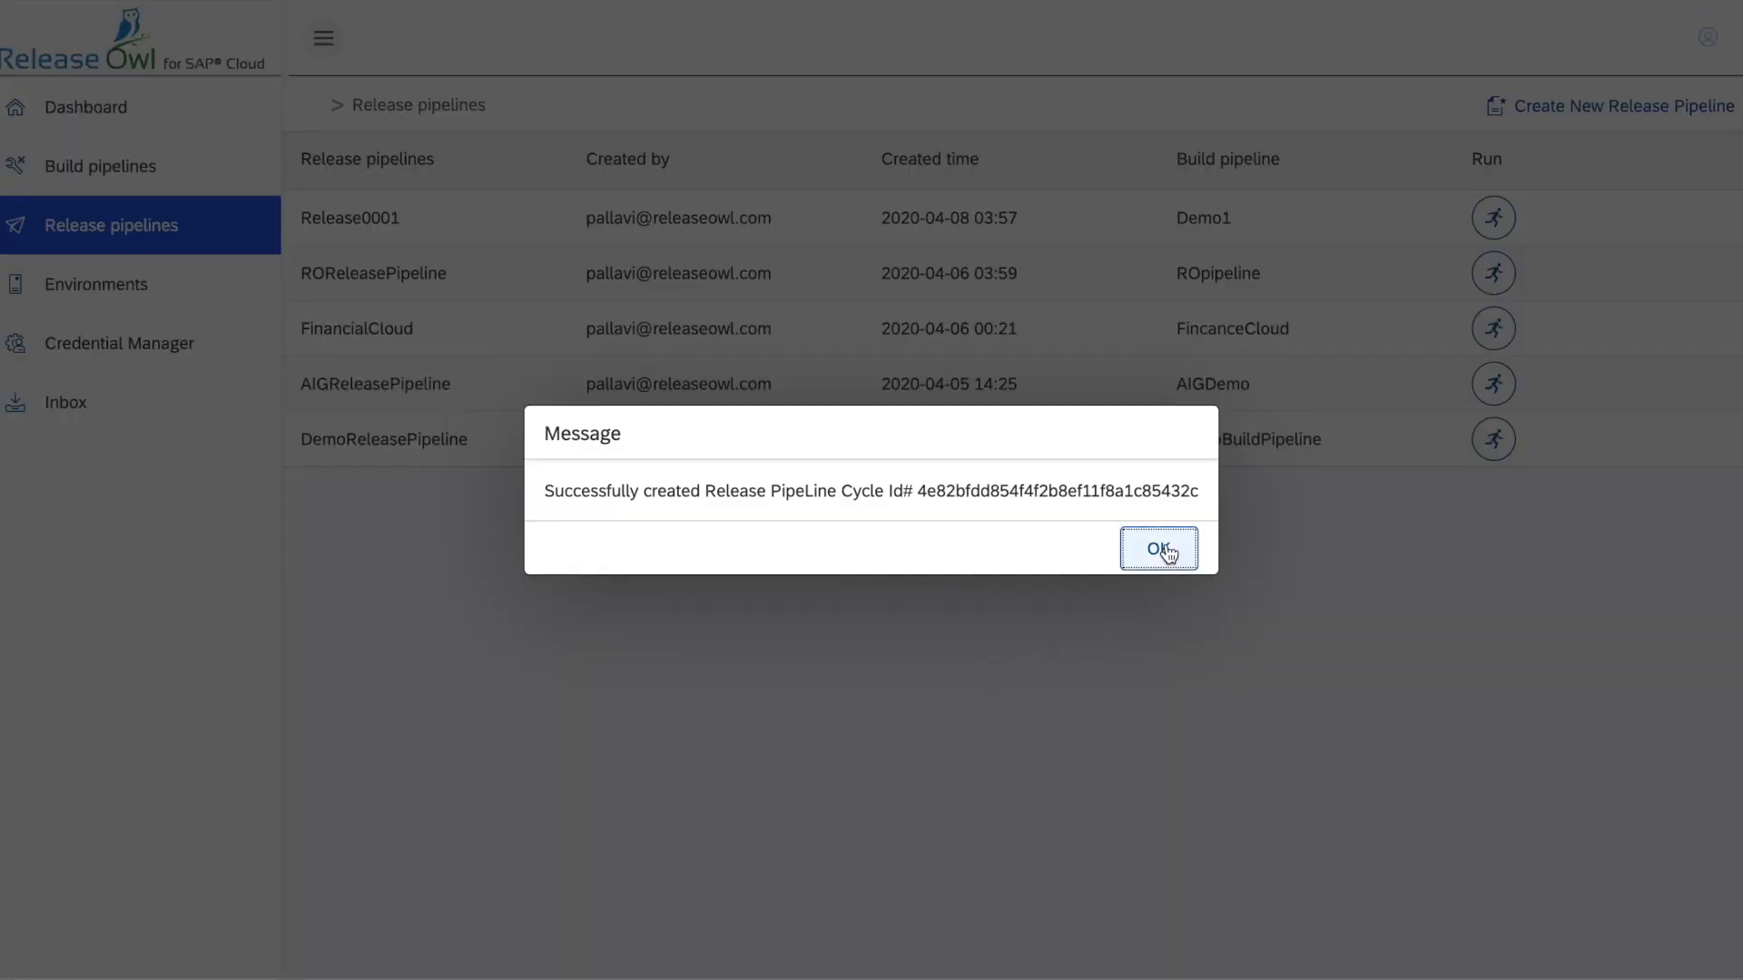
pyautogui.click(1158, 549)
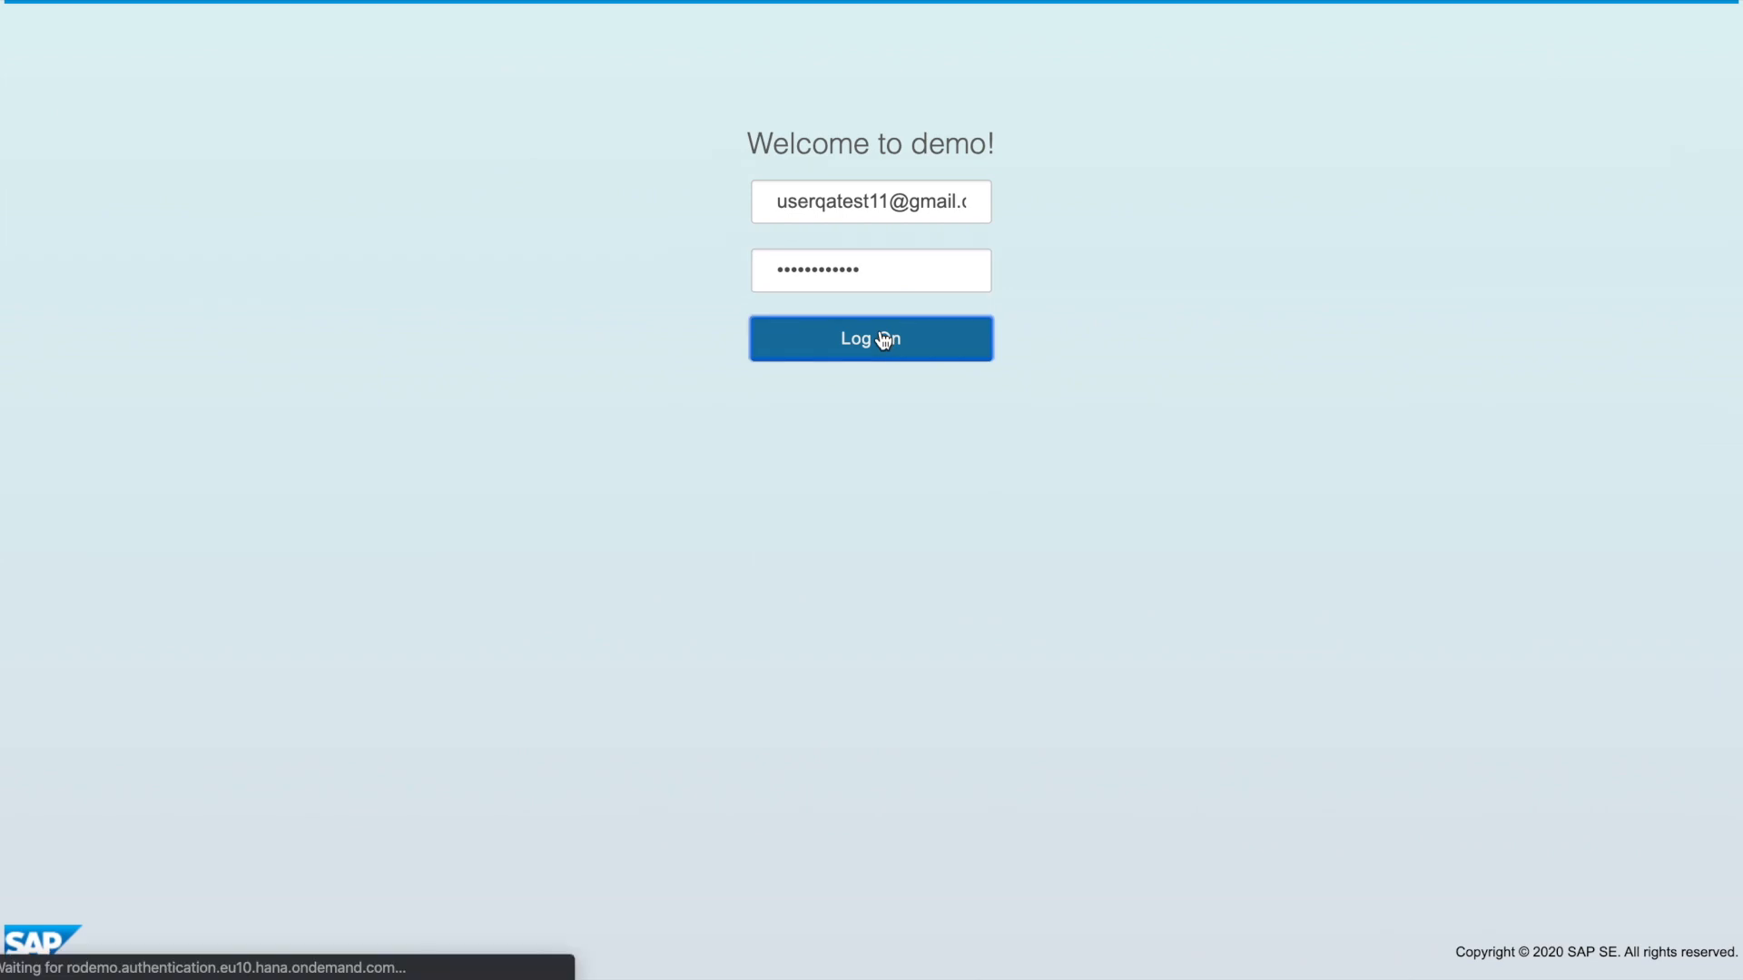
# - Log on to the SAP Cloud Platform demo account
pyautogui.click(871, 338)
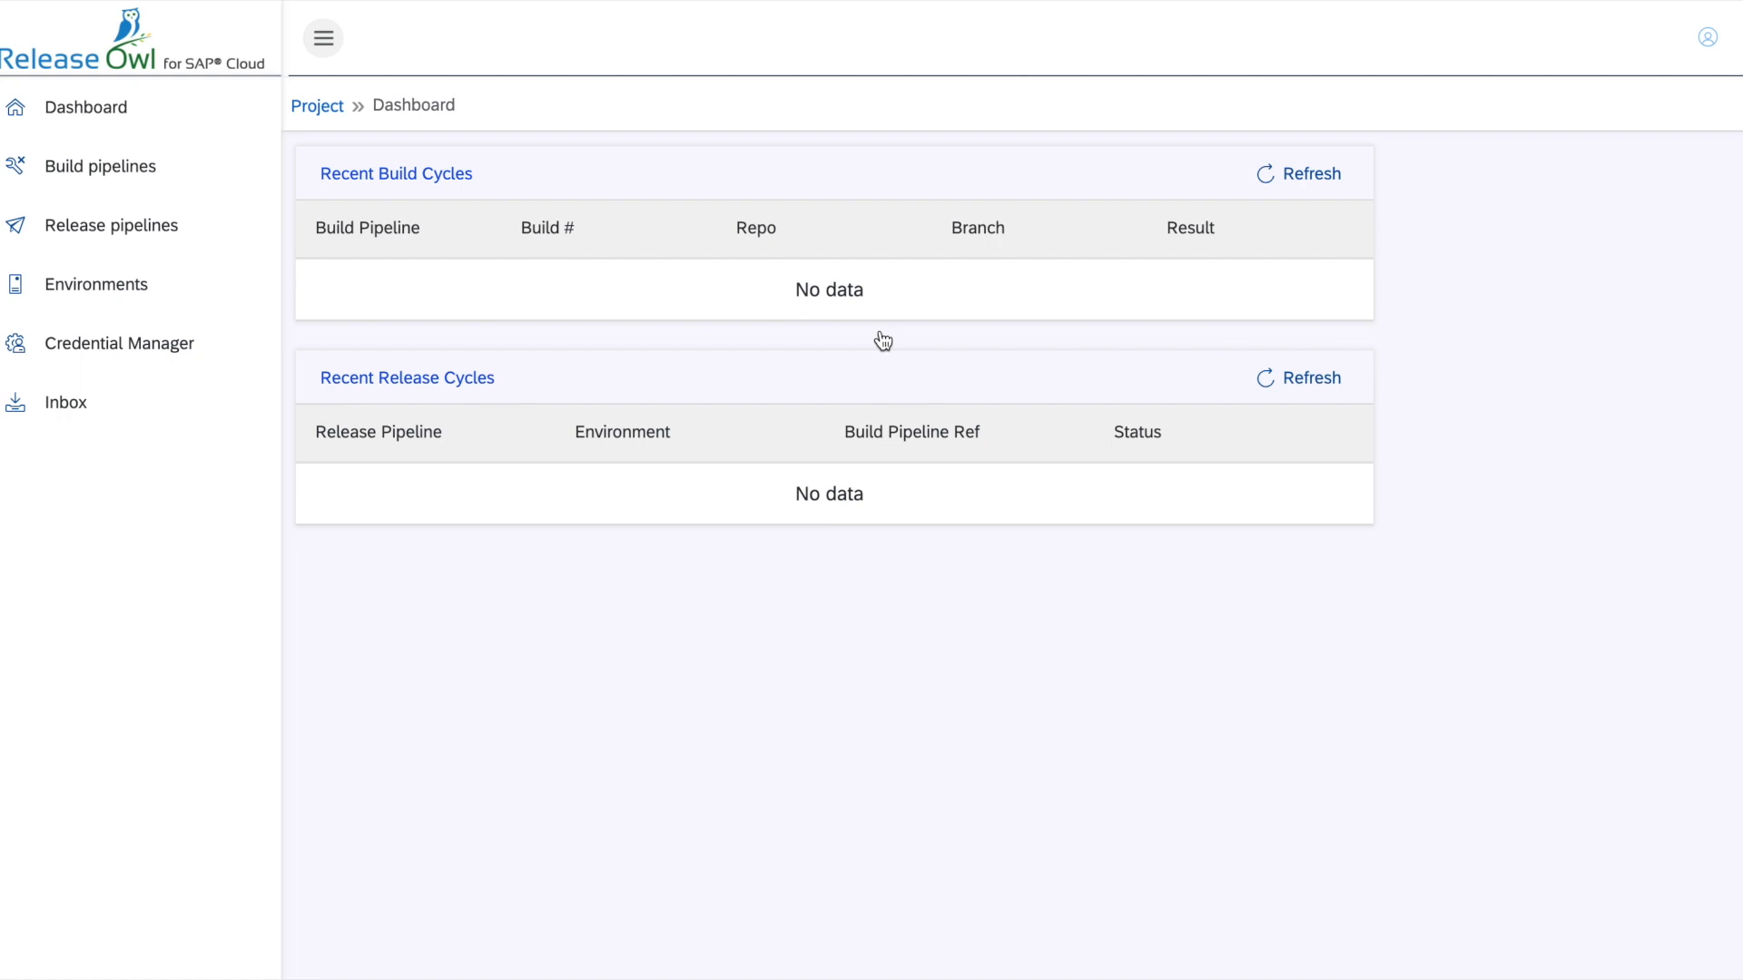
# - Approve the Release0001 Dev to Prod task for cycle 00001 from the Inbox
pyautogui.click(67, 402)
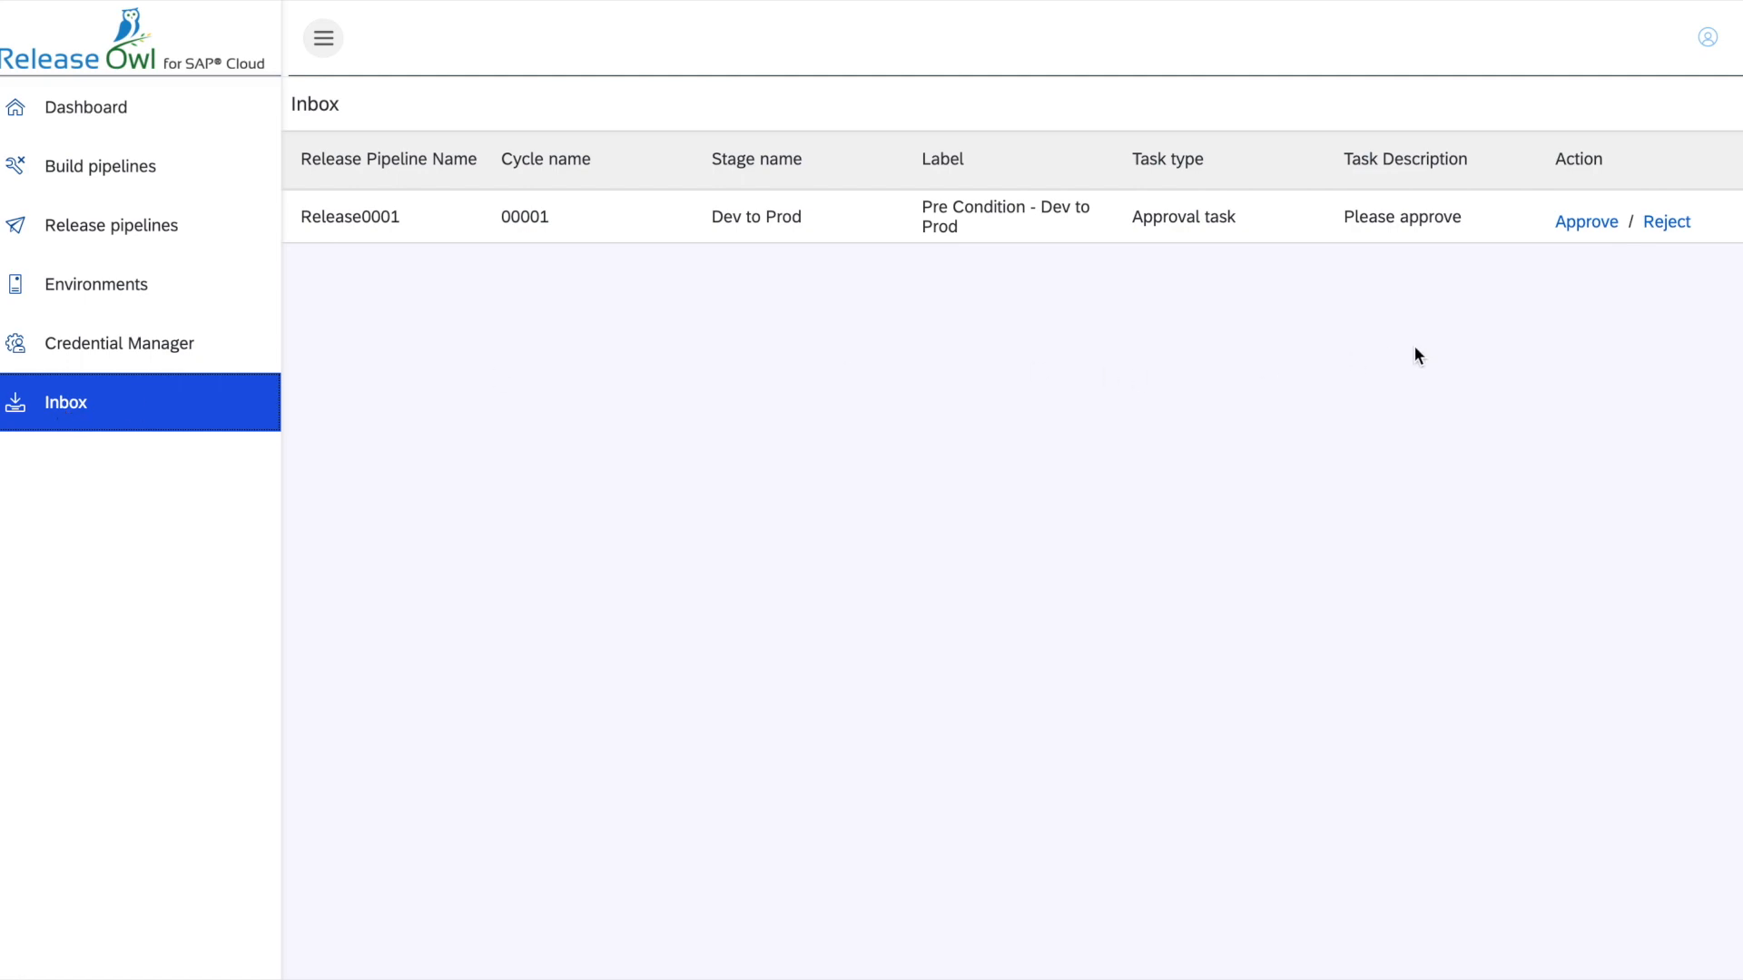
pyautogui.click(1586, 222)
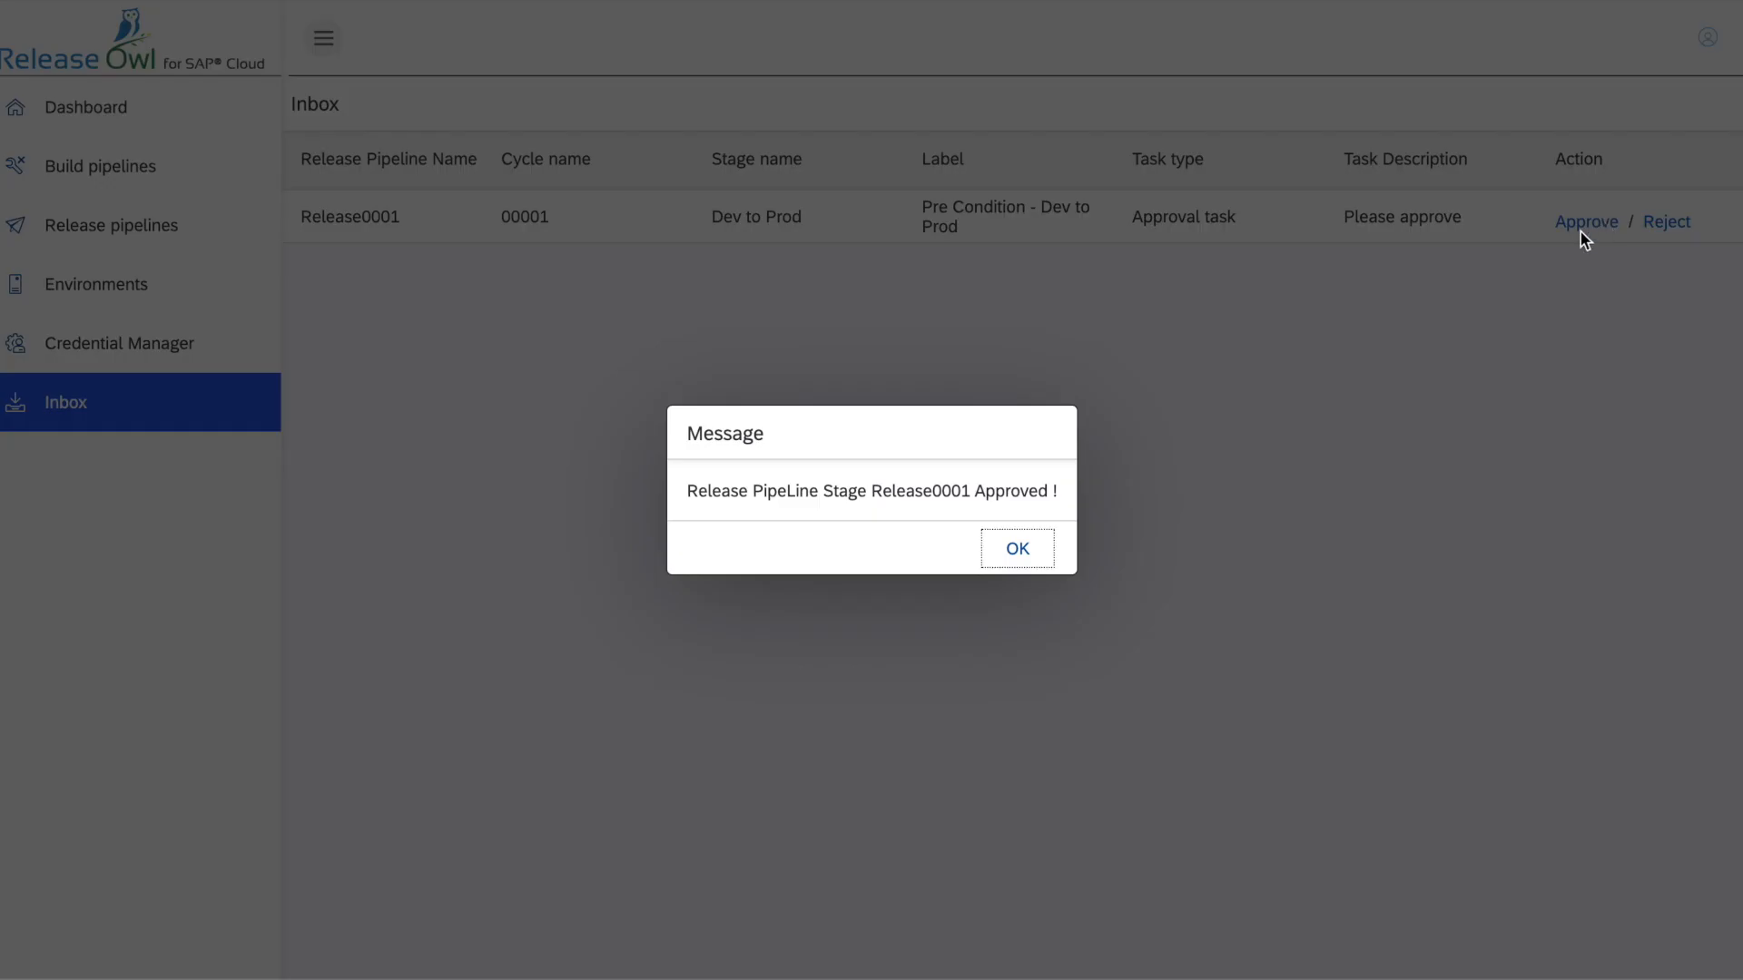
pyautogui.click(1014, 549)
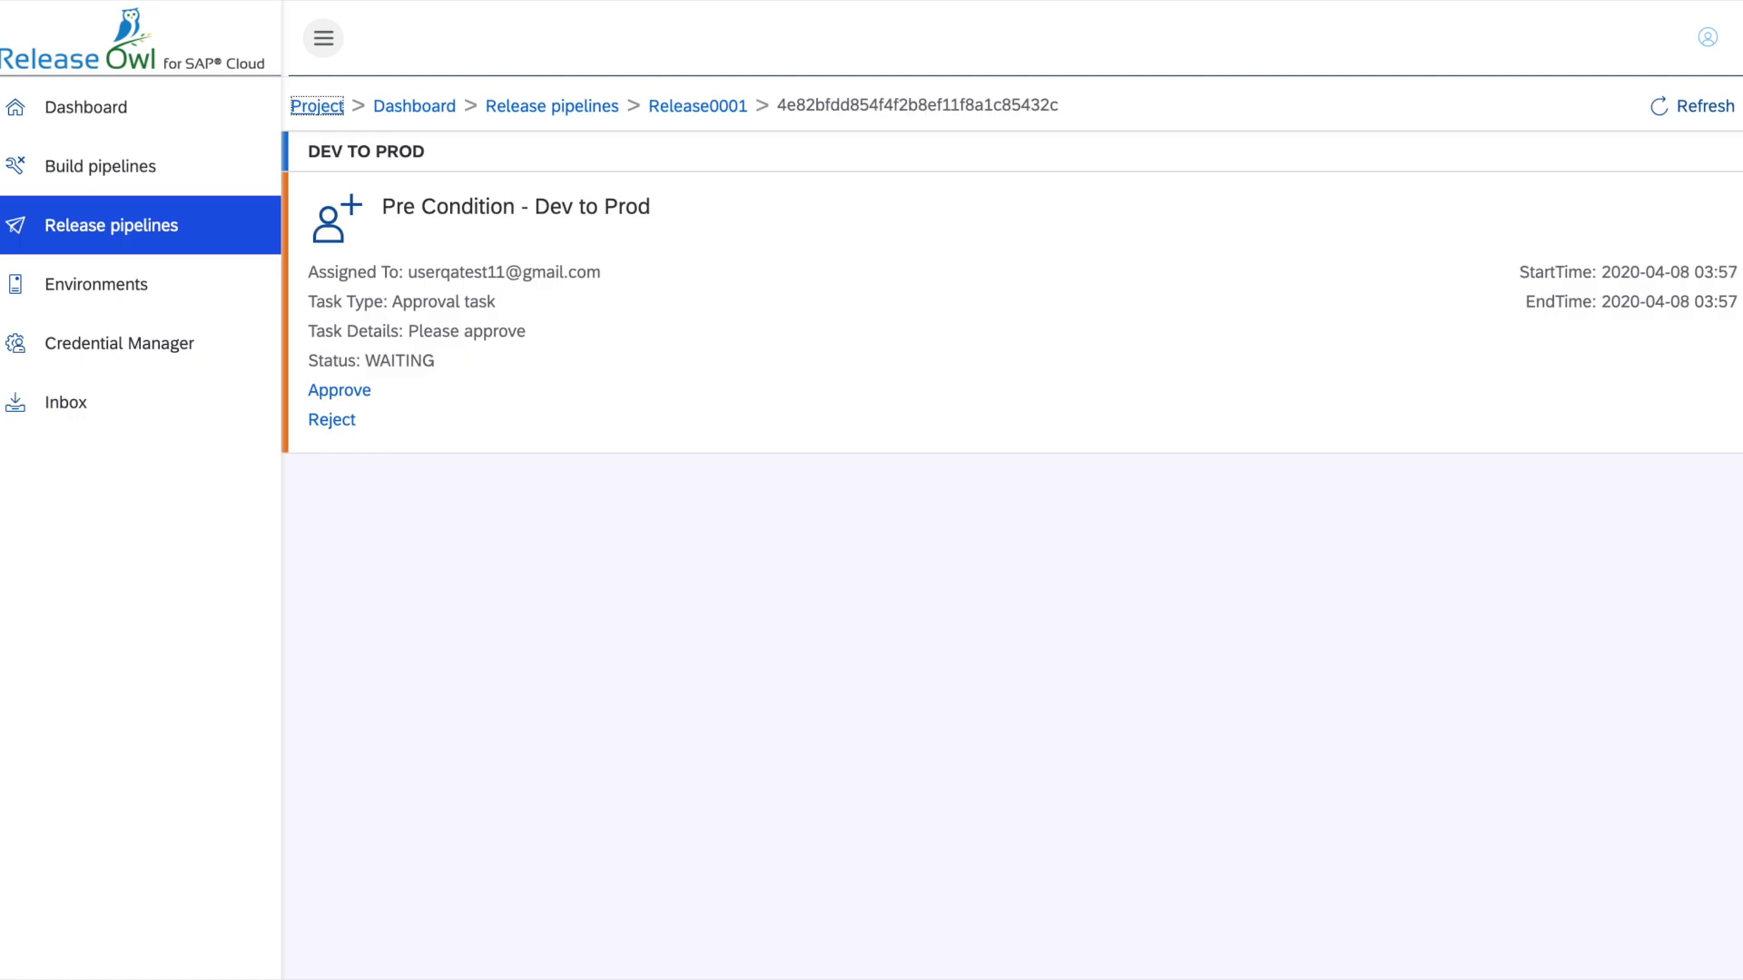
pyautogui.moveTo(1636, 210)
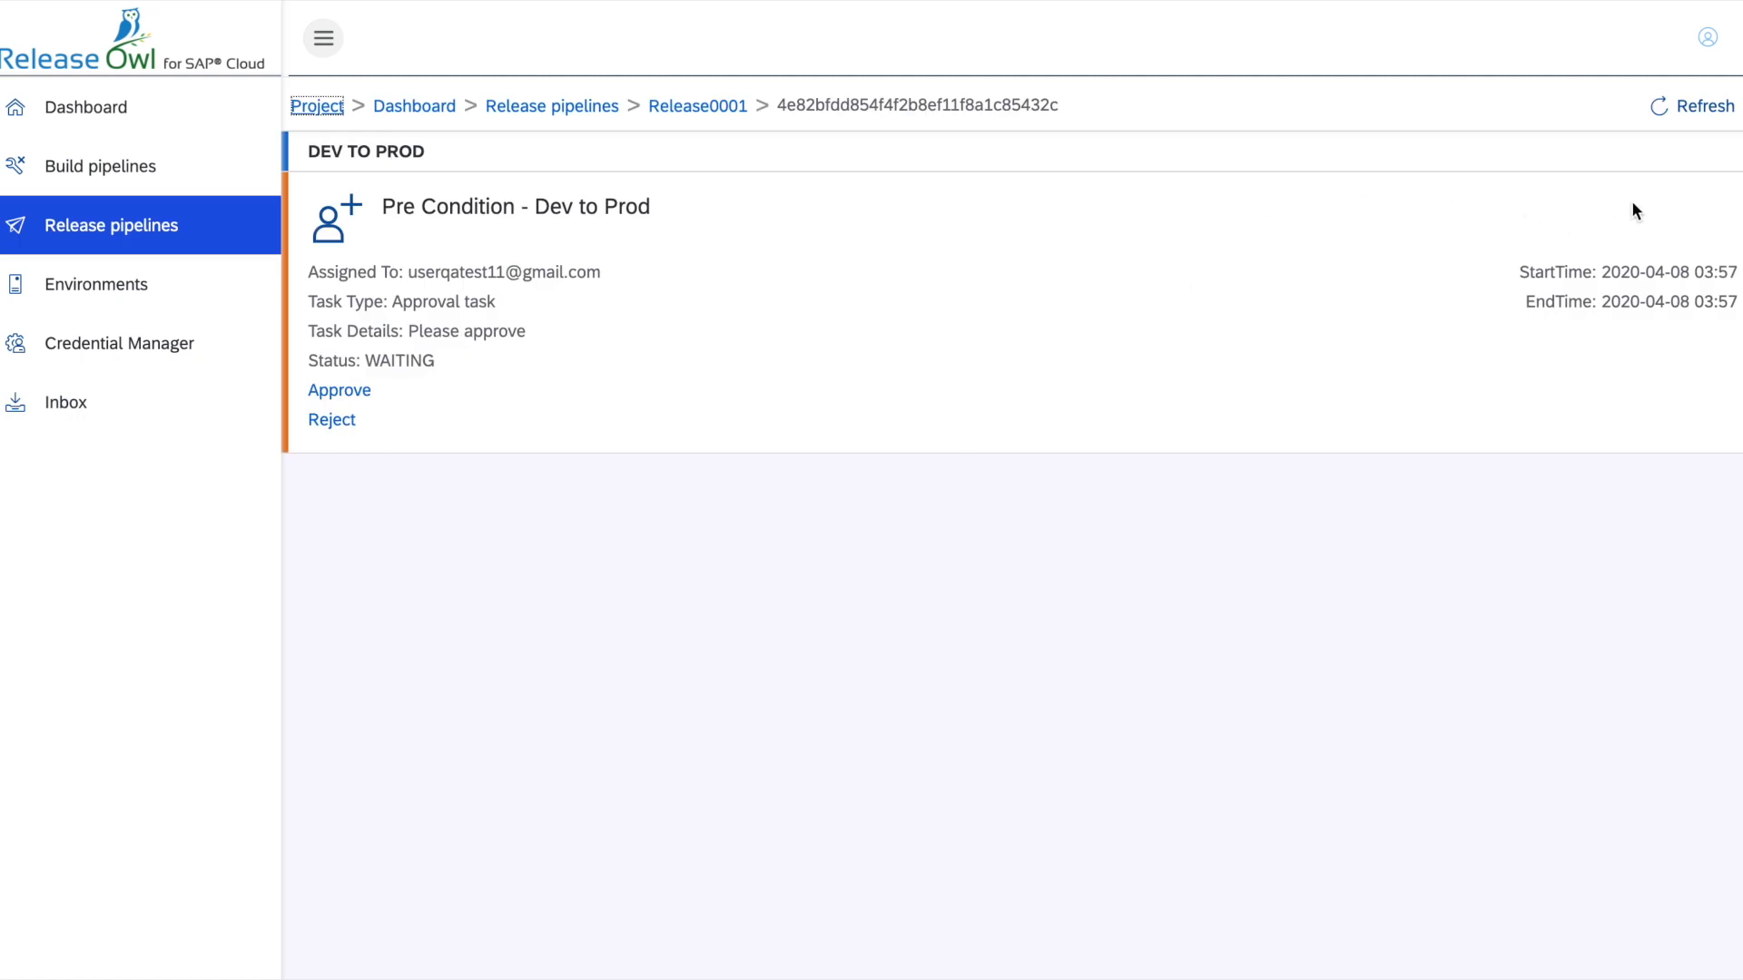
# - Wait for the Dev to Prod deploy to finish, then approve the Post Condition task
pyautogui.click(1689, 105)
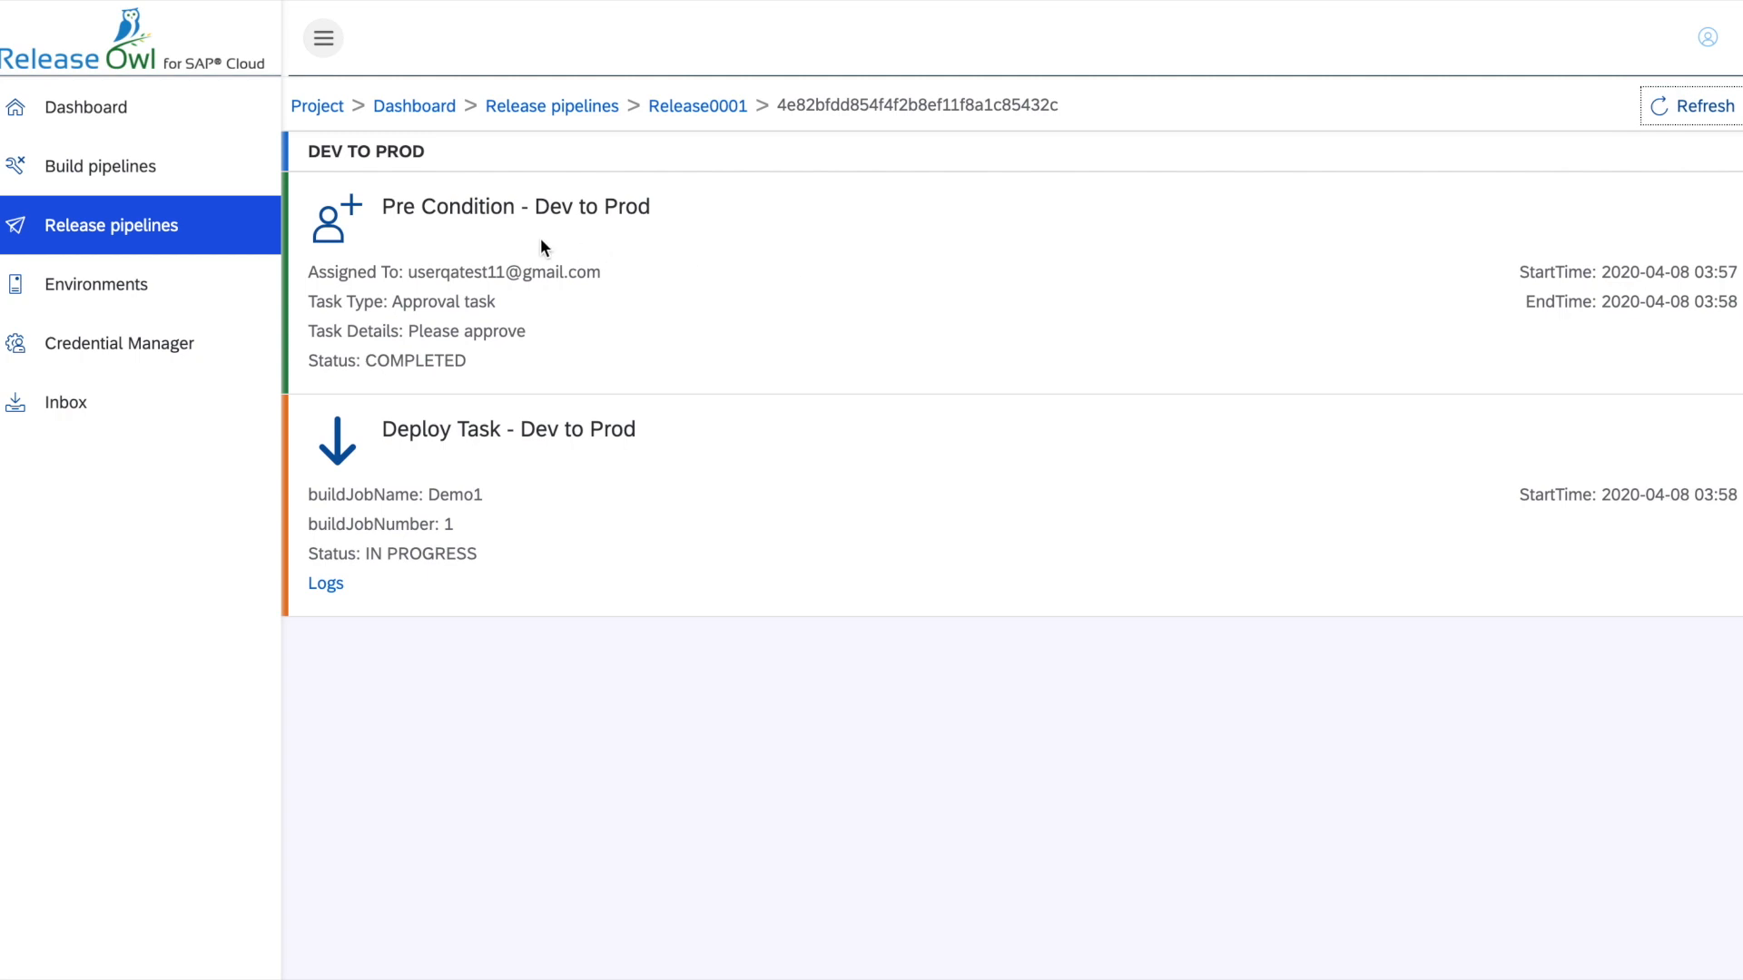
pyautogui.moveTo(778, 516)
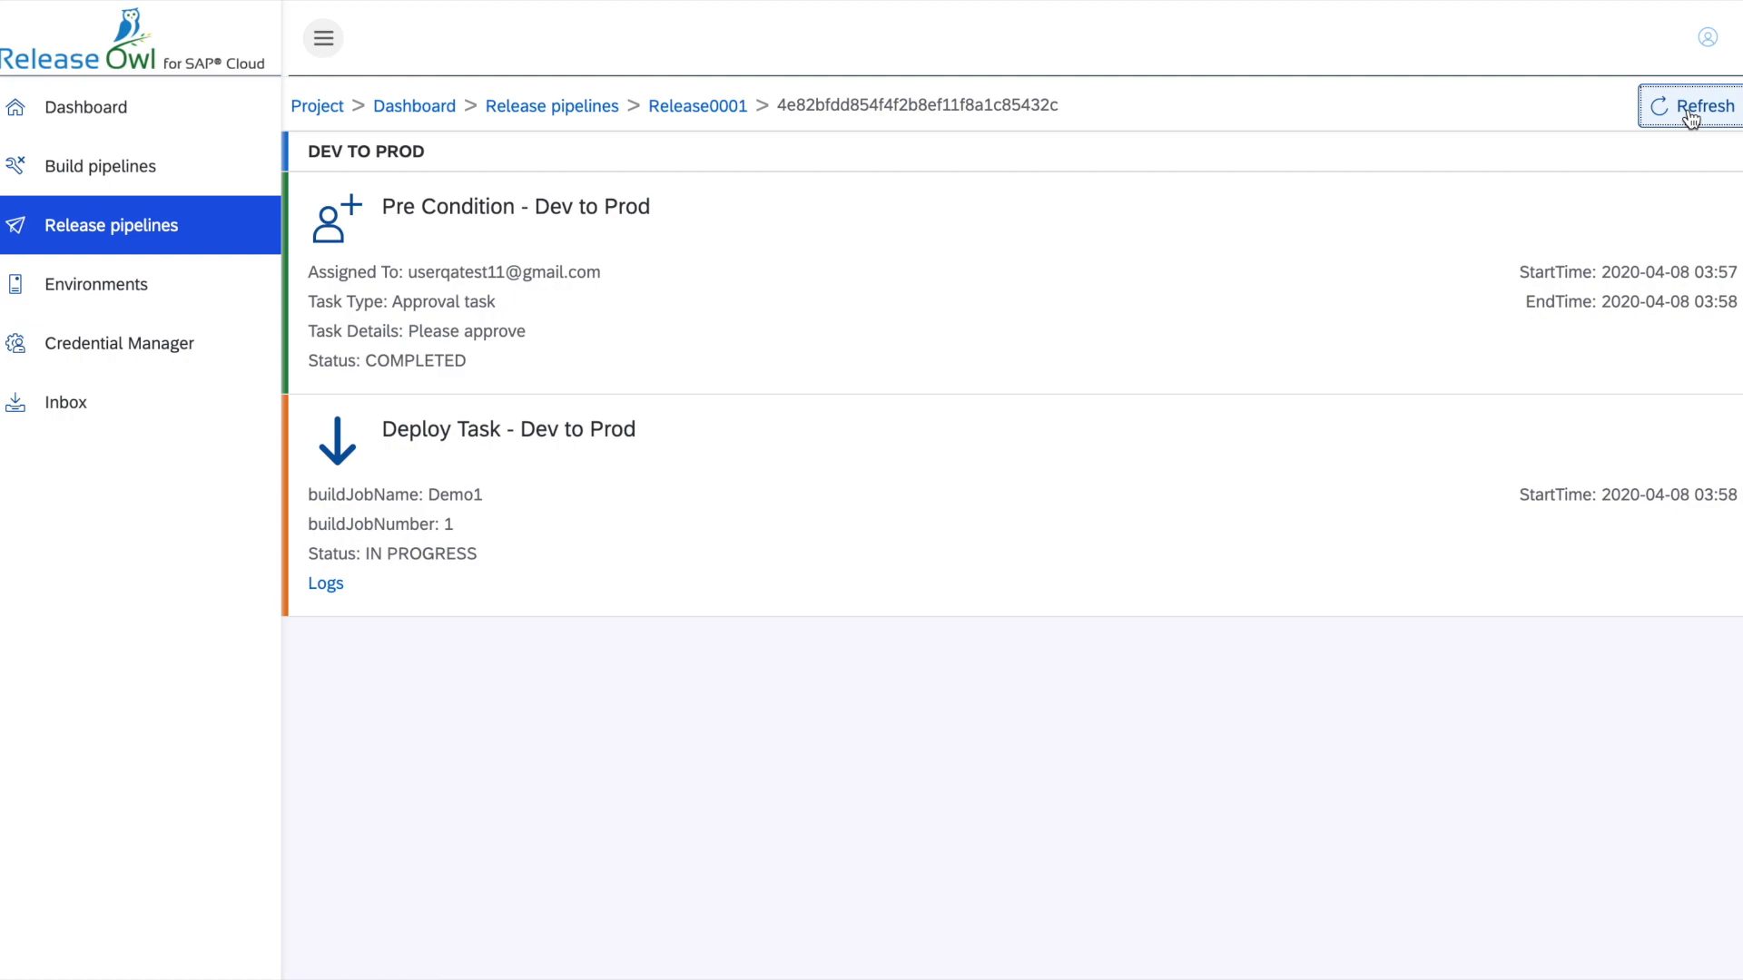
pyautogui.click(1690, 105)
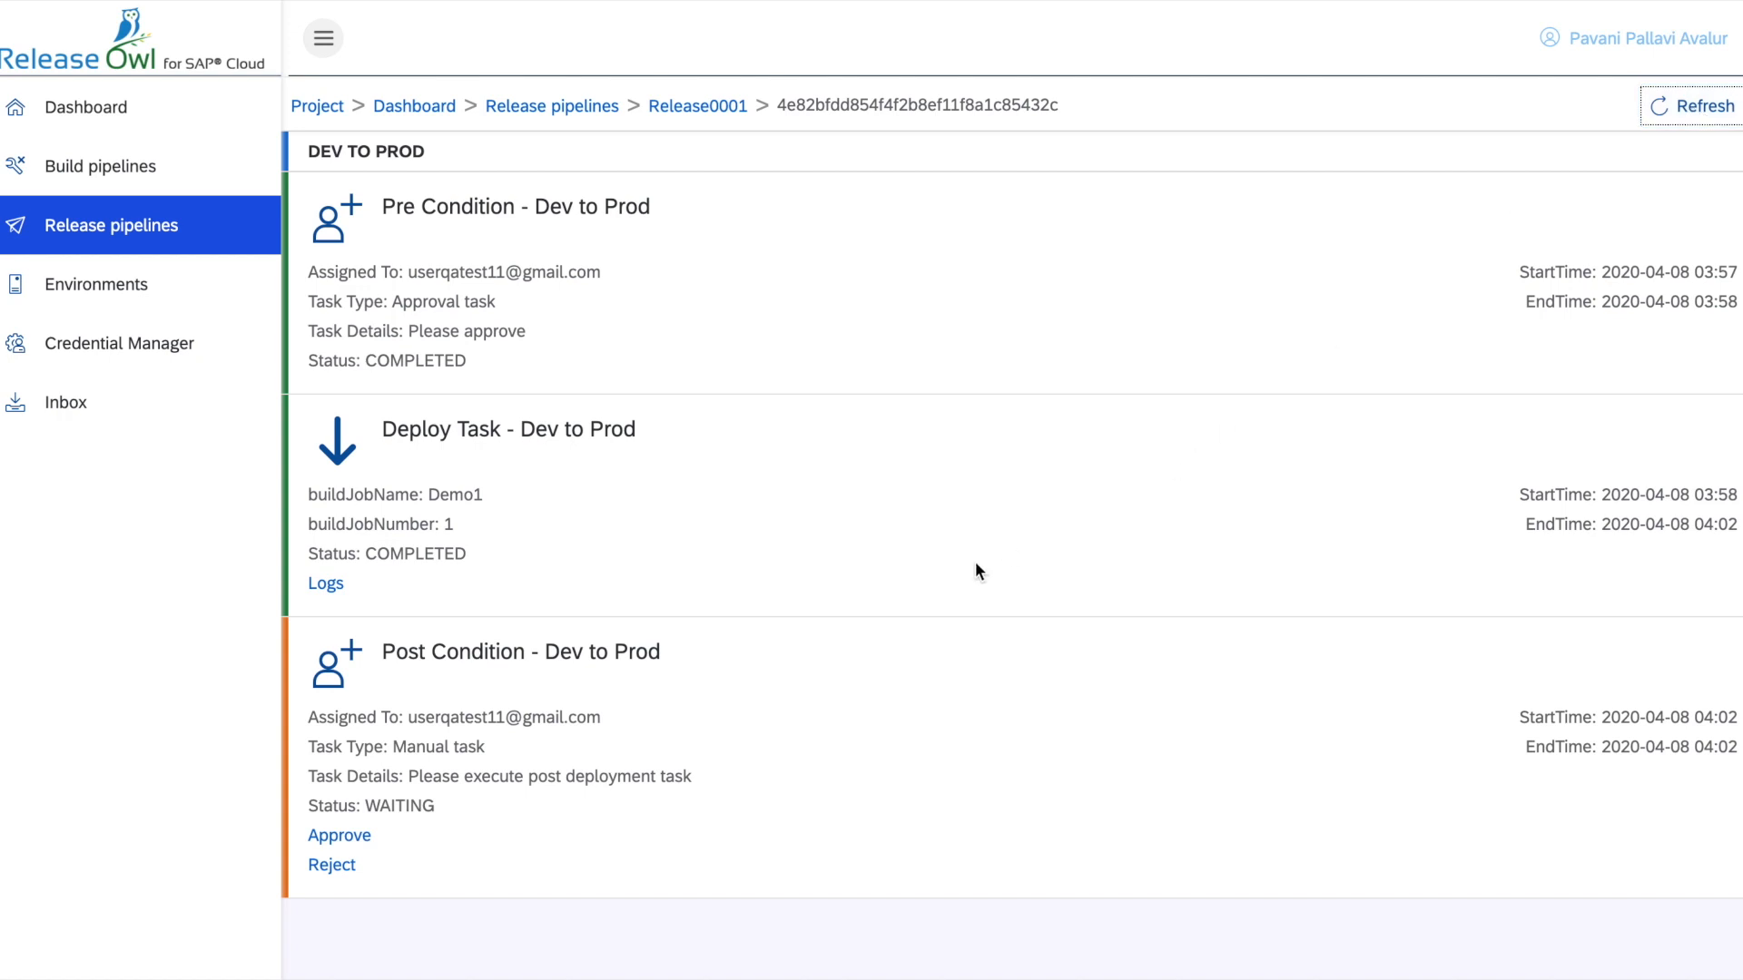
pyautogui.moveTo(1054, 632)
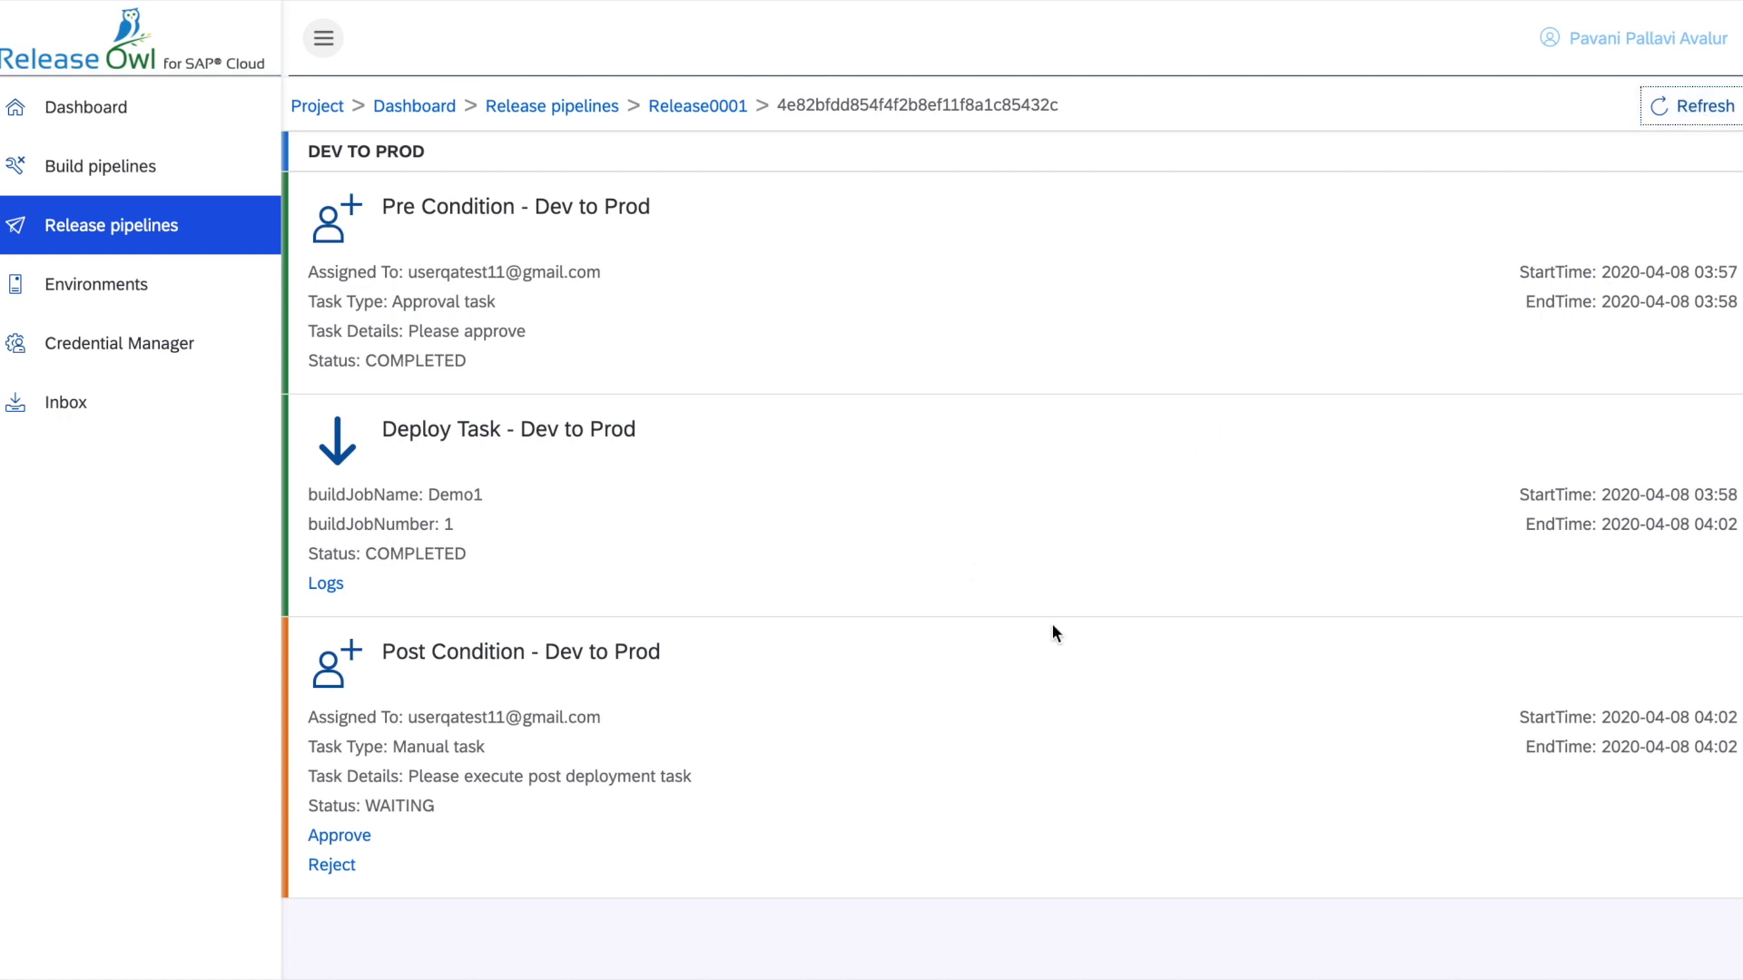
pyautogui.moveTo(1137, 752)
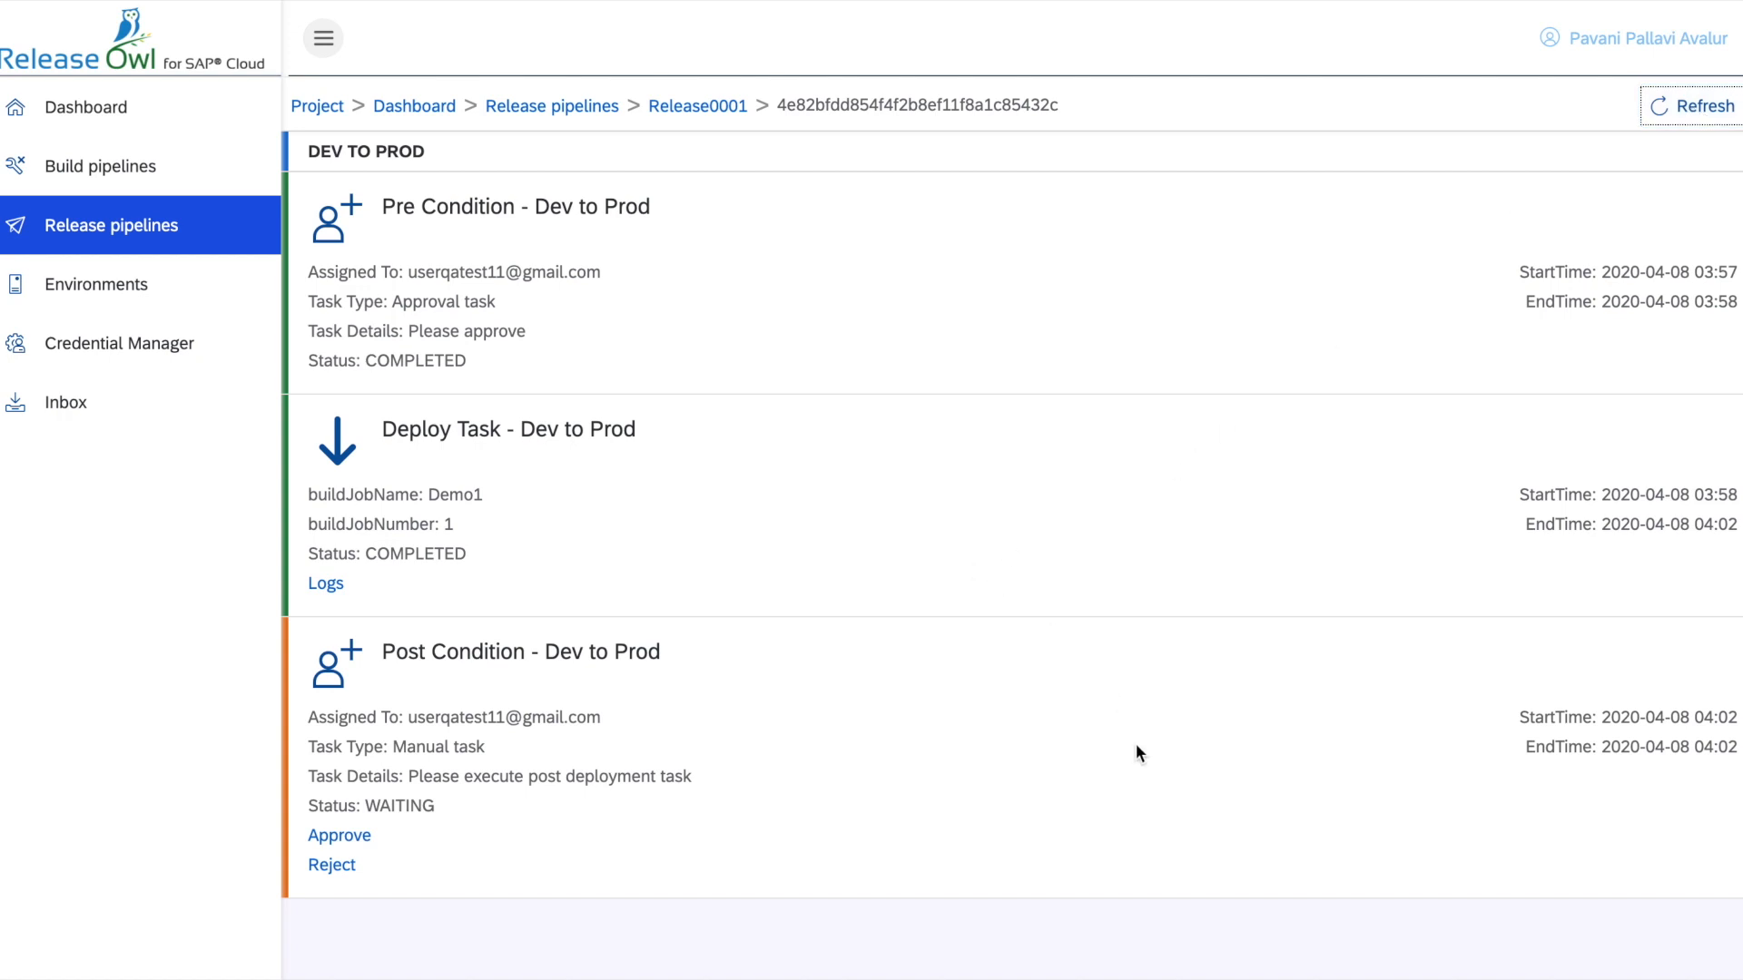
pyautogui.moveTo(769, 760)
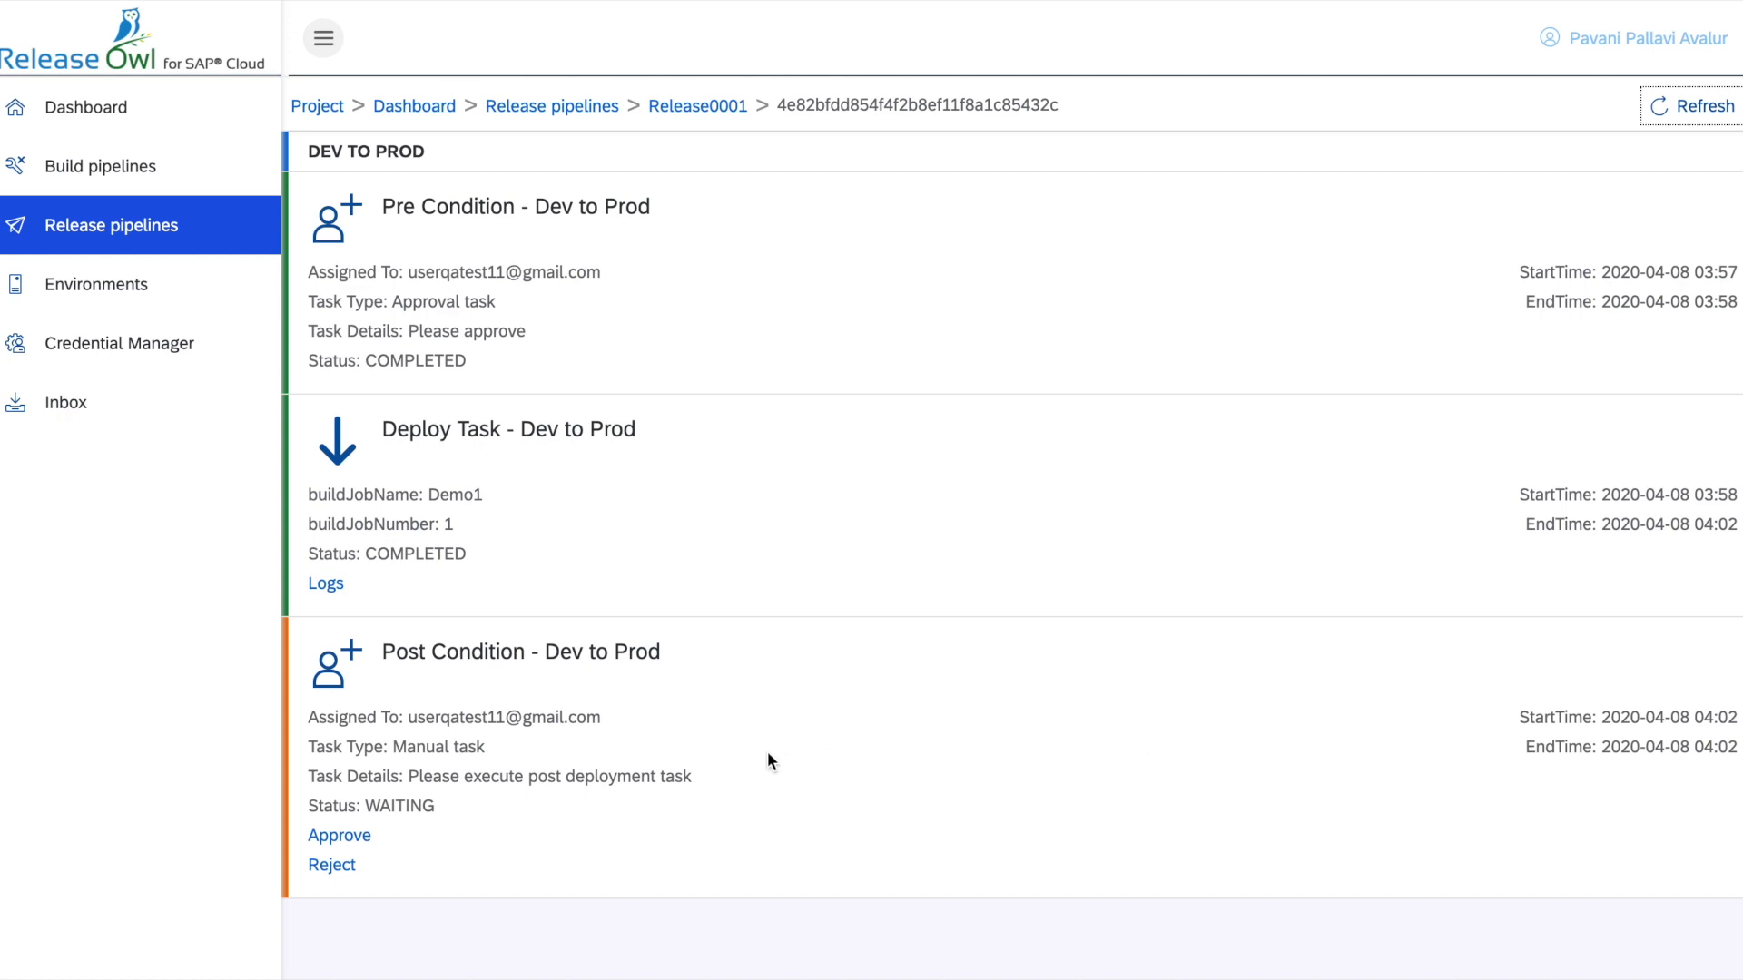
pyautogui.moveTo(593, 772)
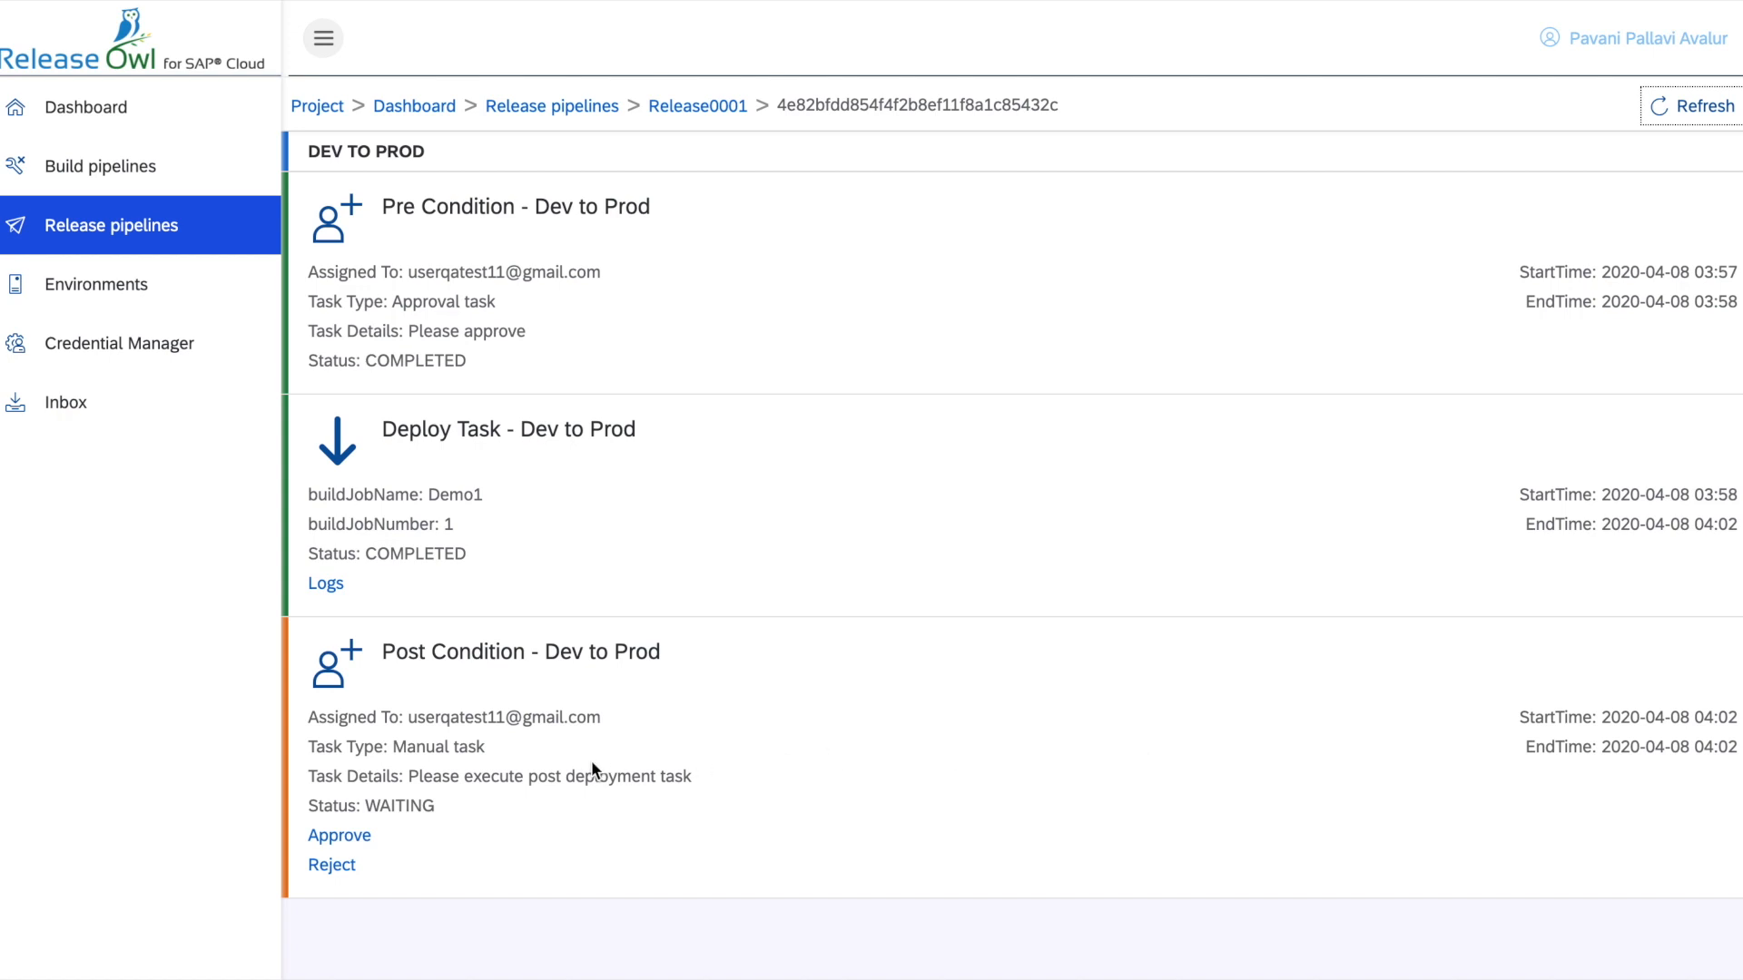
pyautogui.moveTo(828, 733)
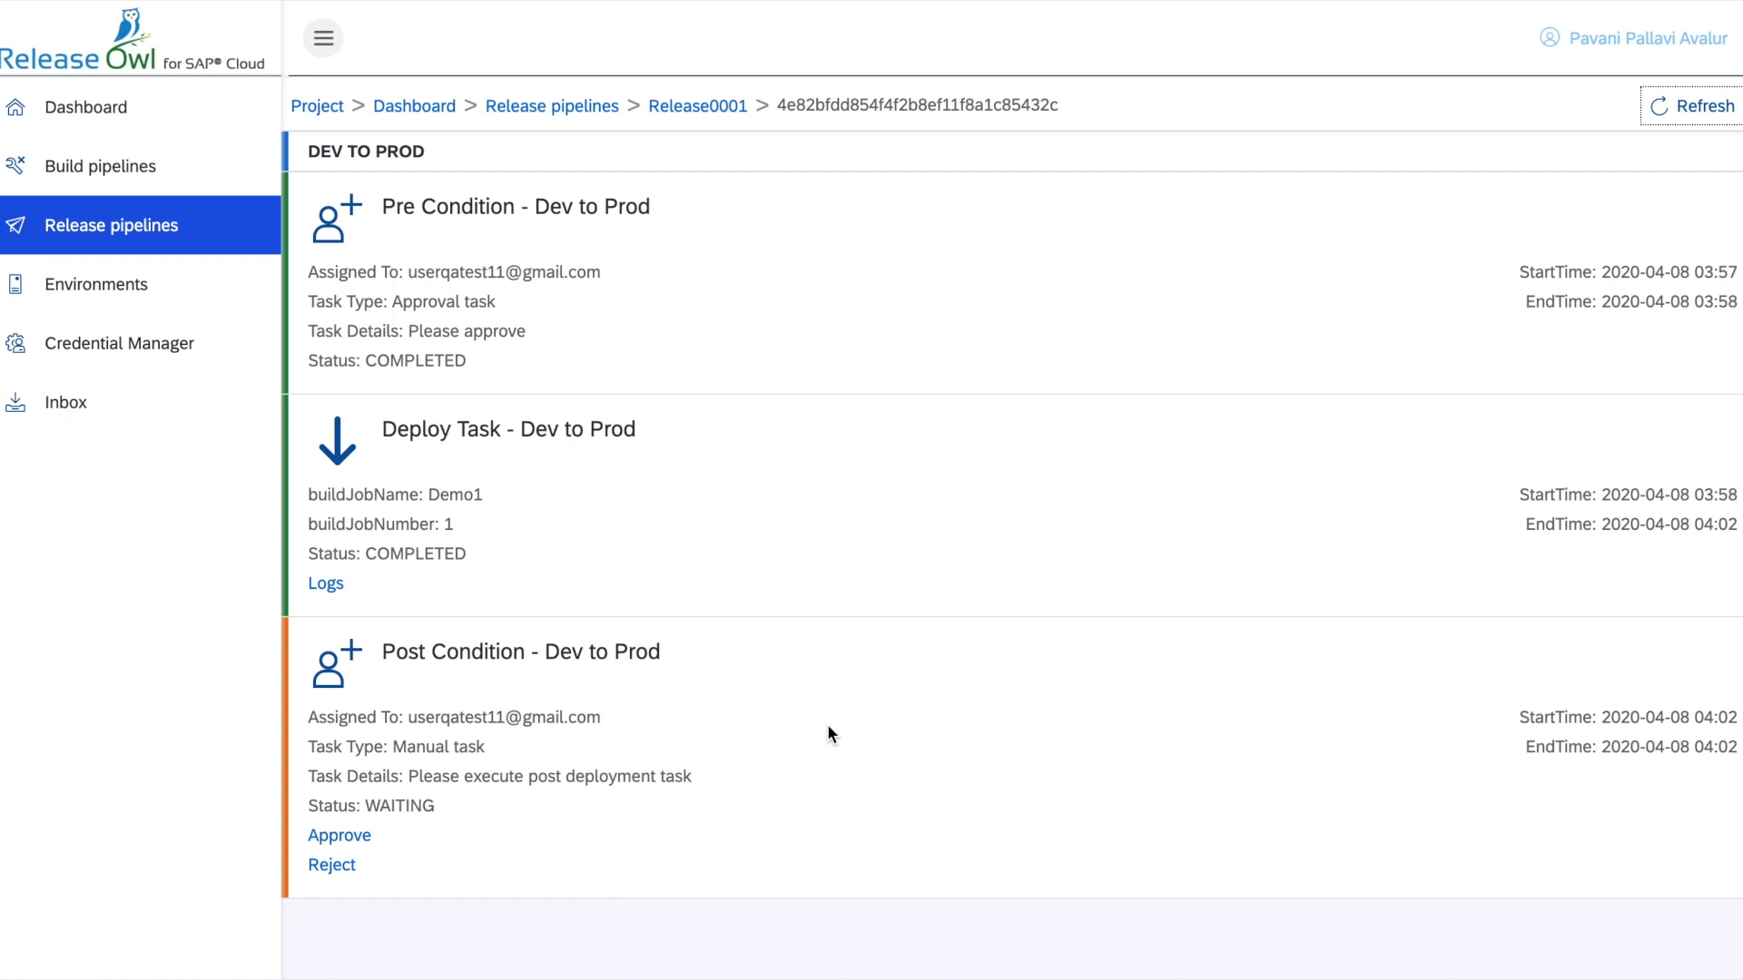
pyautogui.click(338, 835)
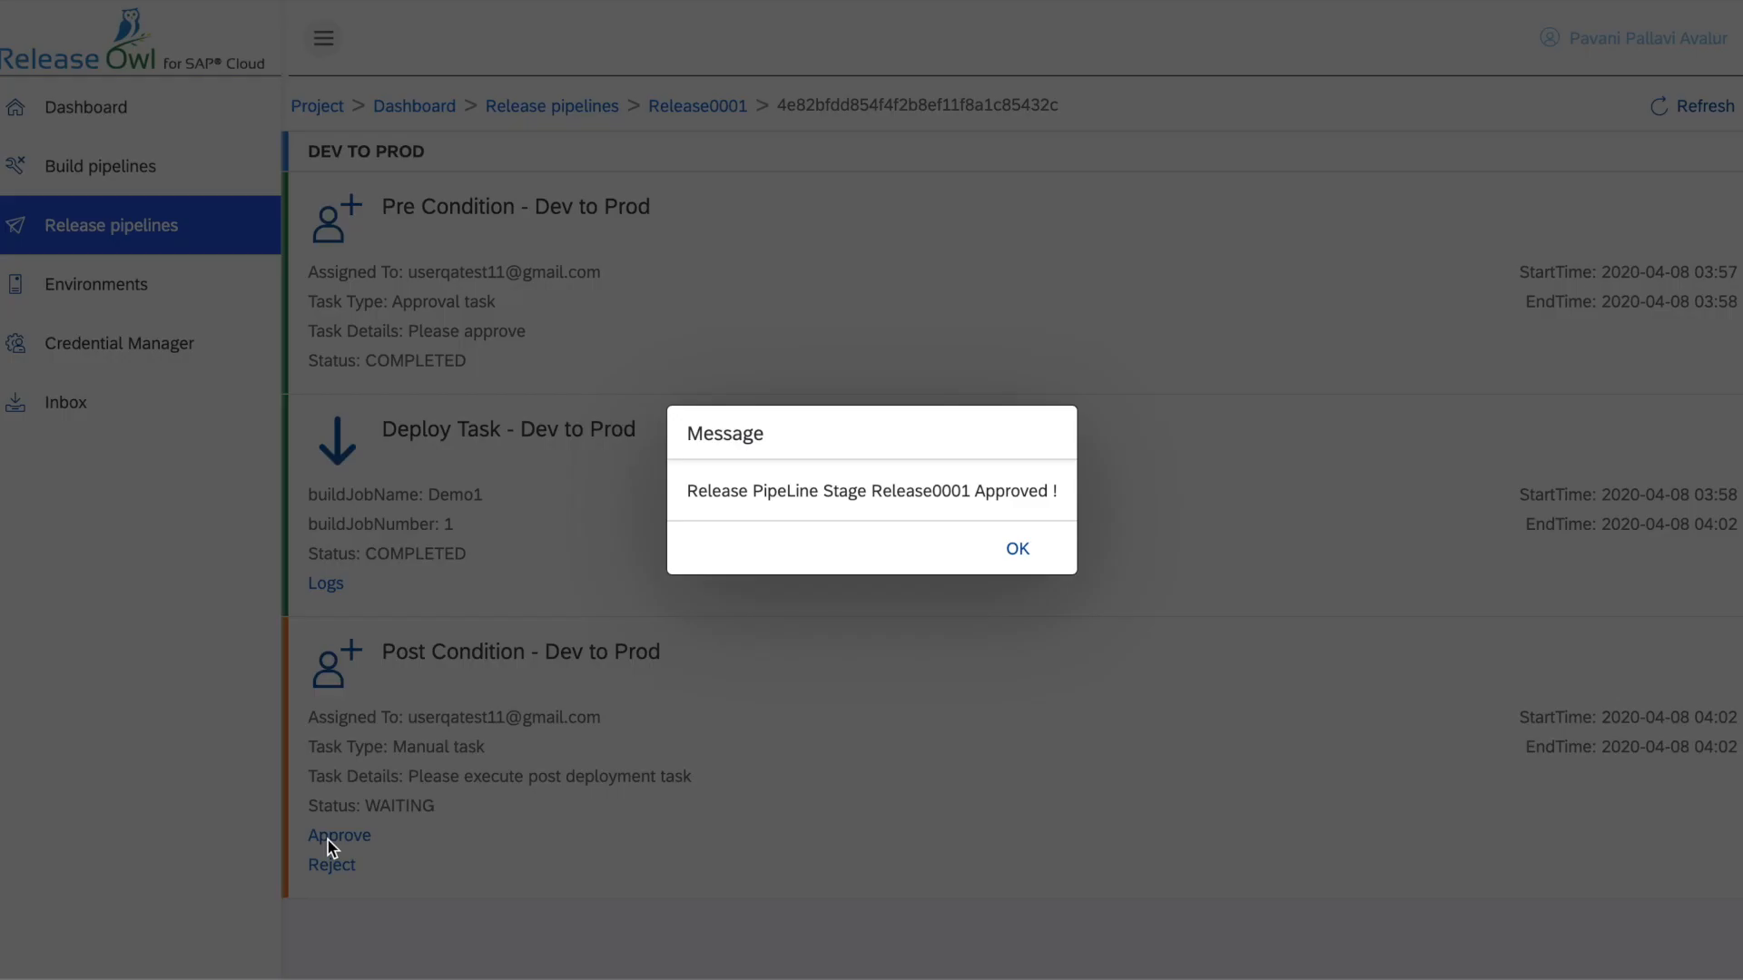
# - Confirm the stage approval and verify cycle 00001 shows Completed on the Dashboard
pyautogui.click(1014, 549)
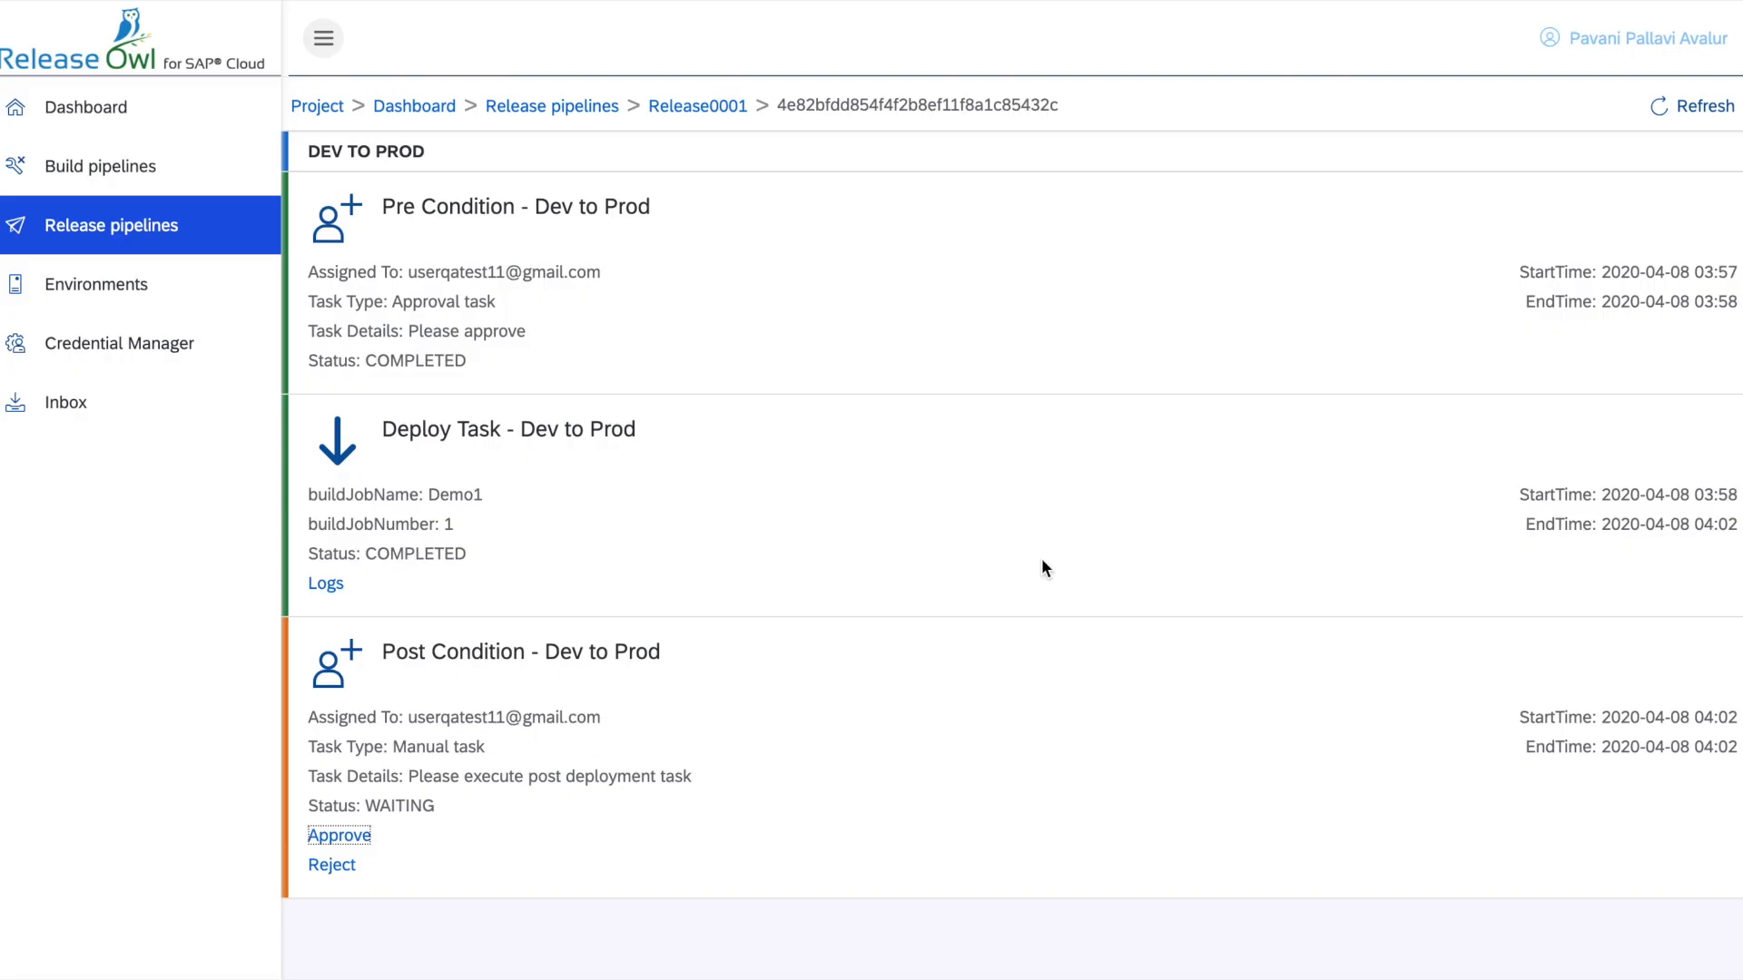
pyautogui.click(339, 835)
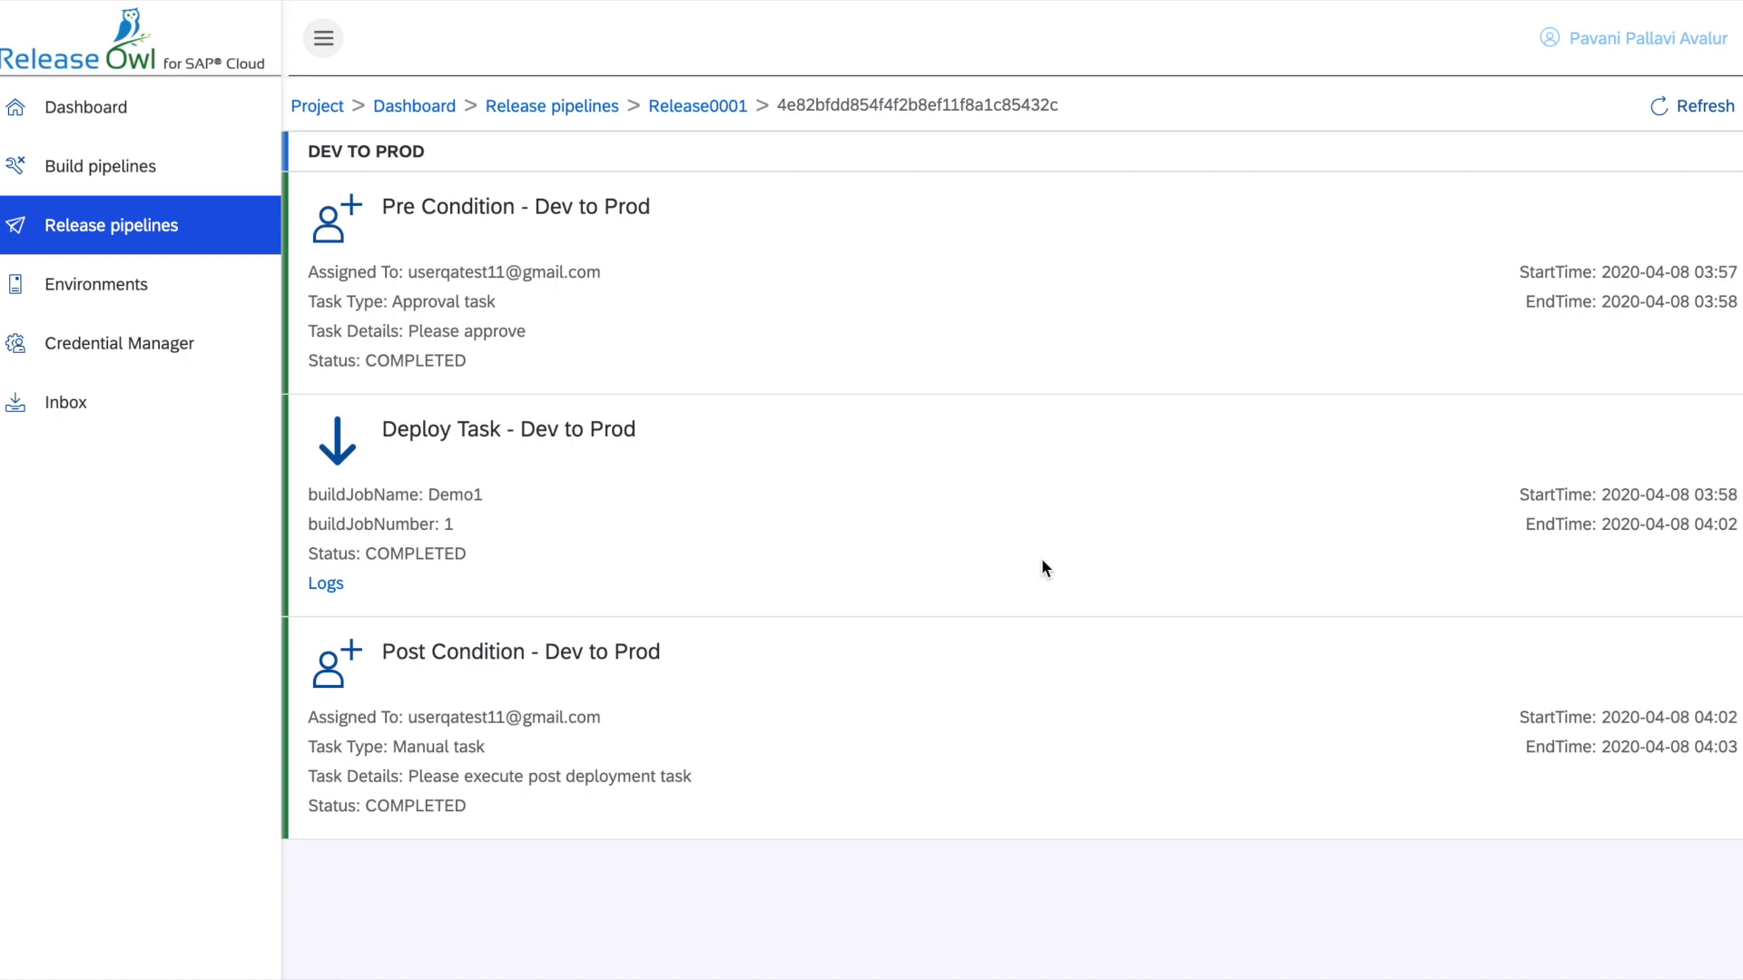
pyautogui.click(84, 107)
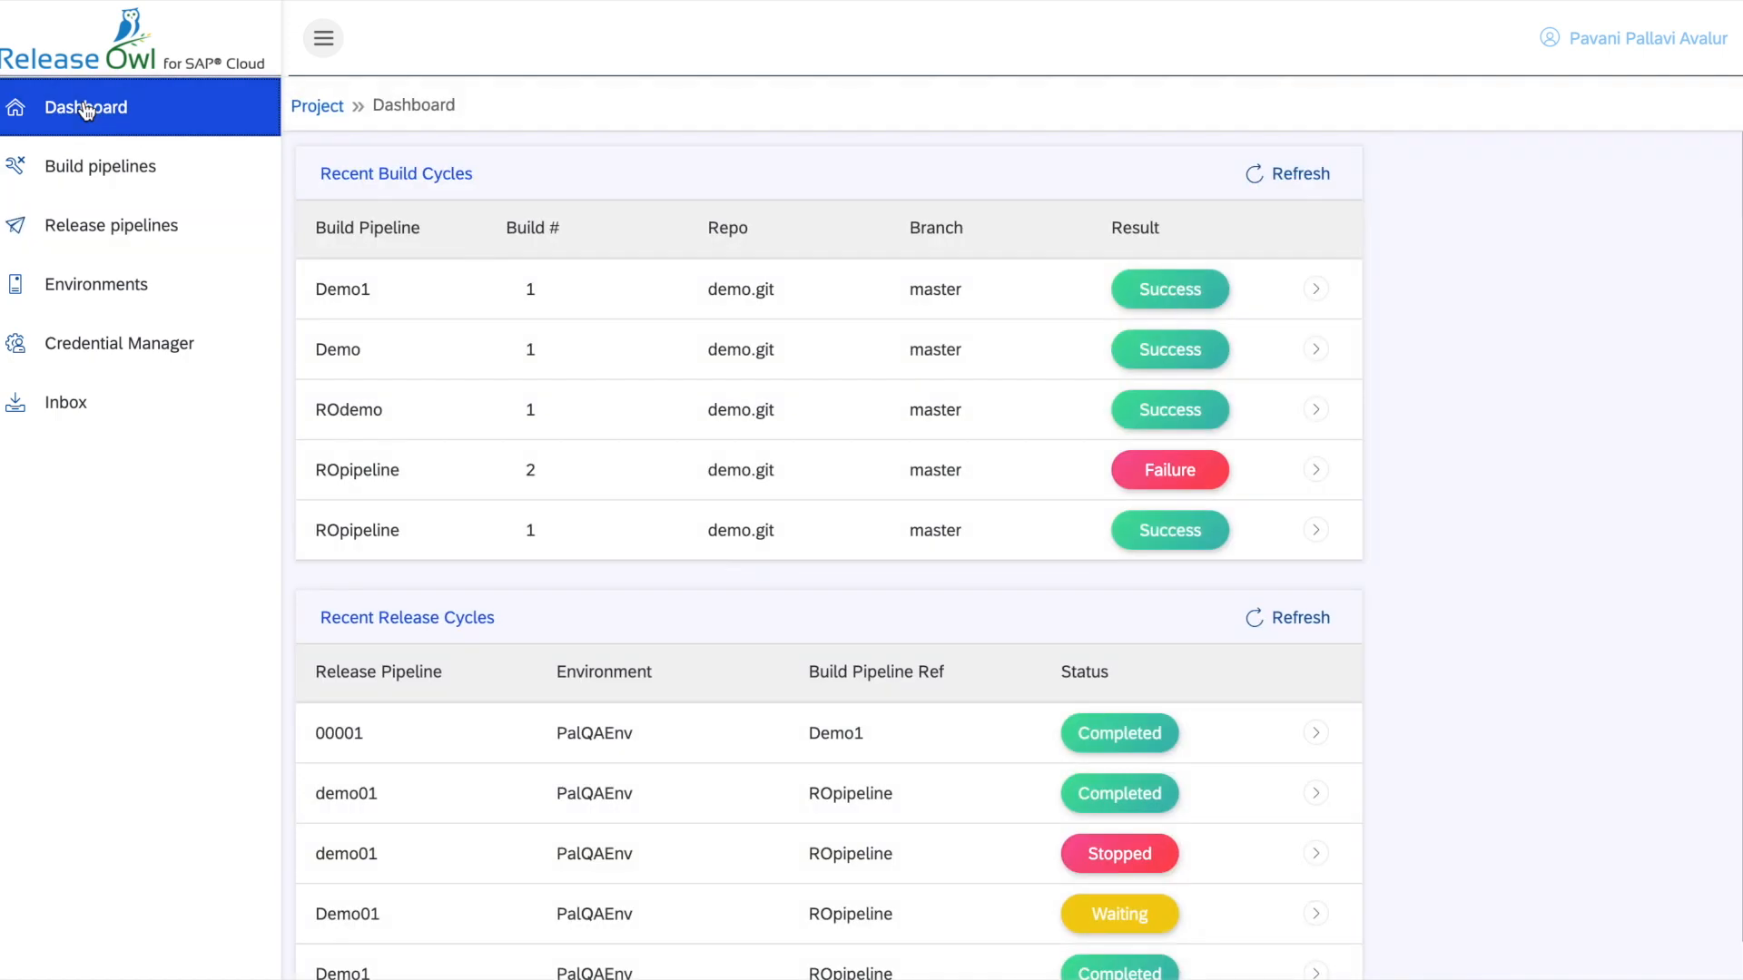